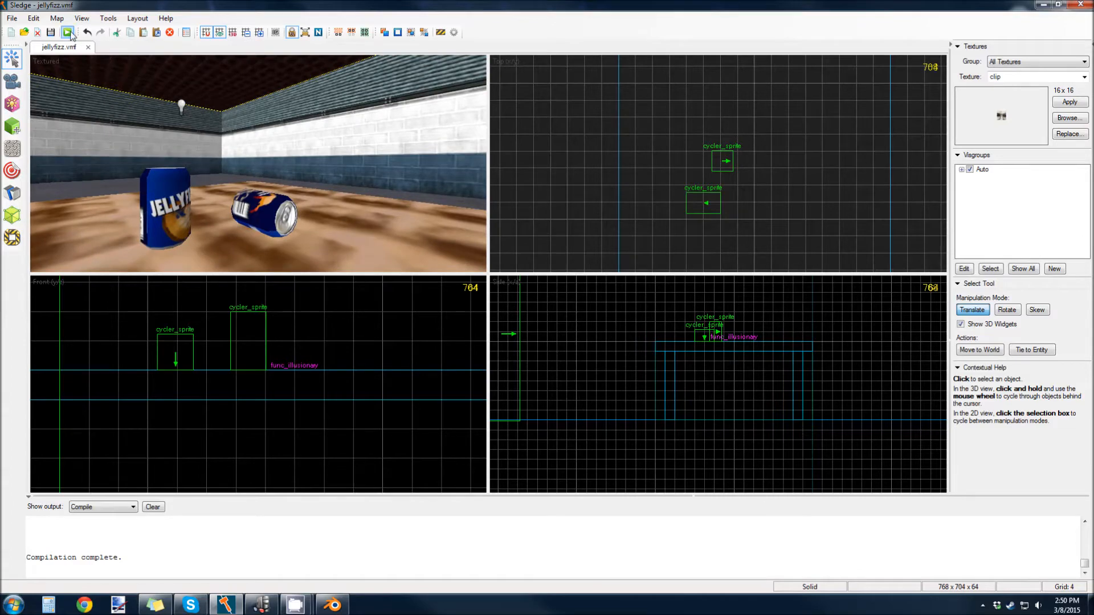
# Compile the jellyfizz map in Sledge and answer the run-the-game prompt.
pyautogui.click(67, 32)
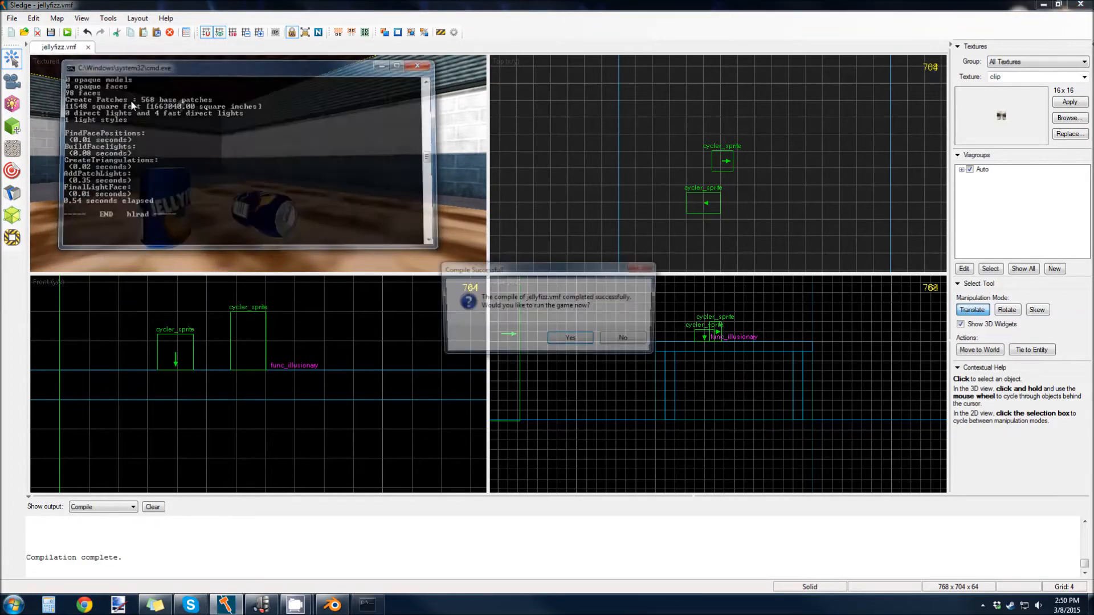
pyautogui.click(622, 337)
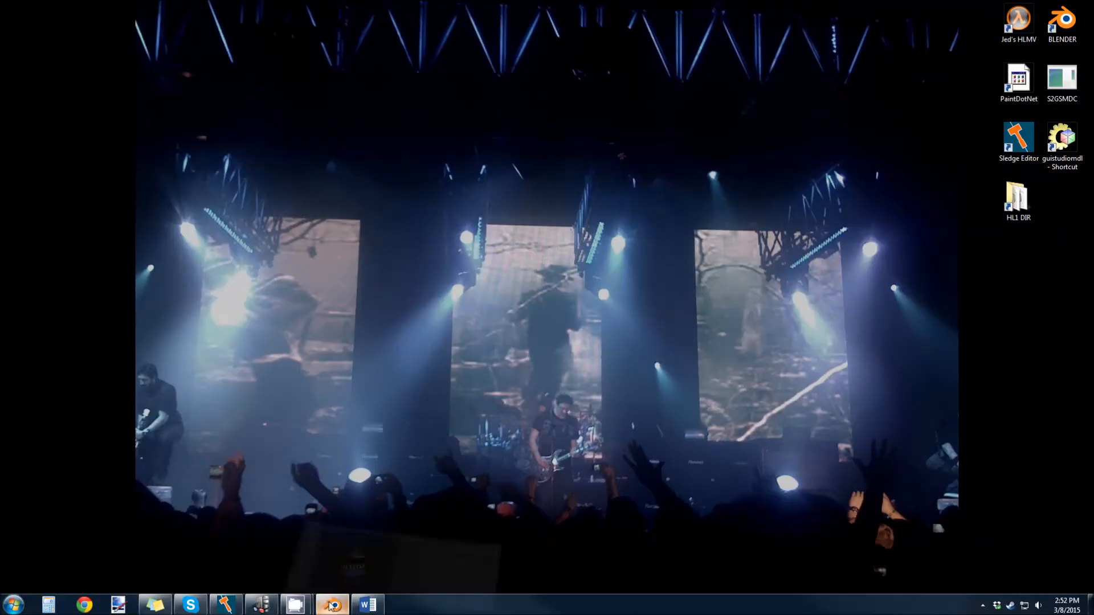
# Launch Blender with can.blend and resize the 3D viewport against the Dope Sheet.
pyautogui.click(330, 604)
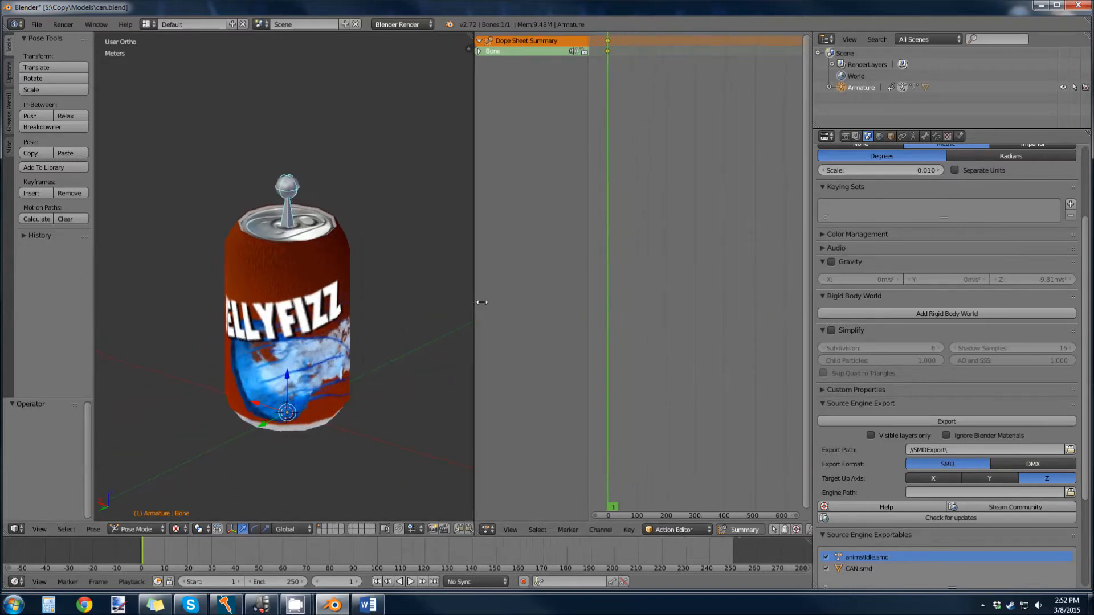
pyautogui.moveTo(477, 302); pyautogui.dragTo(552, 302)
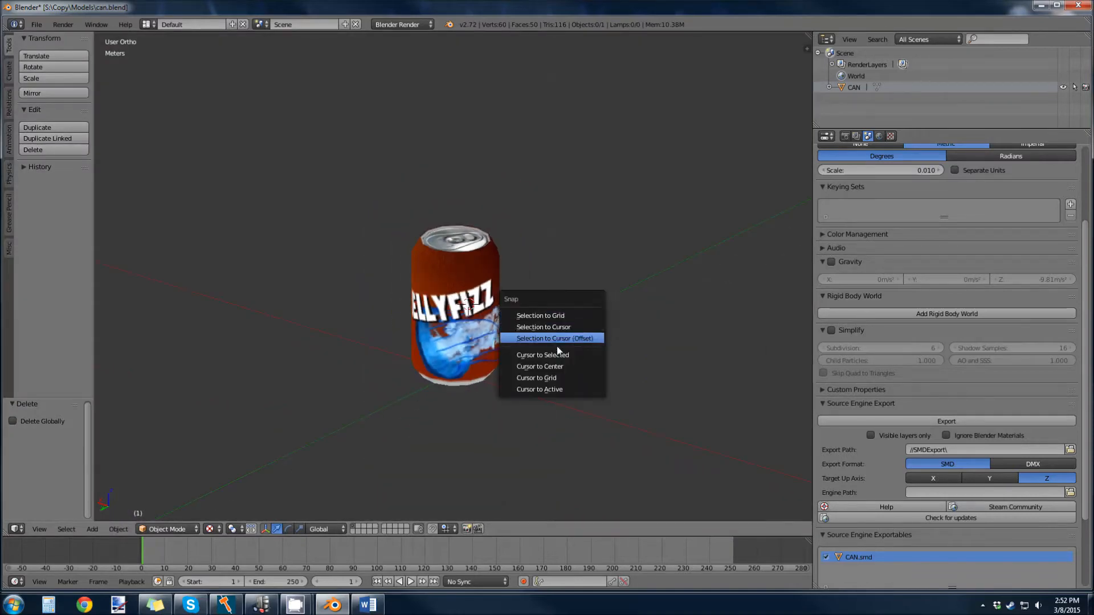
# Add a single-bone armature at the world origin and parent the CAN mesh to its bone.
pyautogui.click(539, 366)
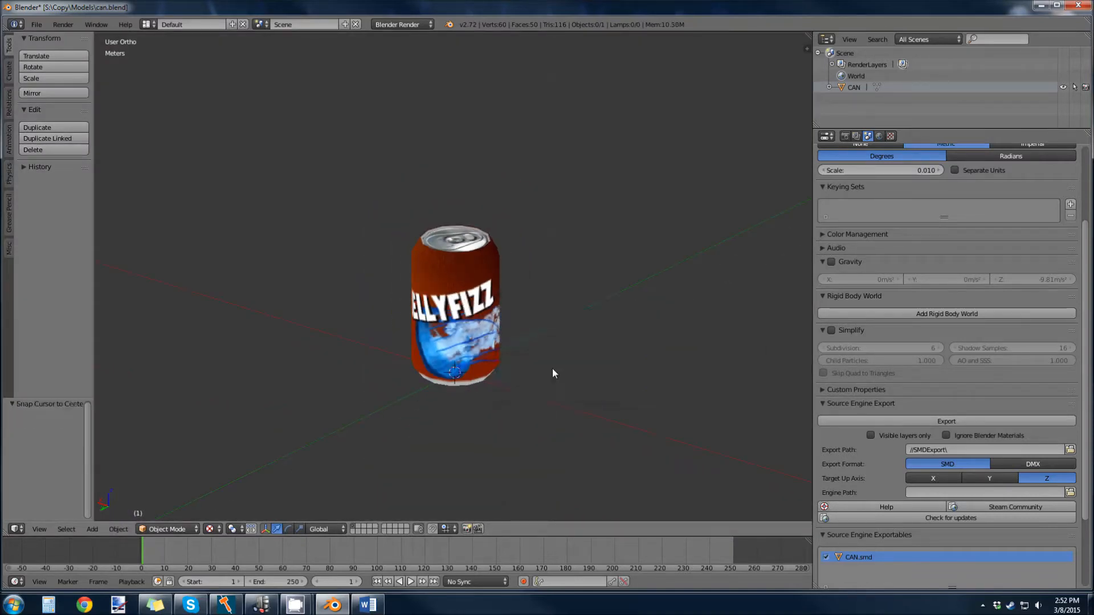
pyautogui.click(91, 529)
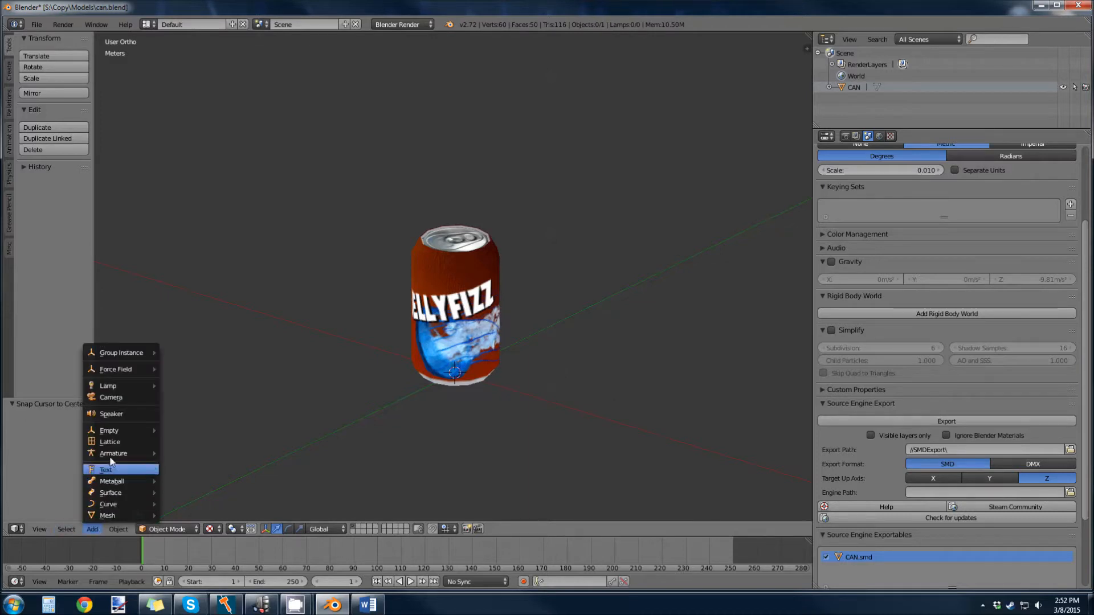
pyautogui.click(112, 453)
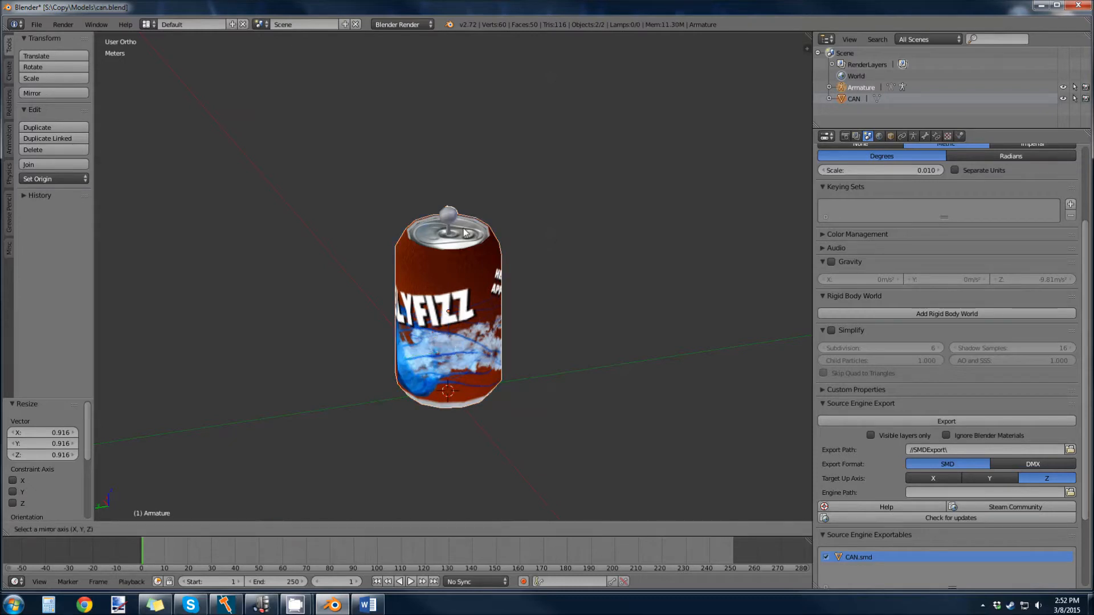
pyautogui.press('ctrl+p')
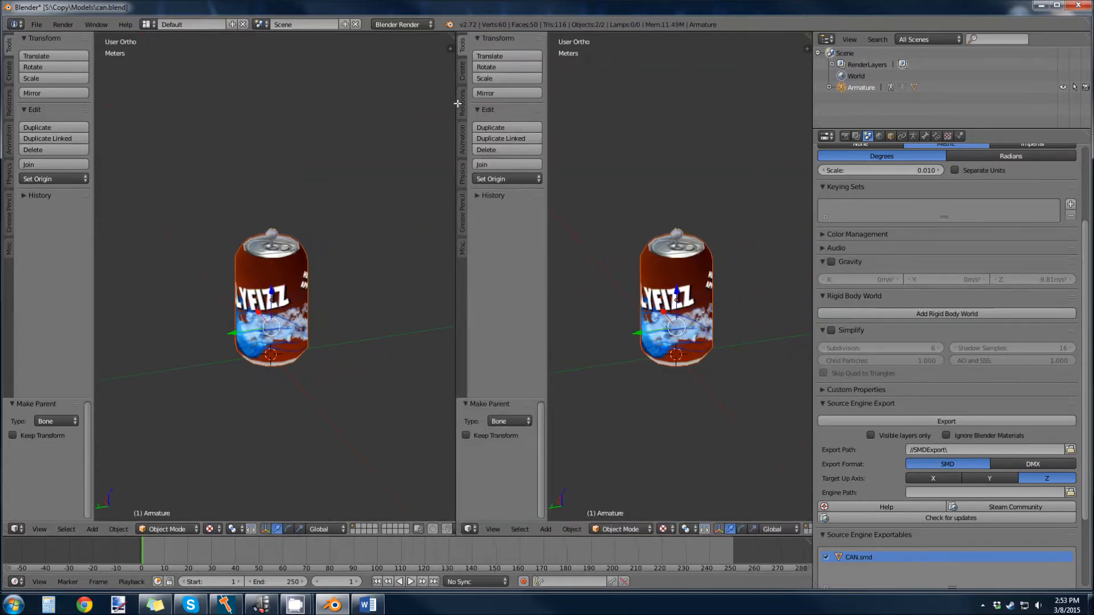
# In Pose Mode, create action Idle.001 with a LocRot keyframe on the bone at frame 1.
pyautogui.click(472, 529)
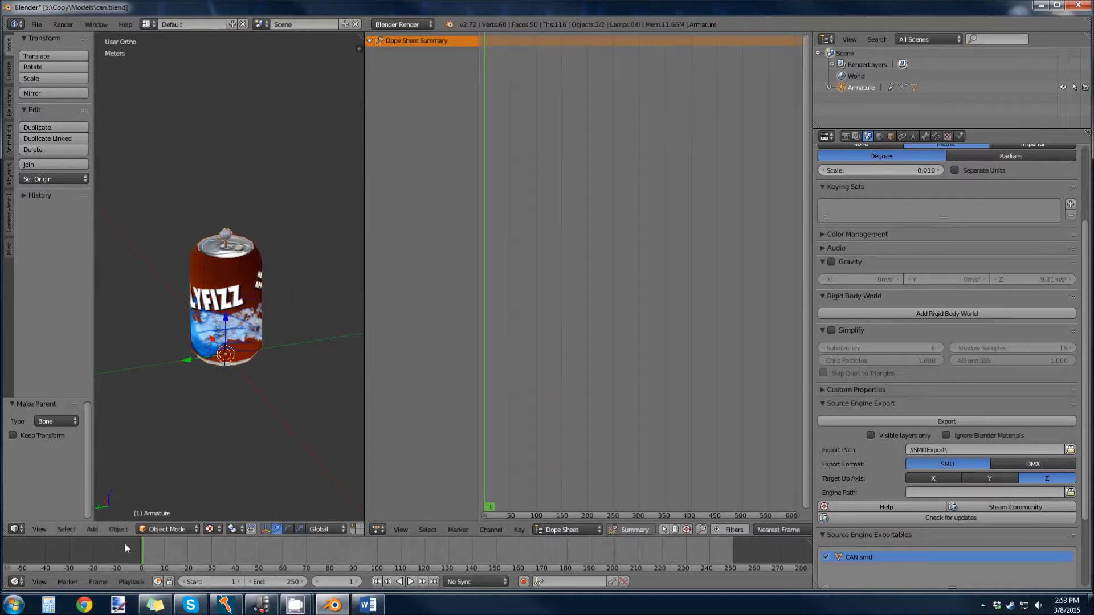
pyautogui.click(166, 529)
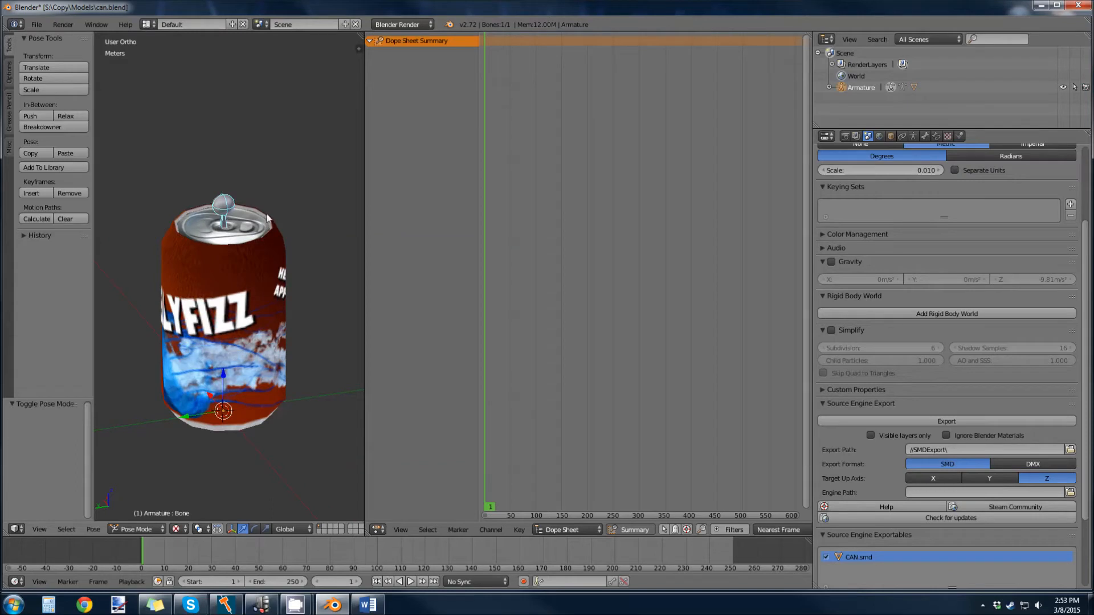
pyautogui.moveTo(559, 528)
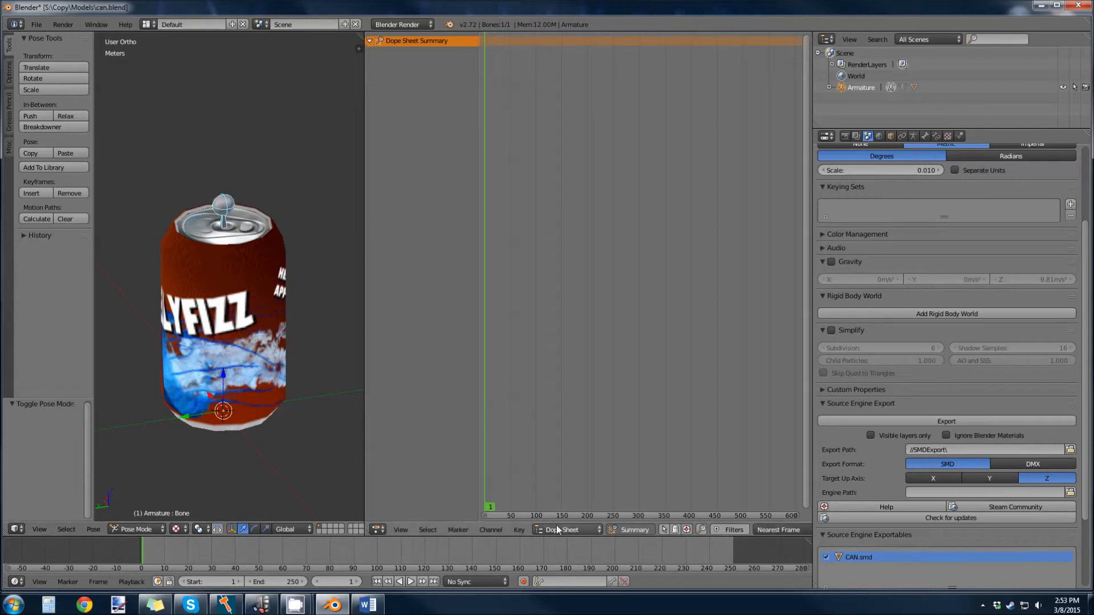
pyautogui.click(563, 530)
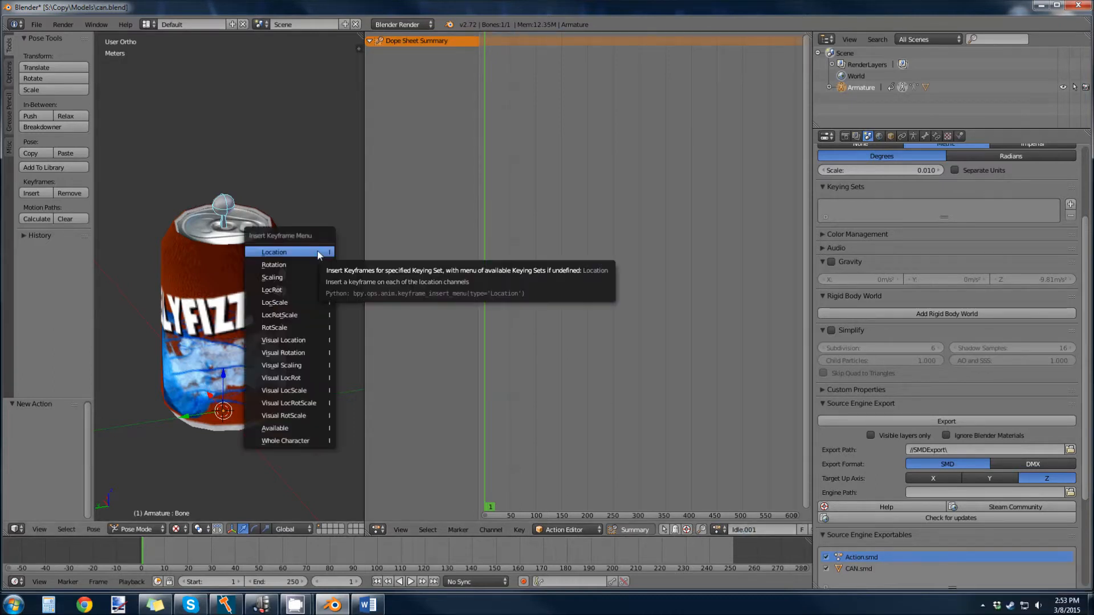
pyautogui.moveTo(272, 290)
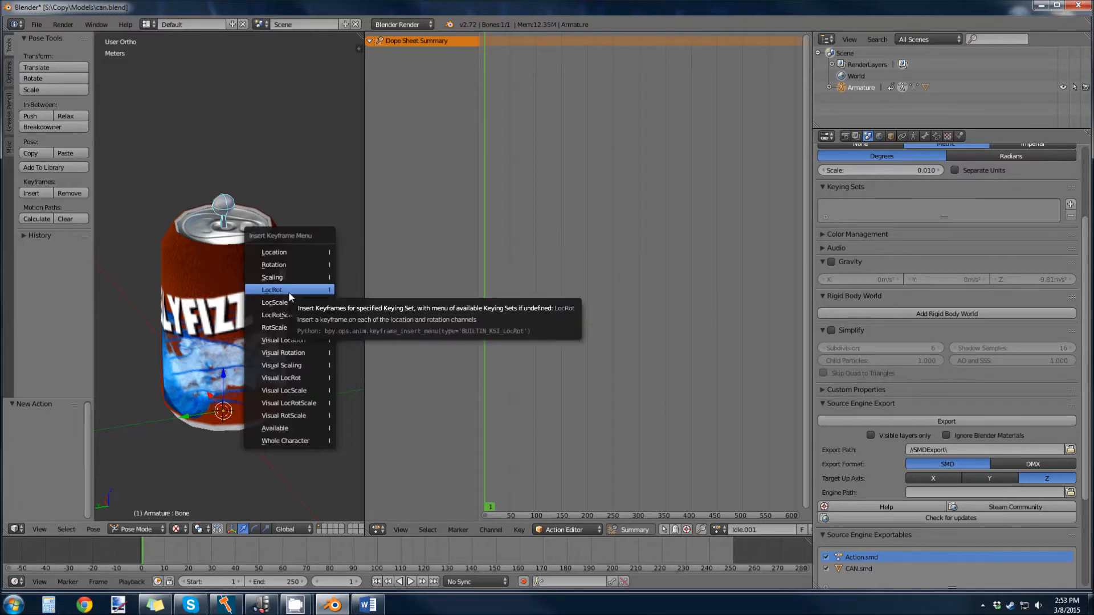
pyautogui.click(272, 290)
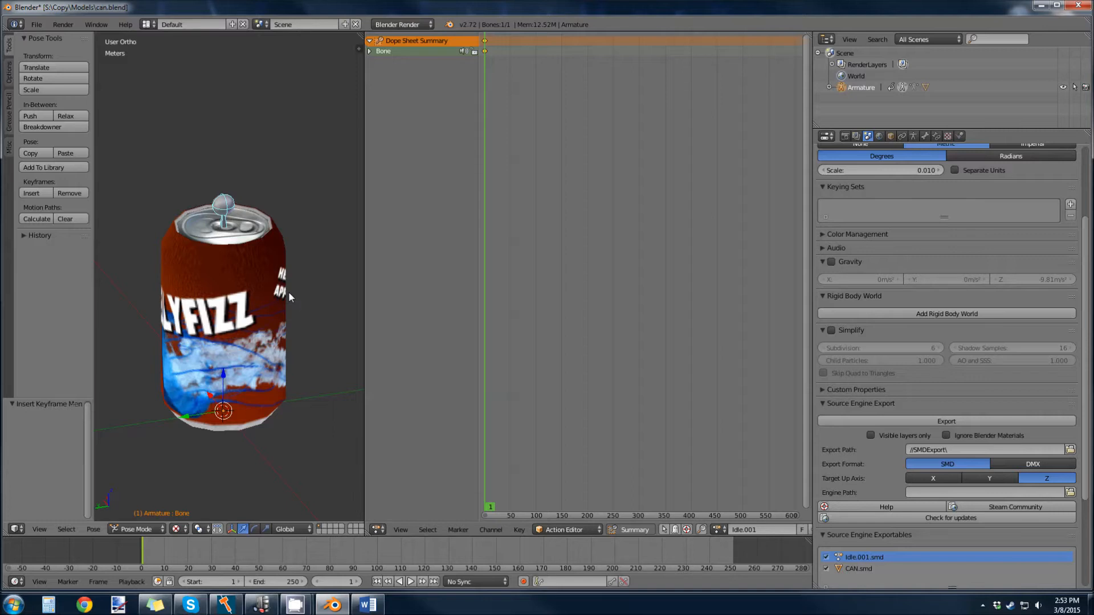
pyautogui.moveTo(289, 446)
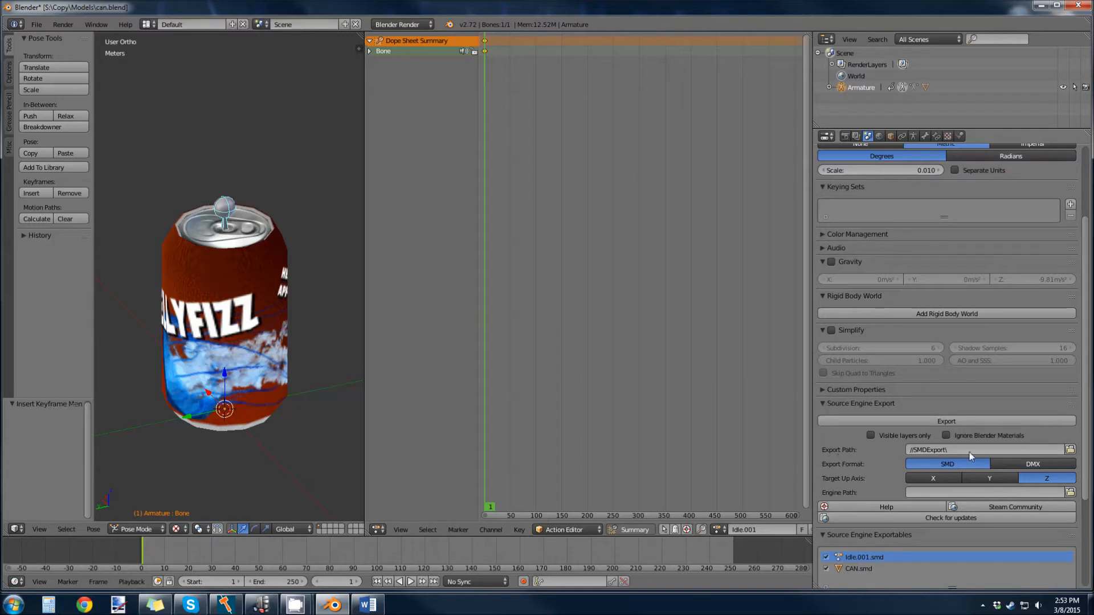
# Set the Source Engine export path to a new SourceExport folder on drive S:.
pyautogui.click(1071, 449)
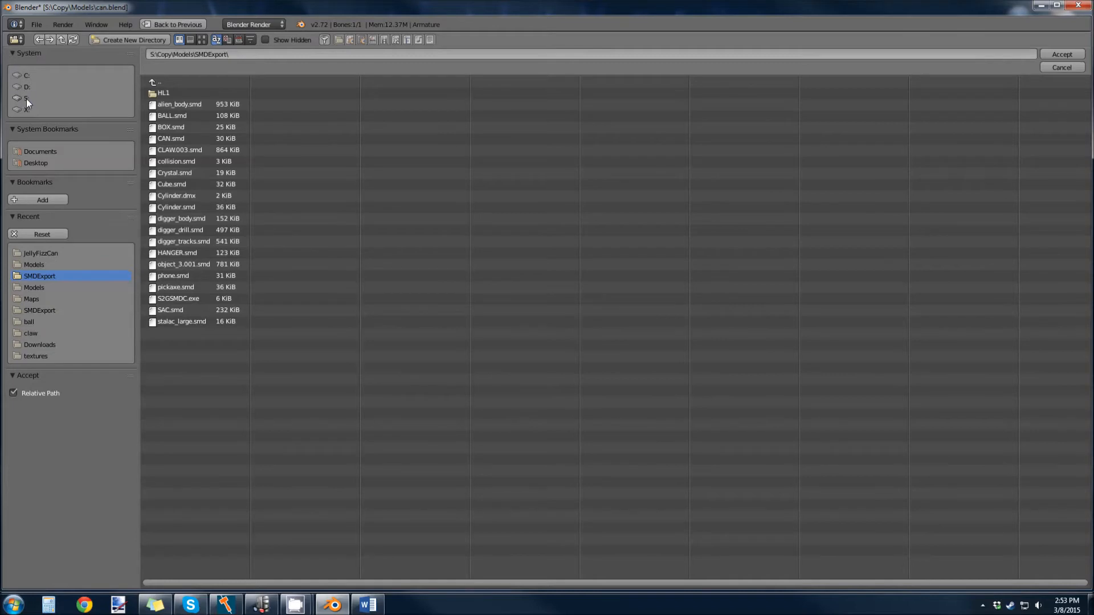
pyautogui.click(27, 98)
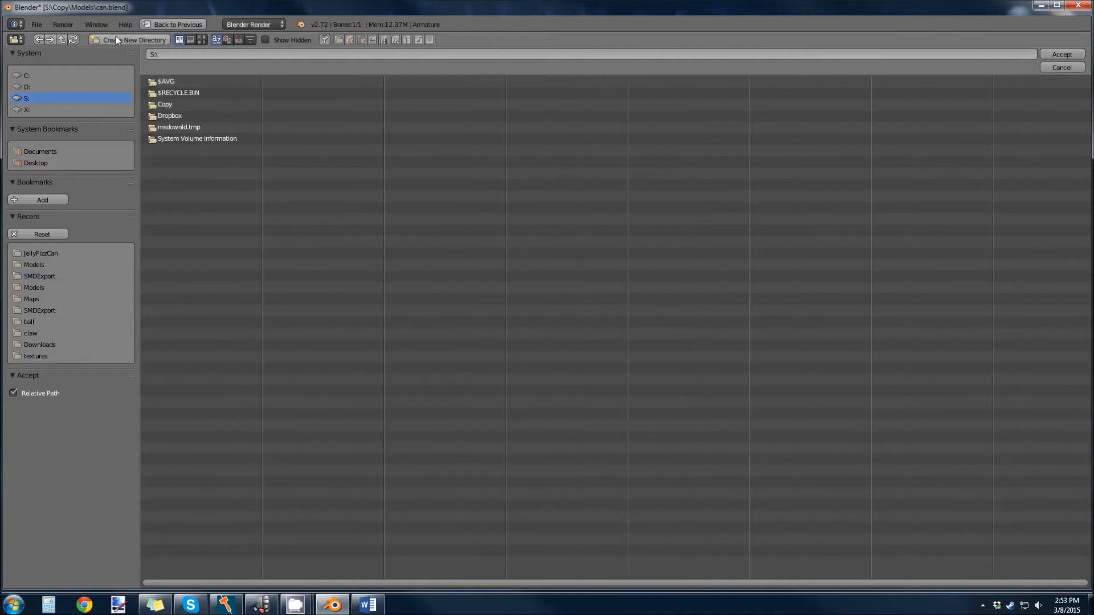
pyautogui.click(133, 40)
pyautogui.write('SourceExport')
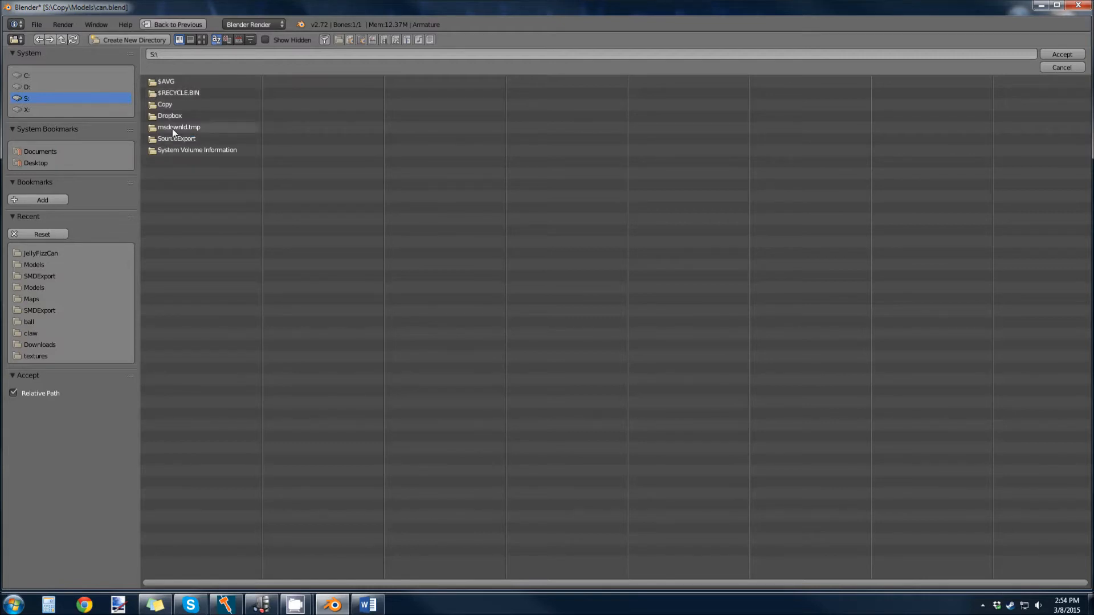
pyautogui.doubleClick(176, 138)
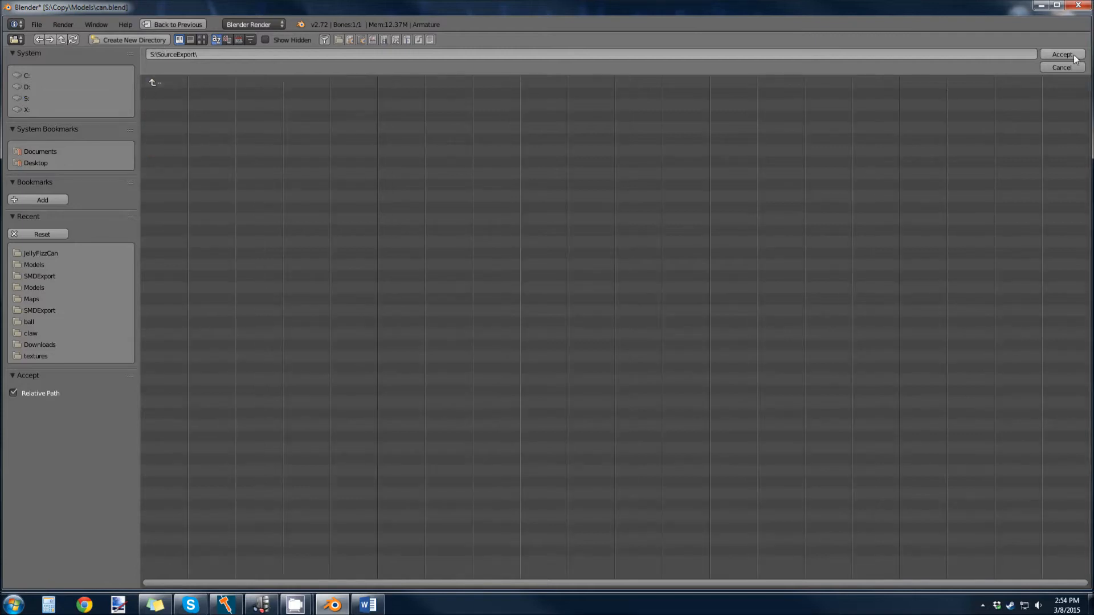
pyautogui.click(1062, 54)
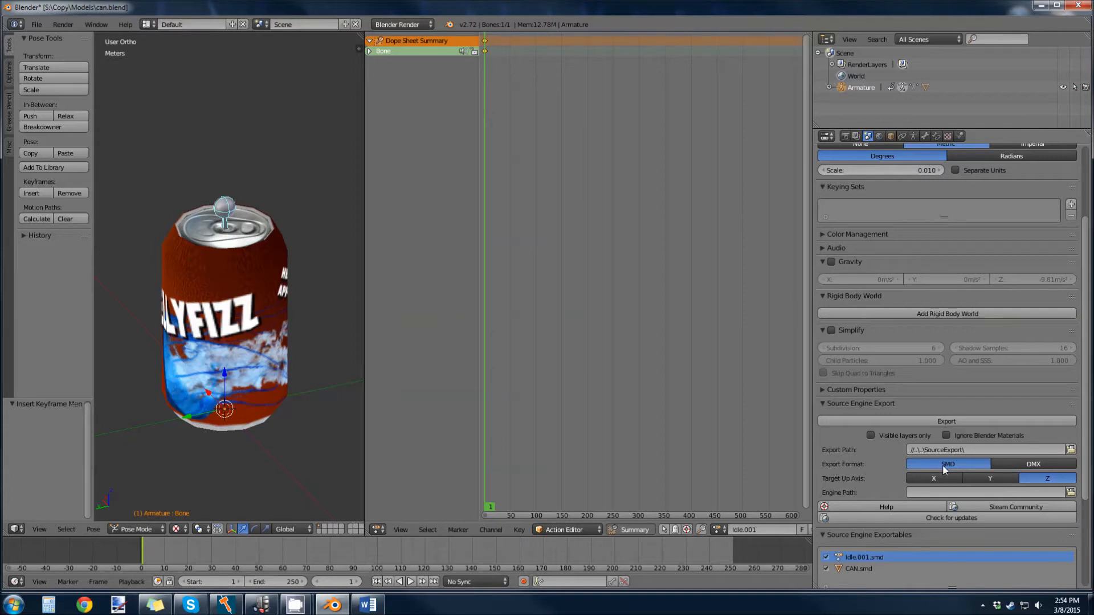
pyautogui.moveTo(836, 481)
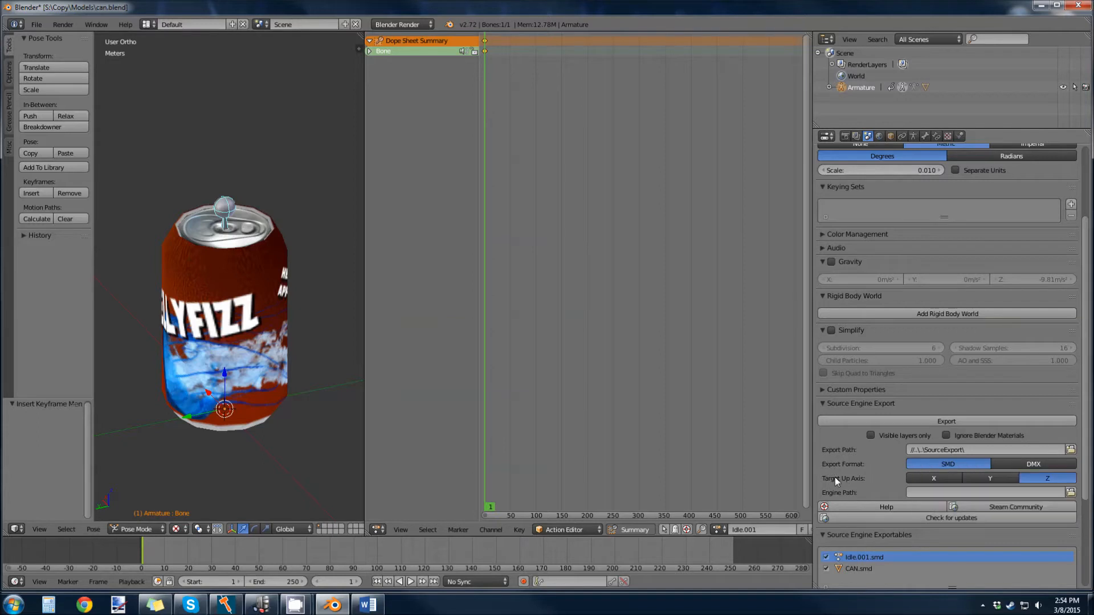
pyautogui.moveTo(1048, 478)
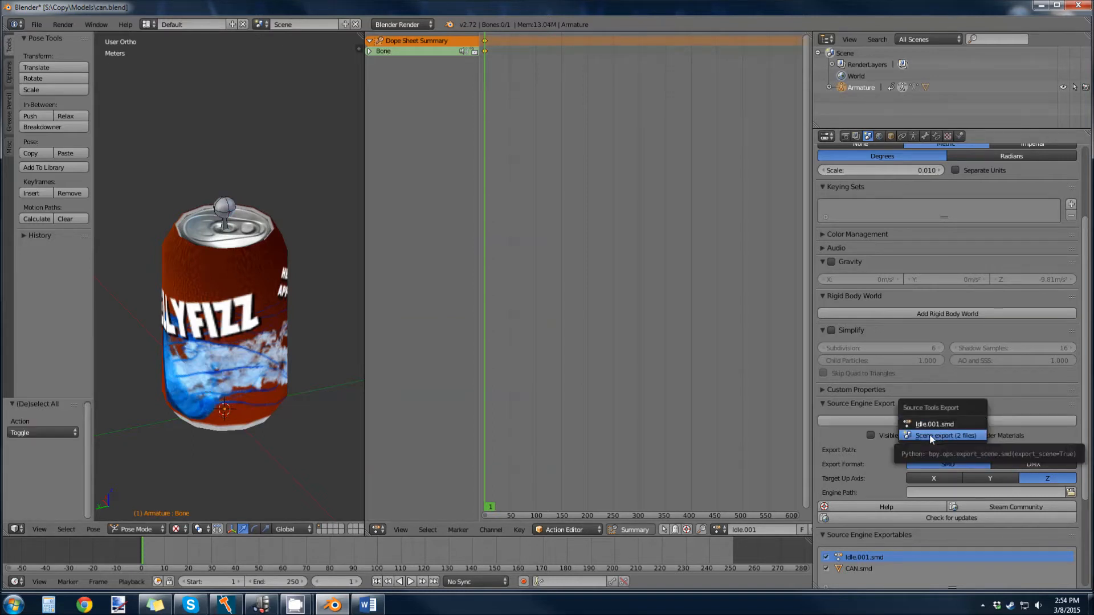
# Export the whole scene as two SMD files from the Source Engine Export panel.
pyautogui.click(947, 436)
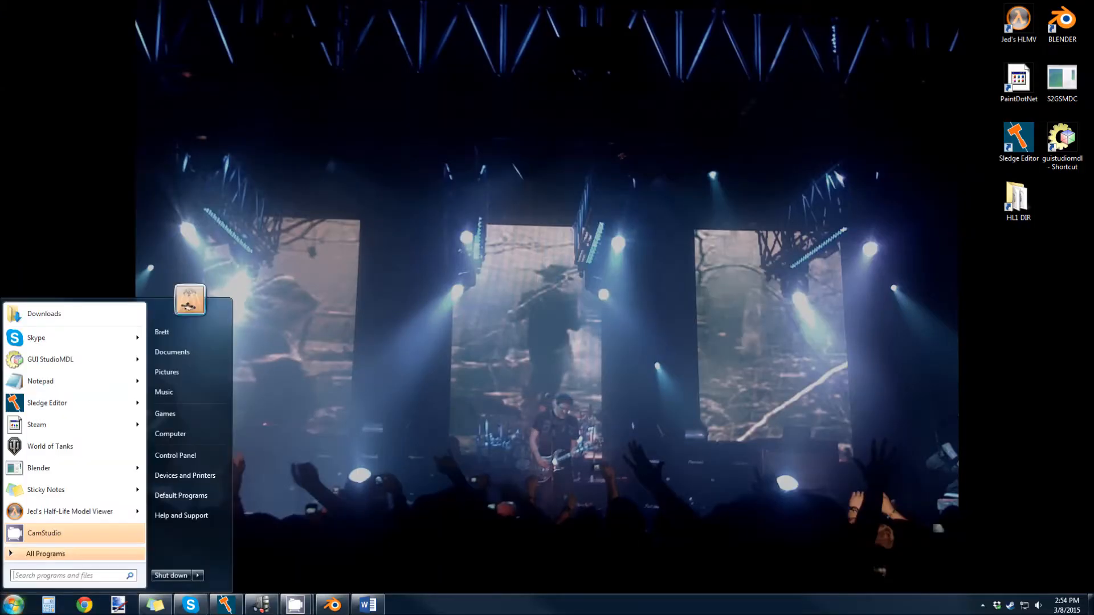
# Browse S:\SourceExport in Explorer, check Idle.001 in the anims folder, and return to SourceExport.
pyautogui.click(170, 433)
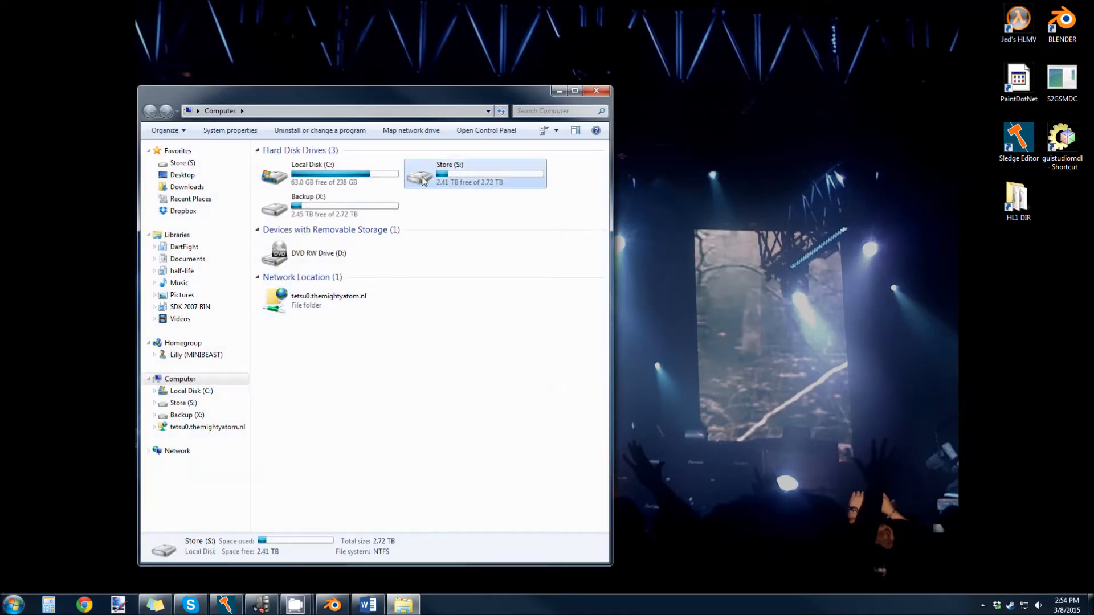
pyautogui.doubleClick(474, 174)
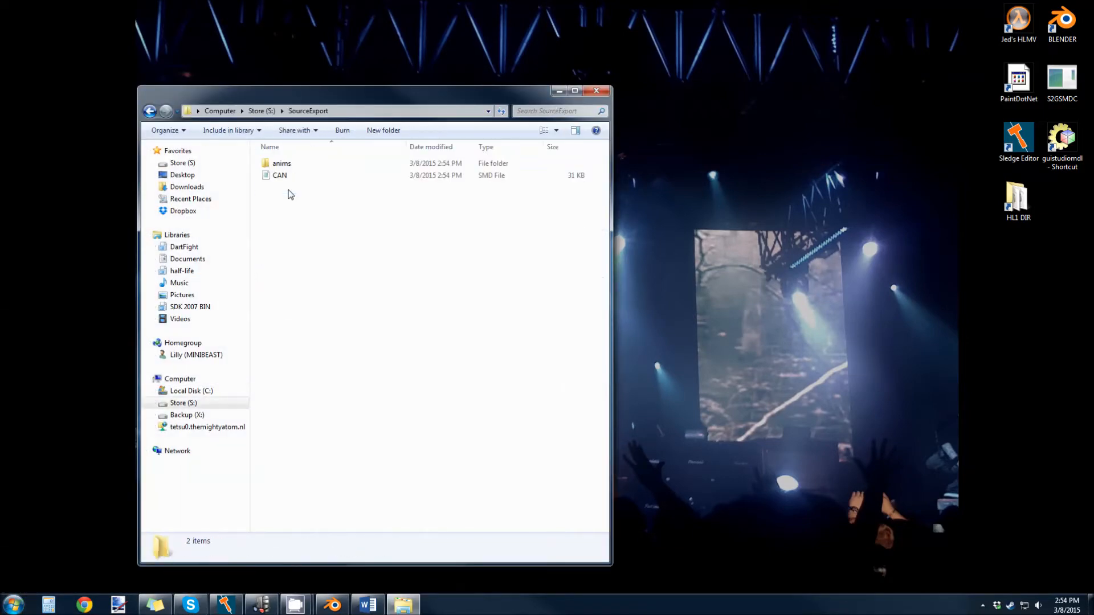
pyautogui.click(281, 163)
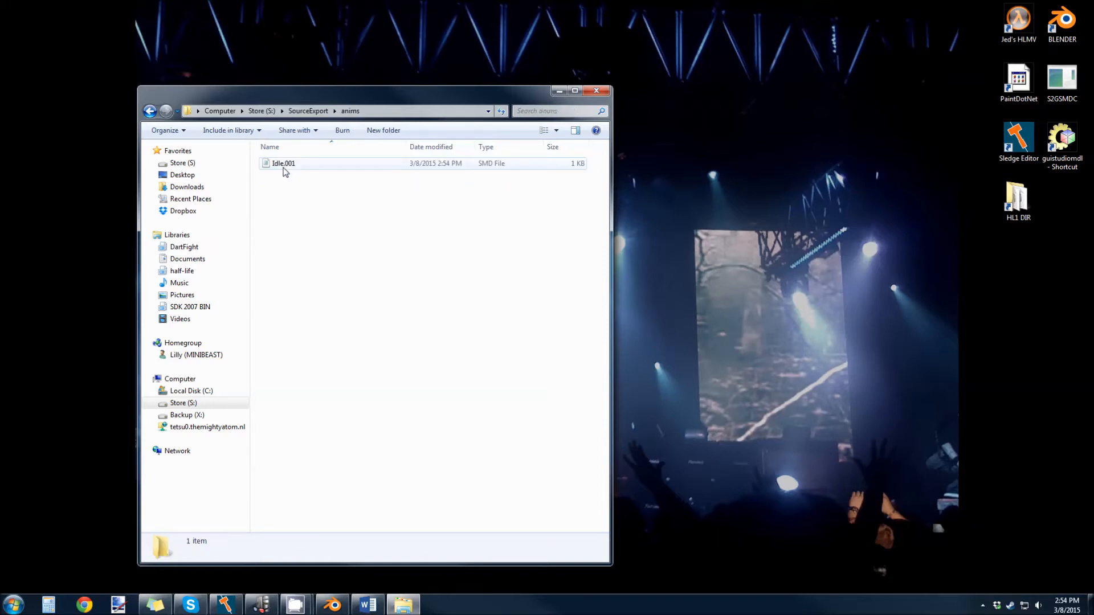
pyautogui.click(312, 205)
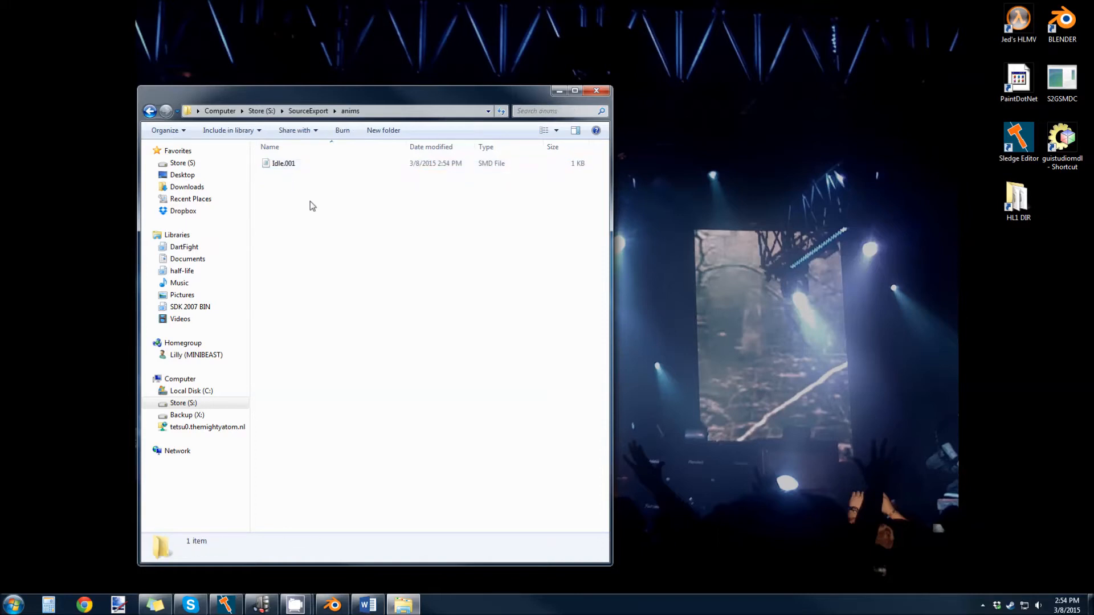
pyautogui.click(149, 111)
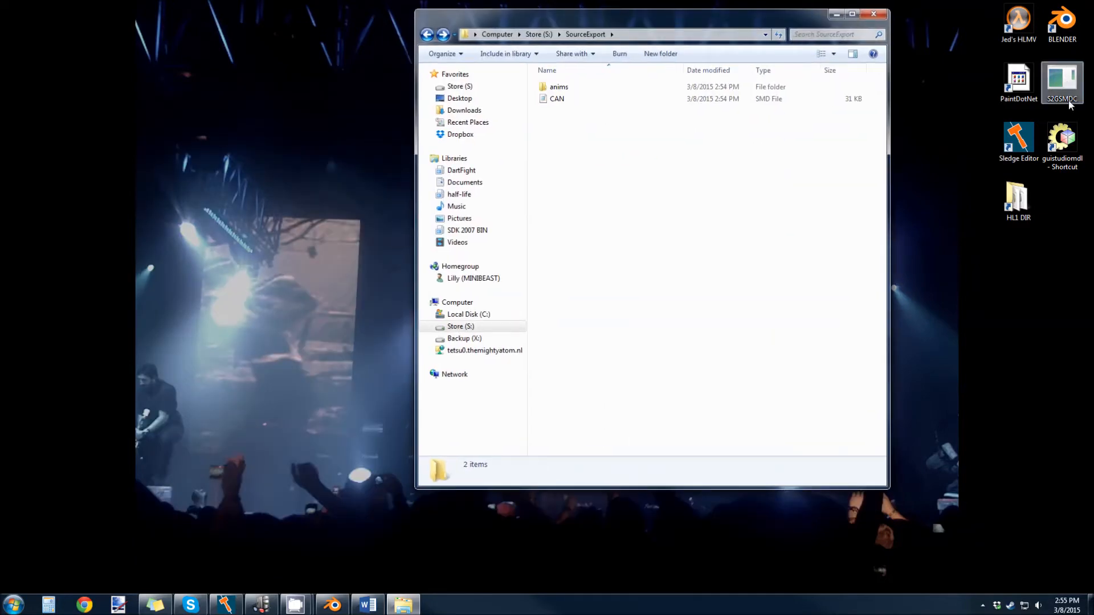
# Run S2GSMDC on CAN.smd to produce CAN_fixed in SourceExport, then close the converter.
pyautogui.click(557, 98)
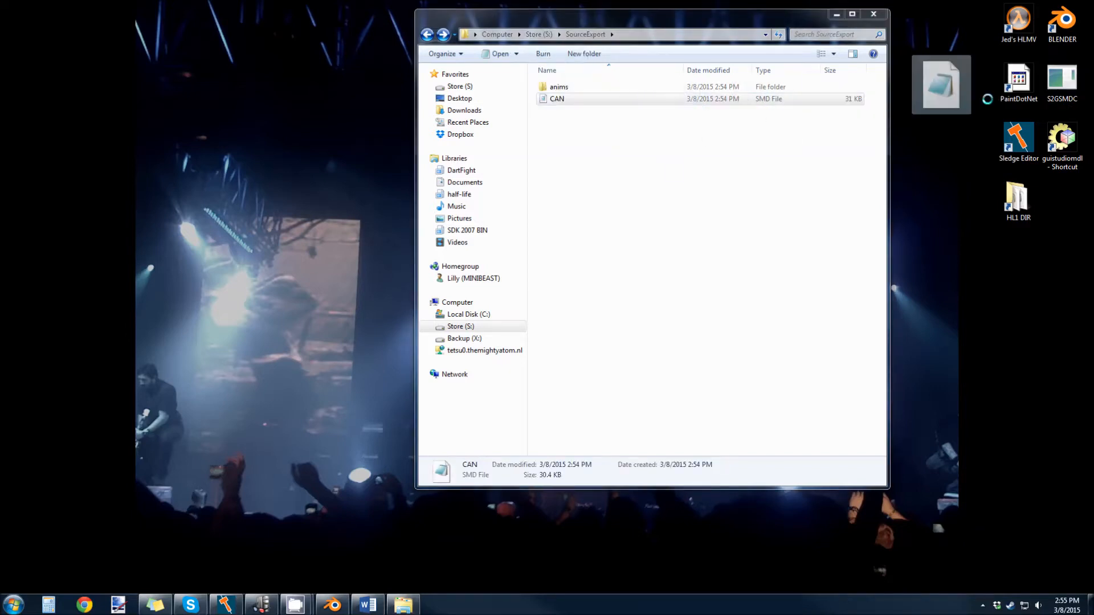
pyautogui.doubleClick(1061, 80)
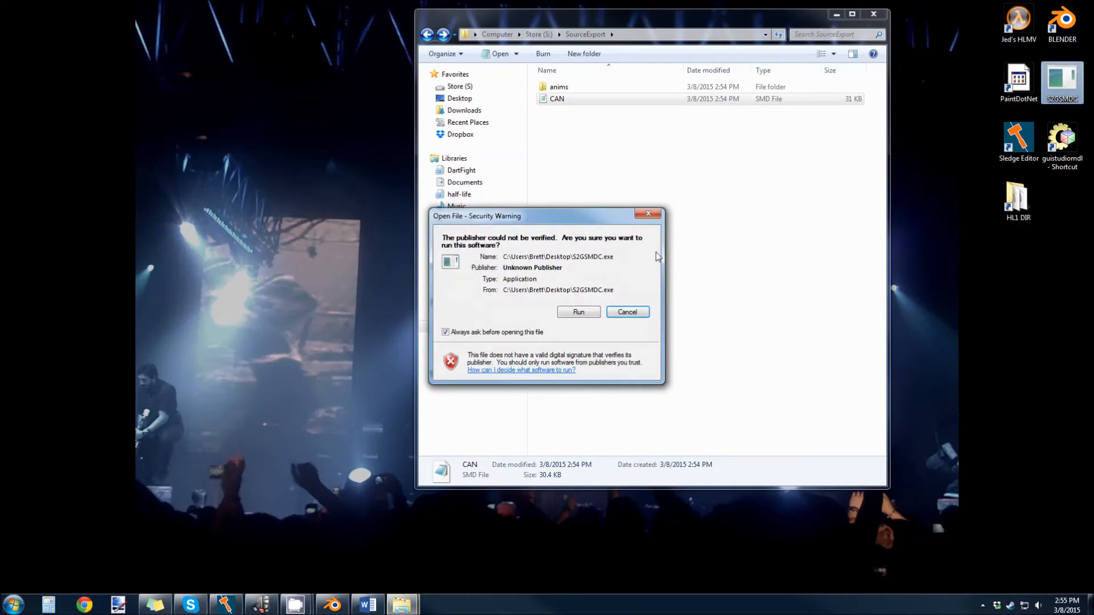
pyautogui.click(578, 312)
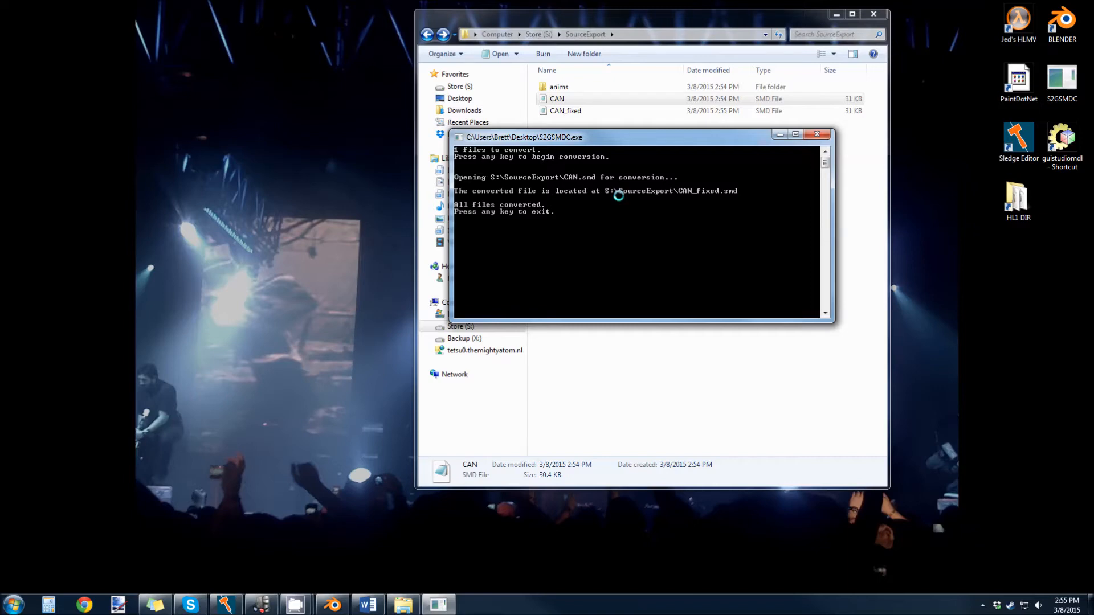
pyautogui.press('enter')
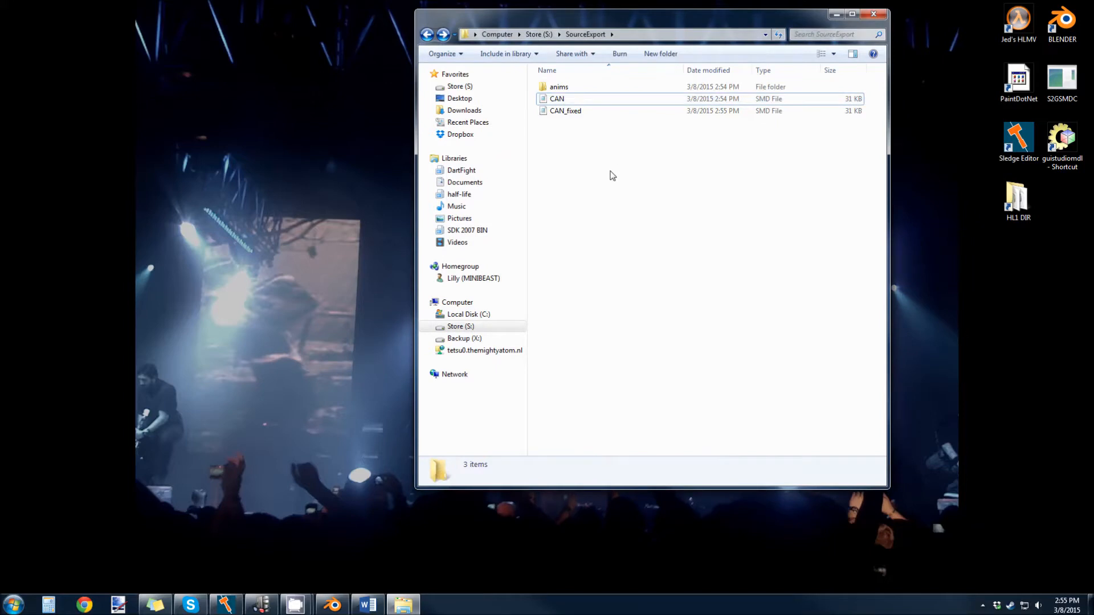
# Create a Can_Model folder, move CAN_fixed into it and rename it to CAN.
pyautogui.click(704, 54)
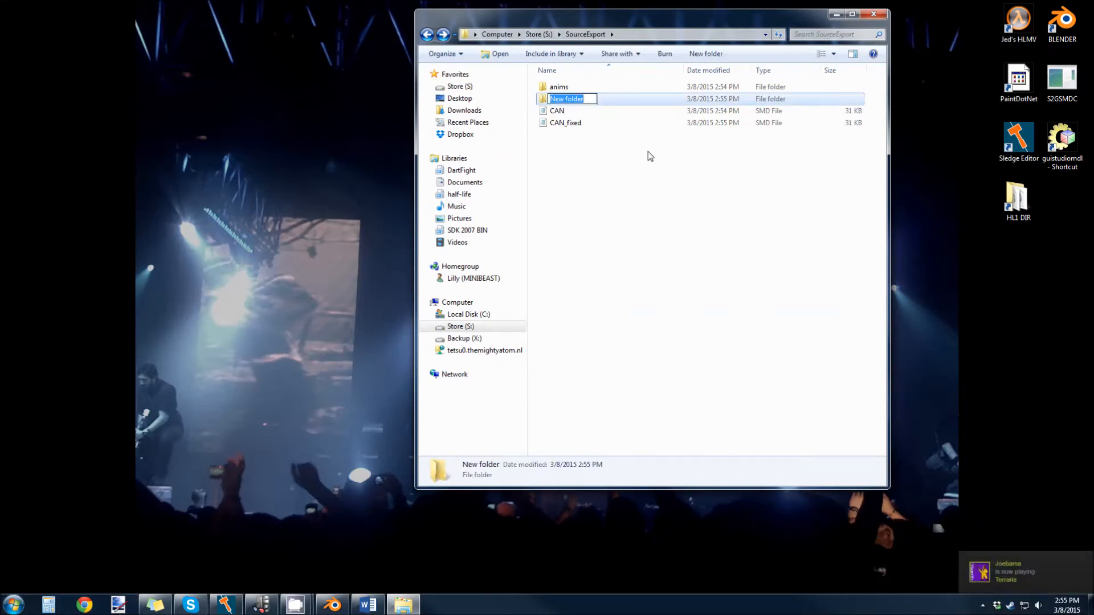
pyautogui.write('Can_Model')
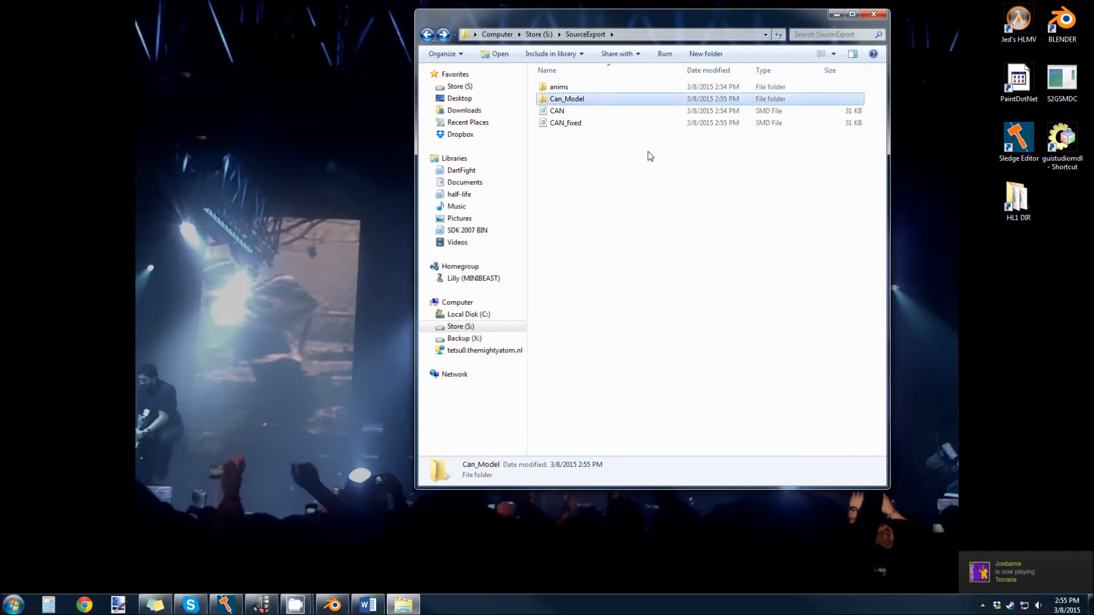
pyautogui.moveTo(558, 124)
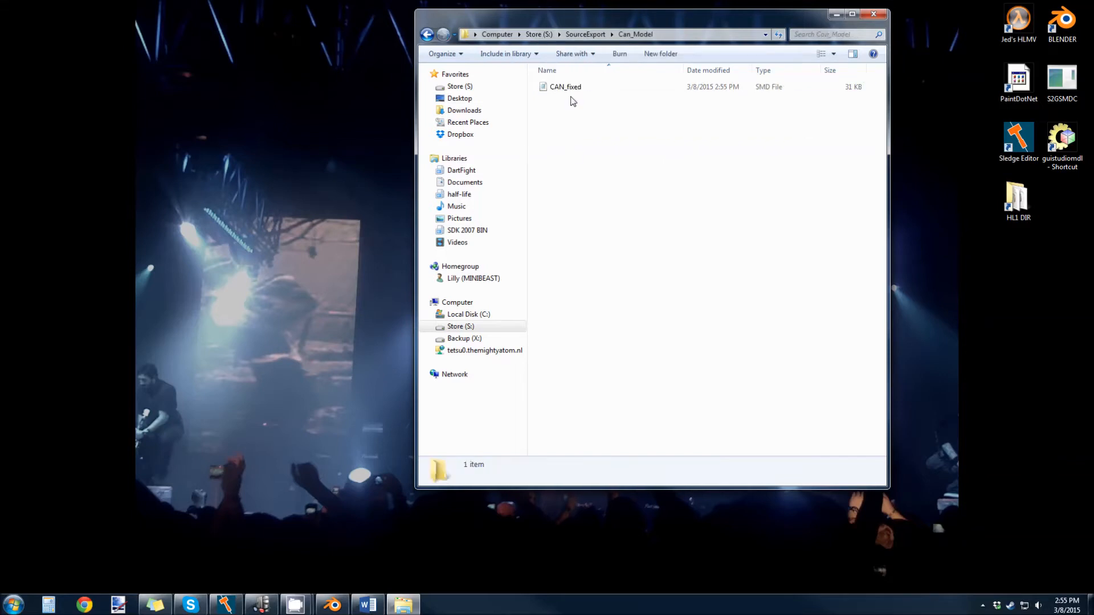
pyautogui.click(566, 87)
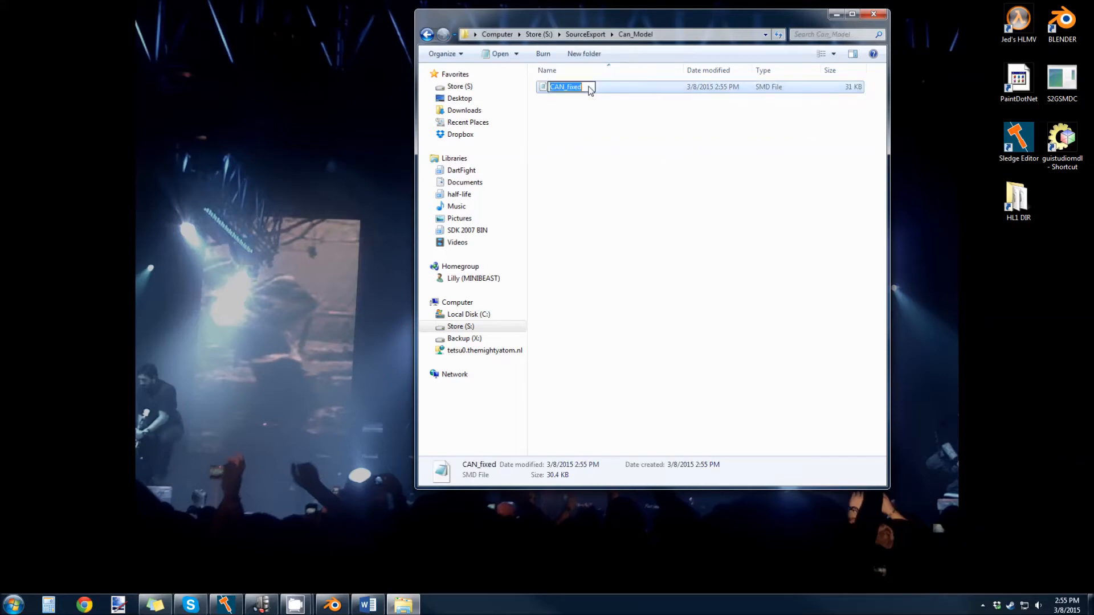
pyautogui.write('CAN')
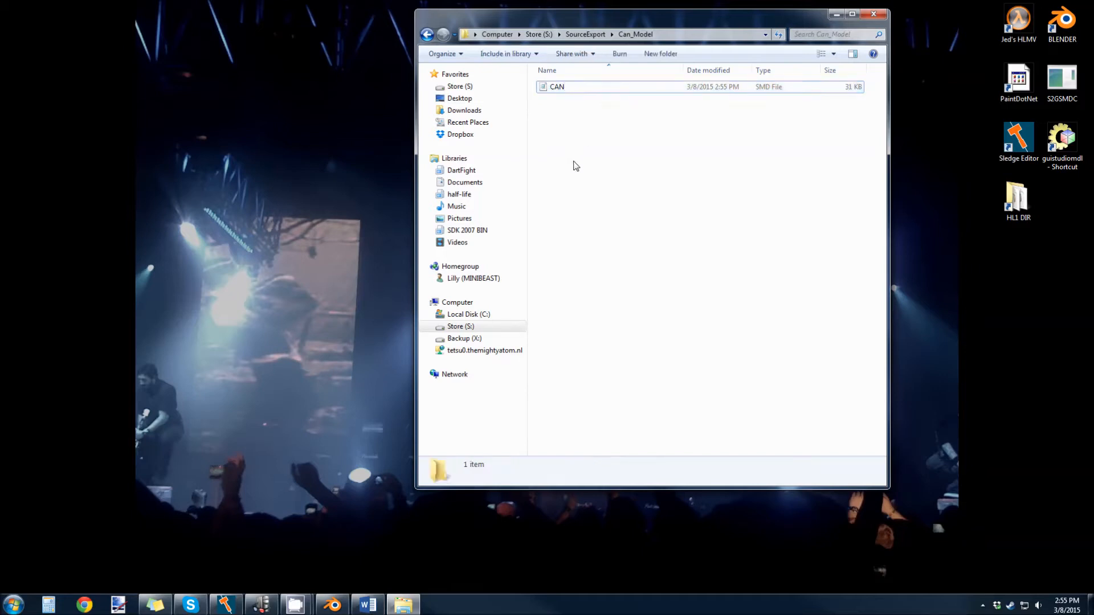
pyautogui.moveTo(557, 122)
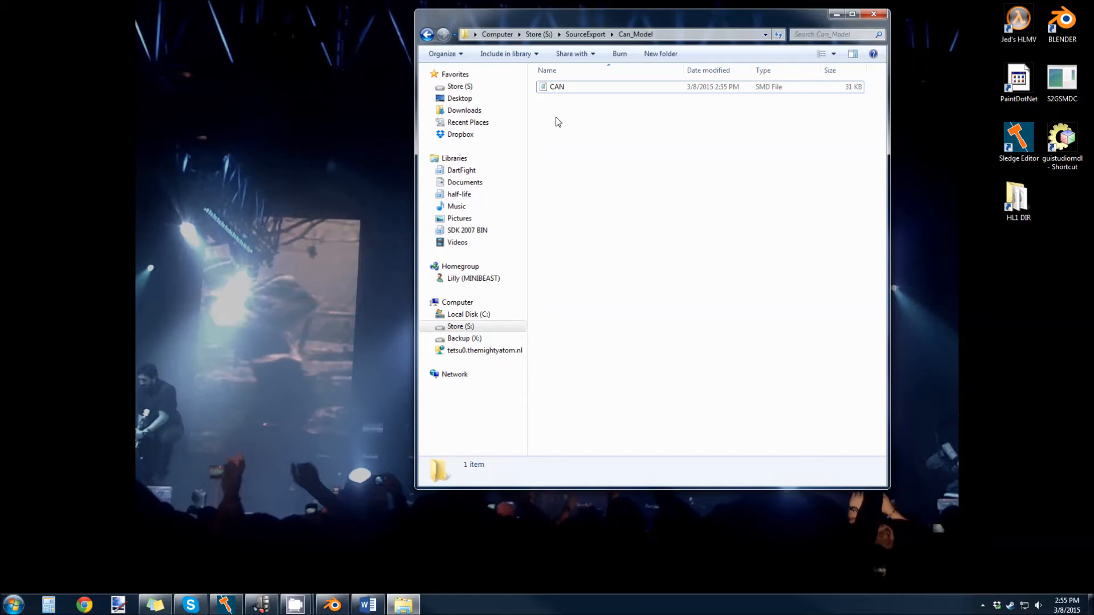
# Copy the can bitmap from Store > Copy > Models > SMDExport > HL1 into Can_Model.
pyautogui.click(538, 34)
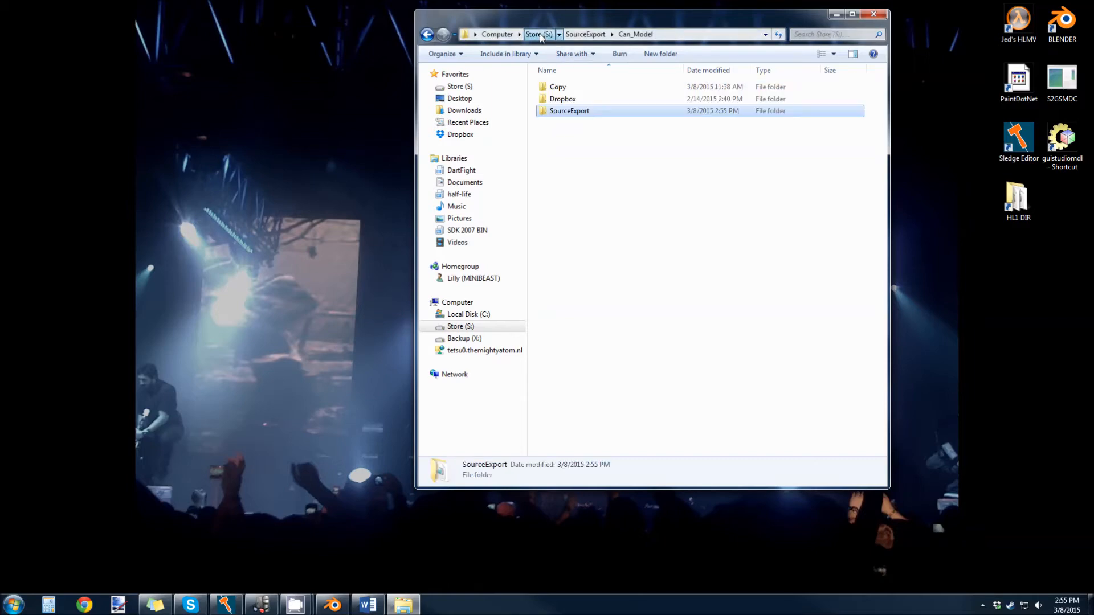
pyautogui.click(538, 35)
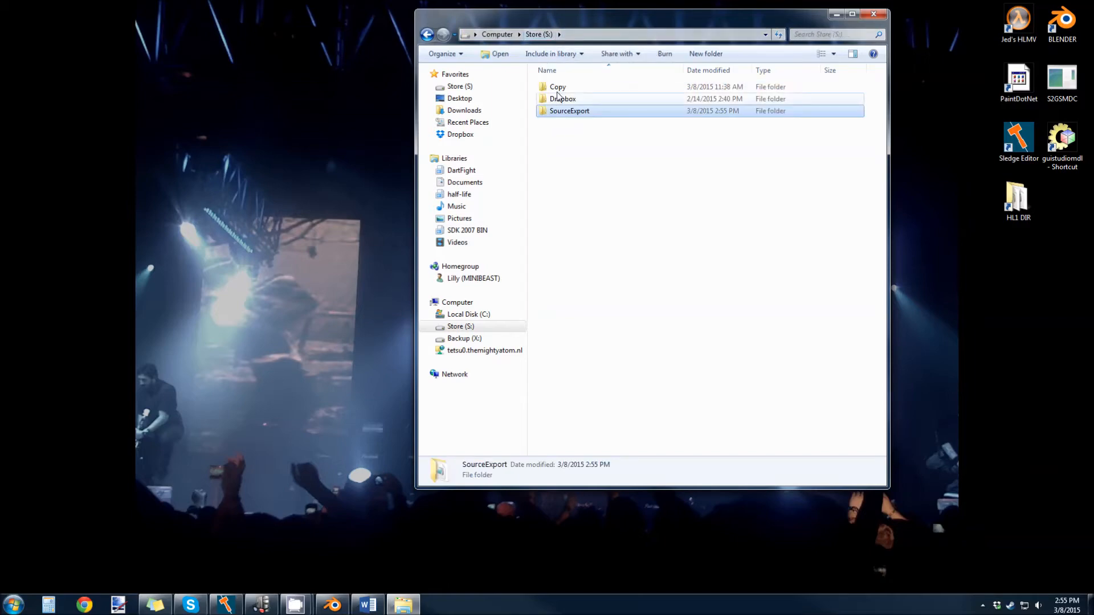
pyautogui.doubleClick(558, 87)
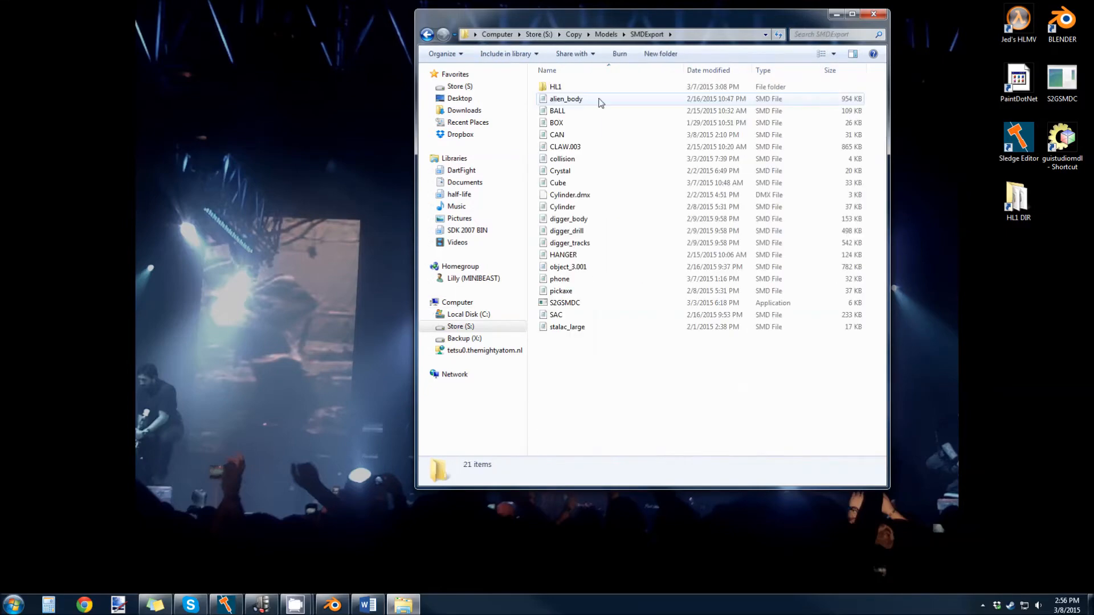
pyautogui.doubleClick(555, 87)
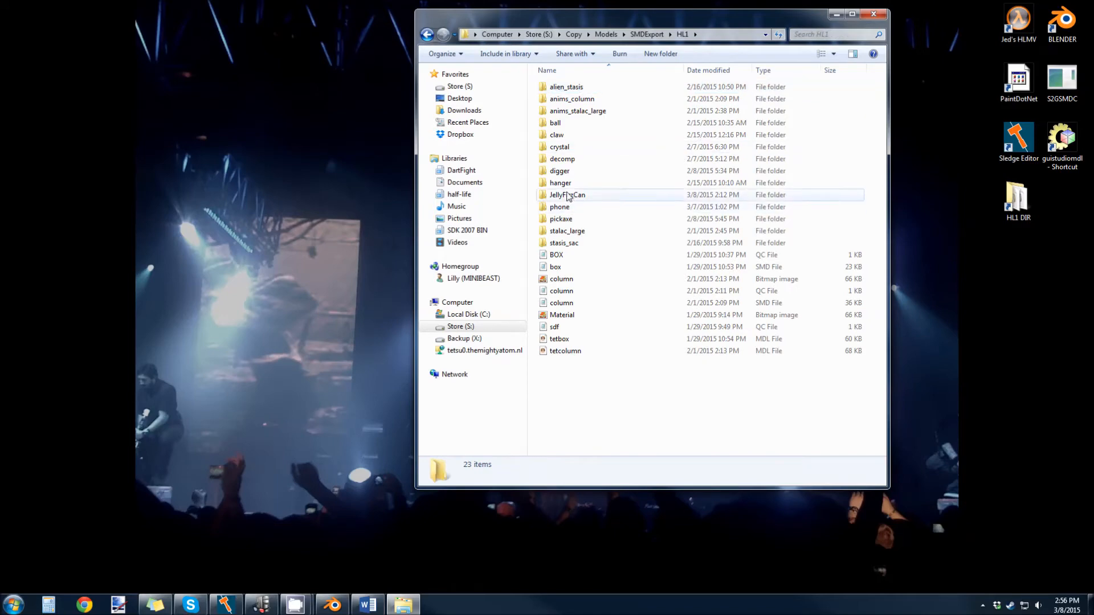
pyautogui.rightClick(634, 95)
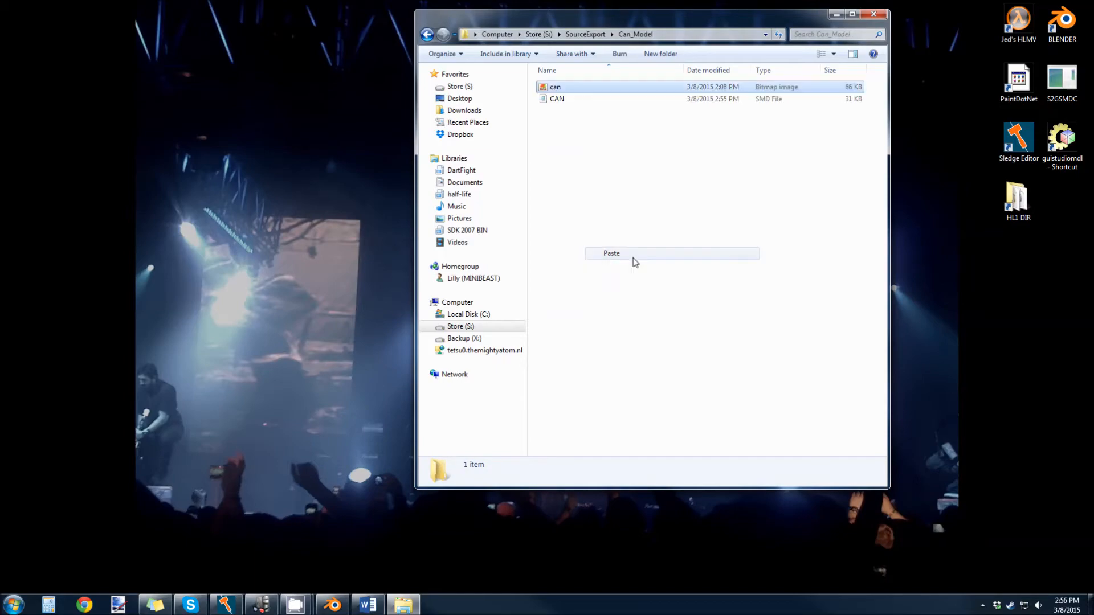
# View the CAN.smd model file in Notepad and select its can.bmp texture reference.
pyautogui.doubleClick(555, 87)
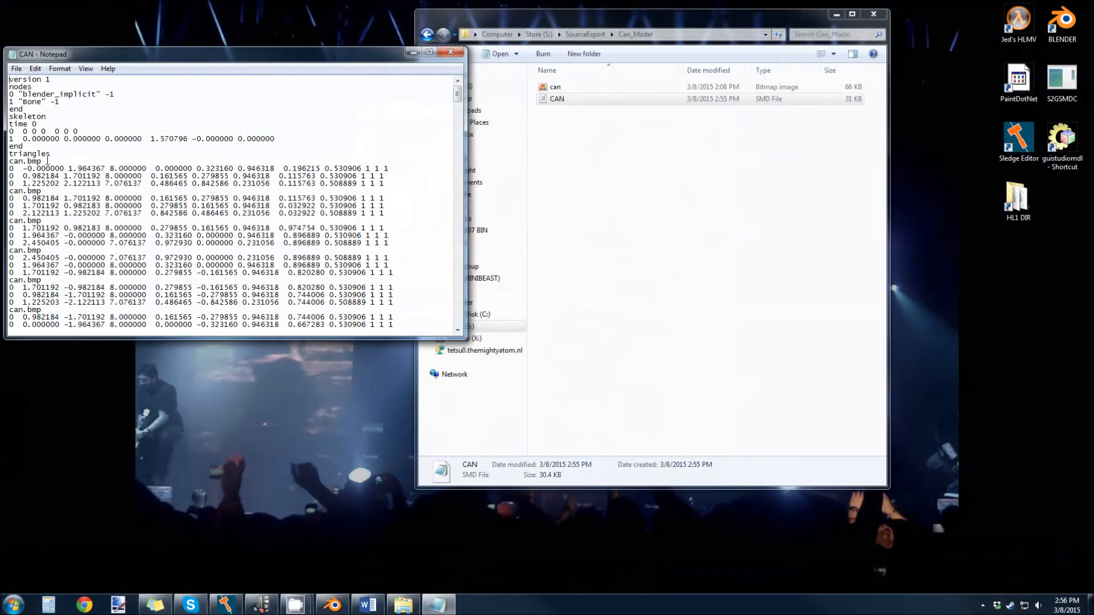
pyautogui.doubleClick(24, 161)
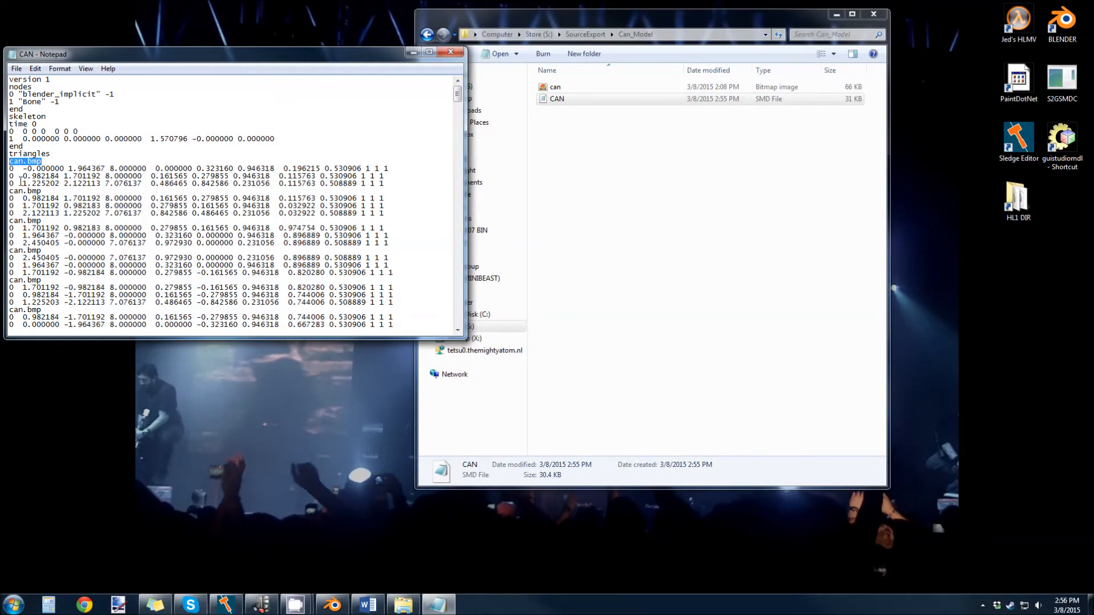
pyautogui.click(149, 94)
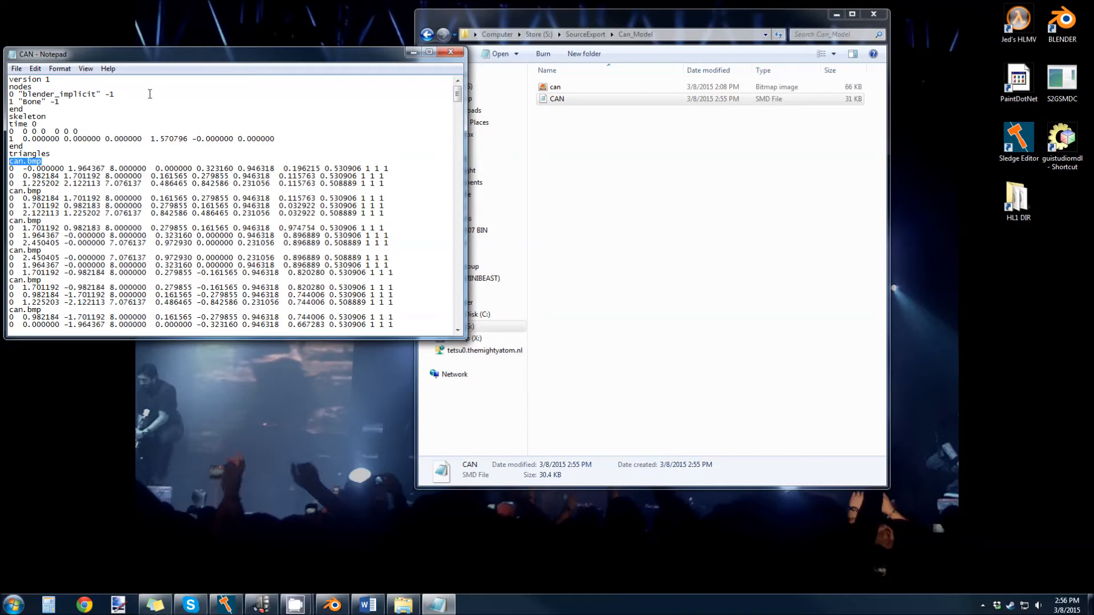
pyautogui.moveTo(154, 59)
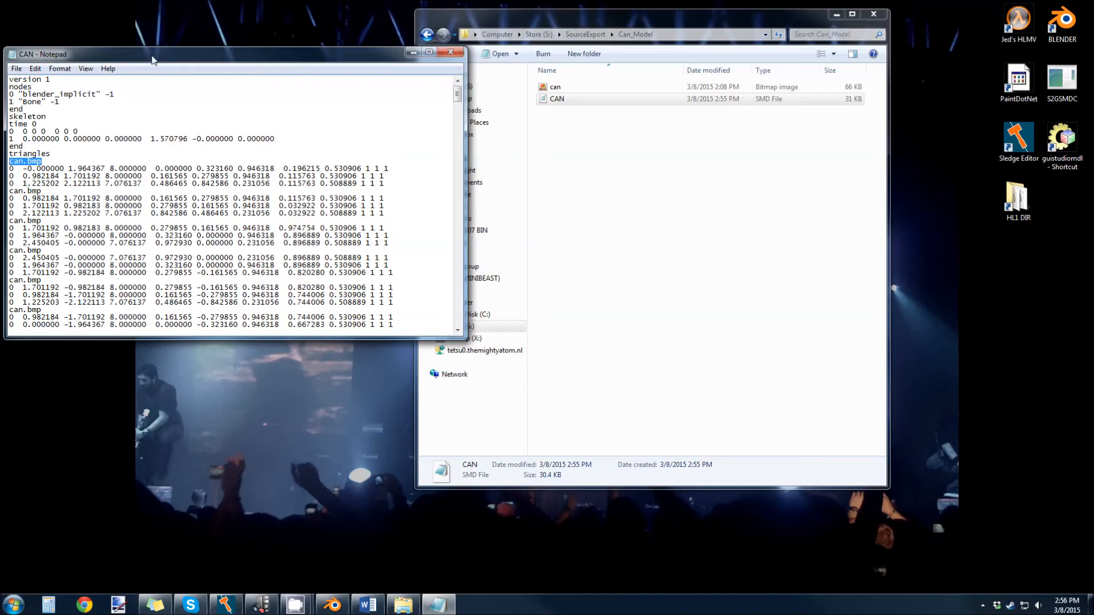
pyautogui.moveTo(152, 57); pyautogui.dragTo(231, 64)
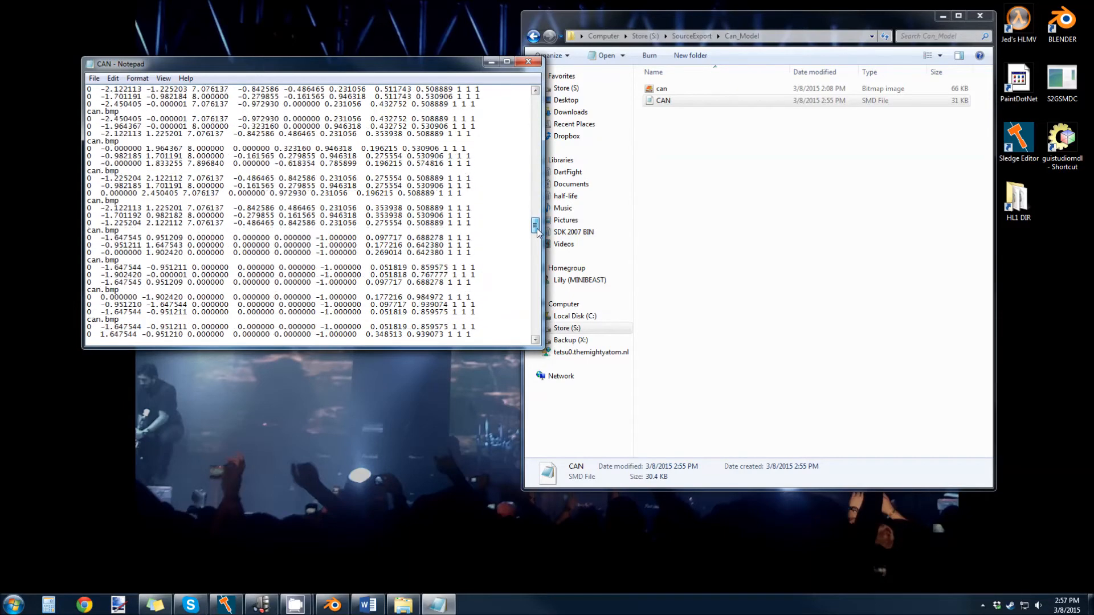
pyautogui.scroll(-3)
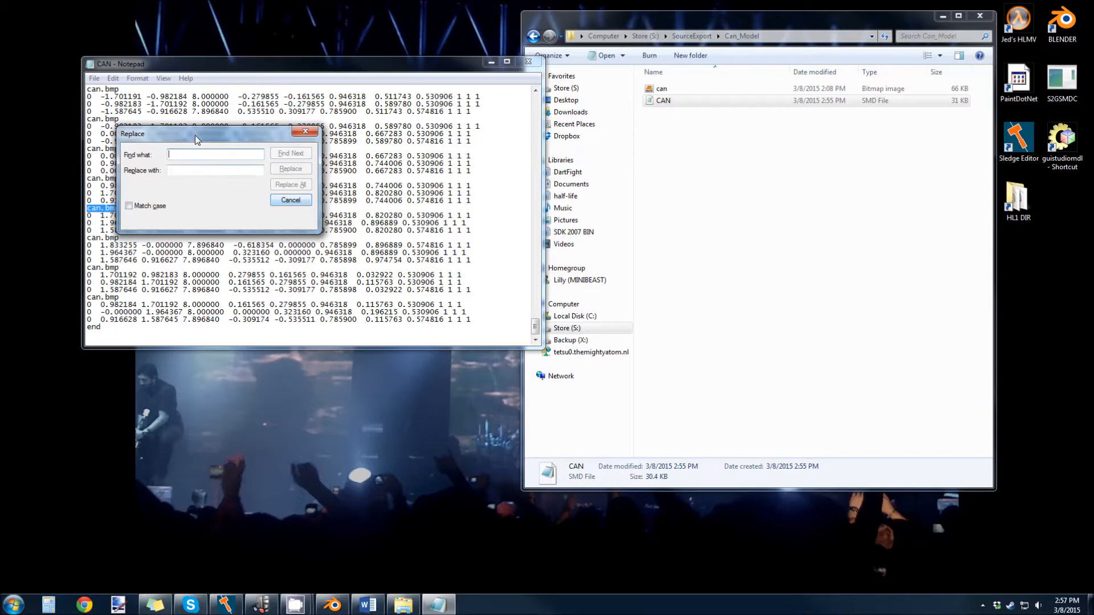
# Fill the Replace box with the texture name to find and its replacement.
pyautogui.write('whatever')
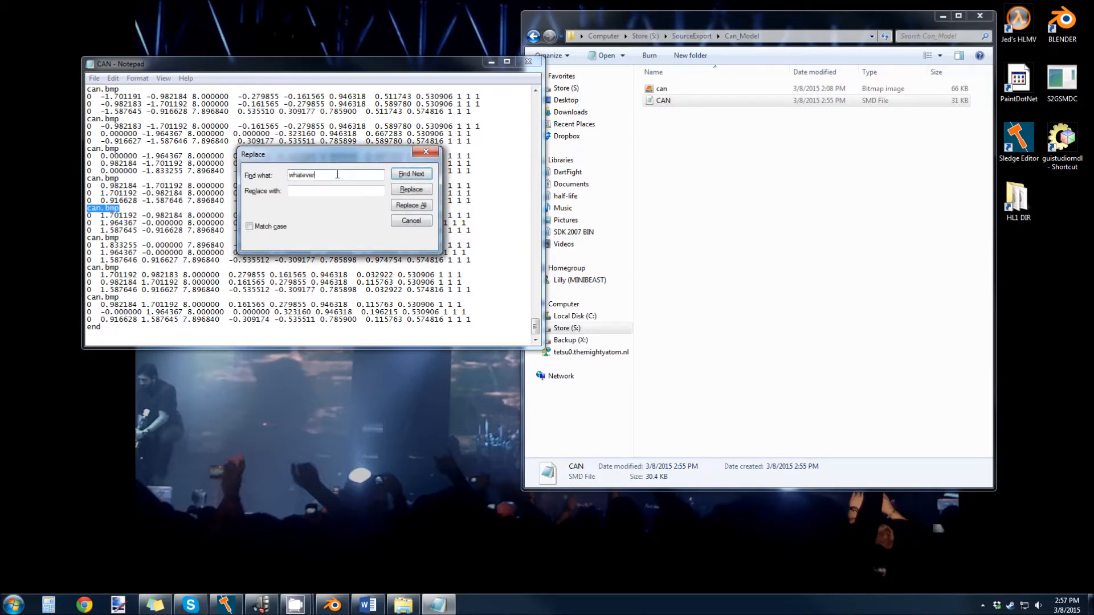
pyautogui.write('.whater')
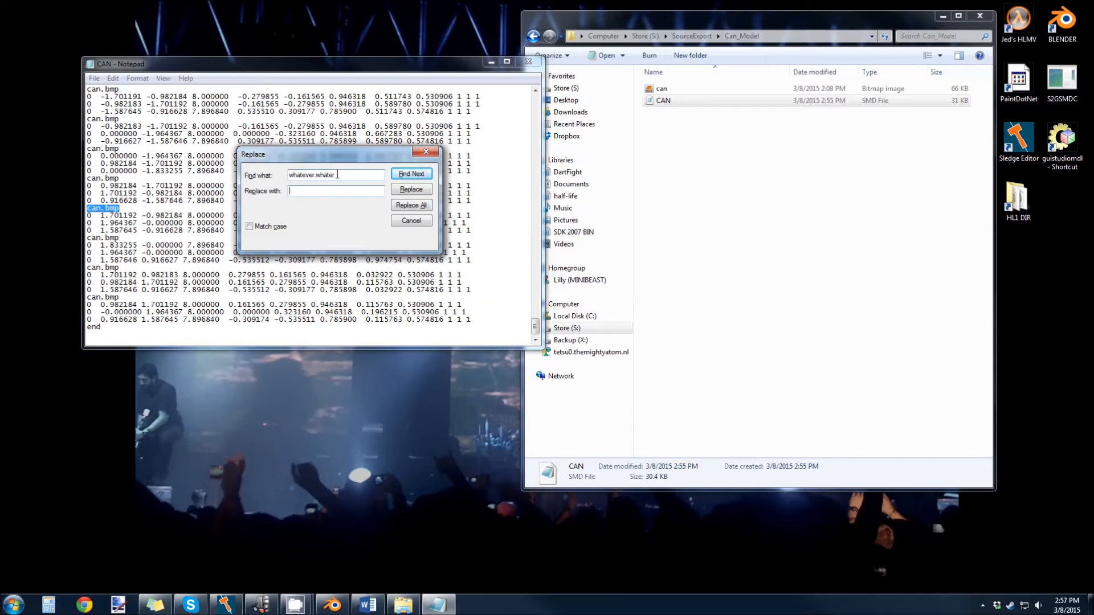
pyautogui.write('t')
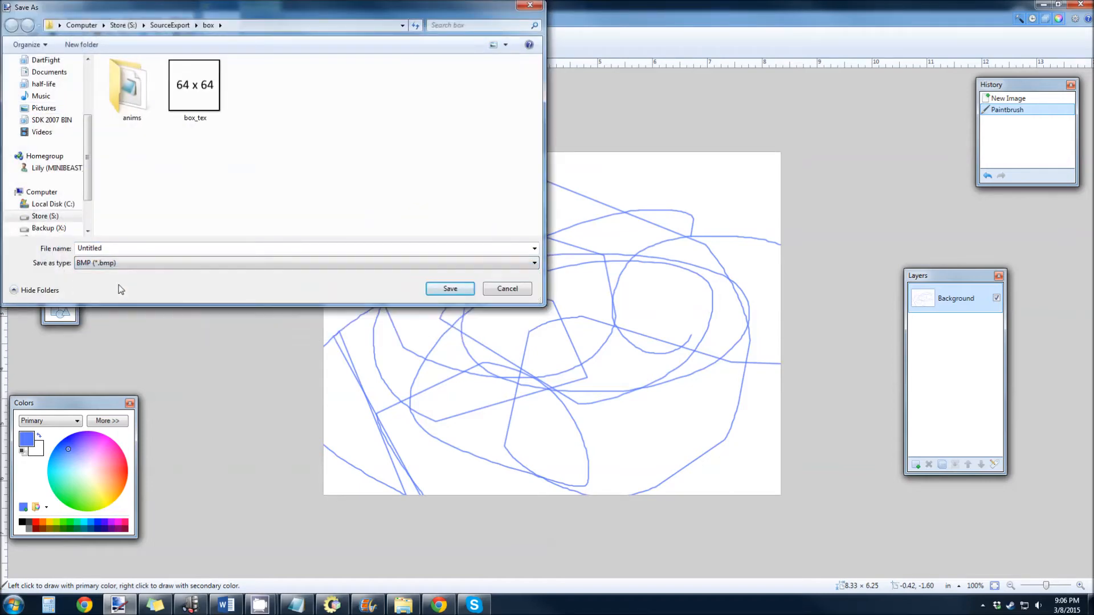
# Save the scribbled drawing as a BMP at 8-bit depth.
pyautogui.click(450, 288)
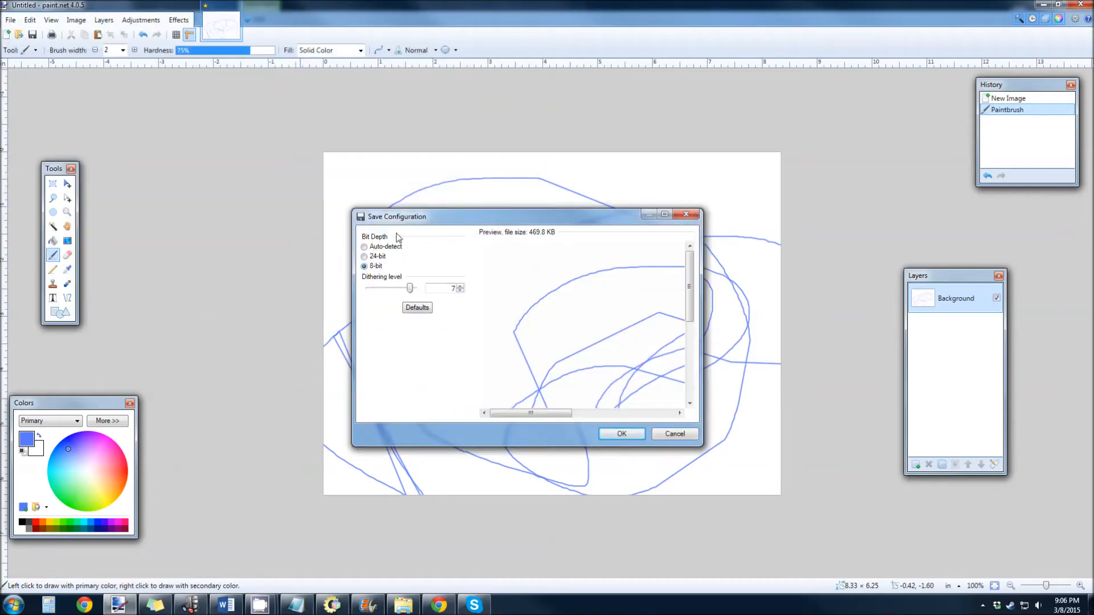
pyautogui.click(364, 256)
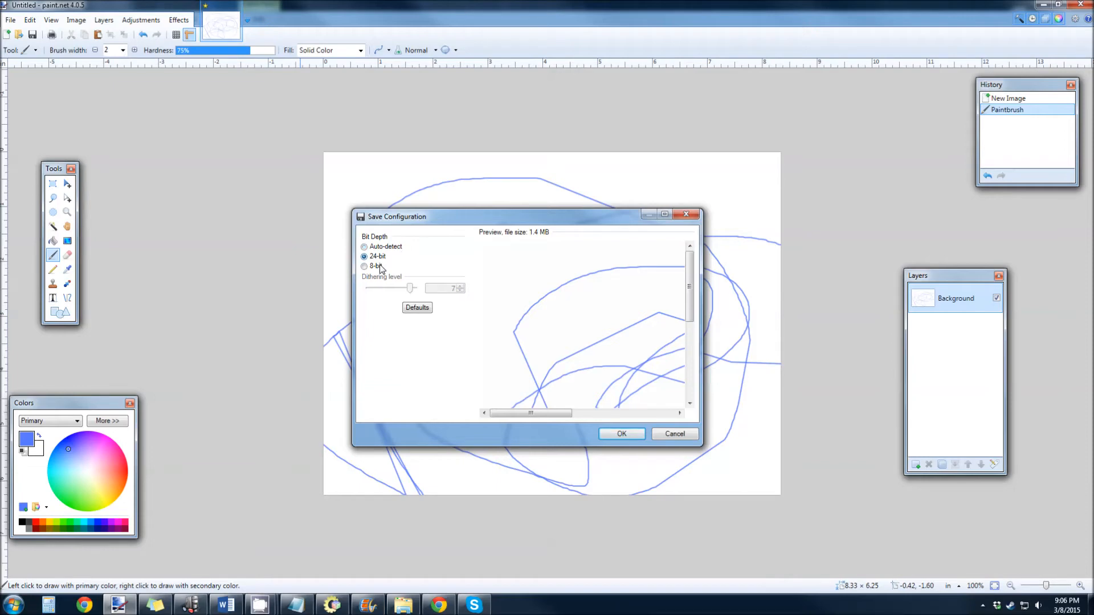
pyautogui.click(364, 266)
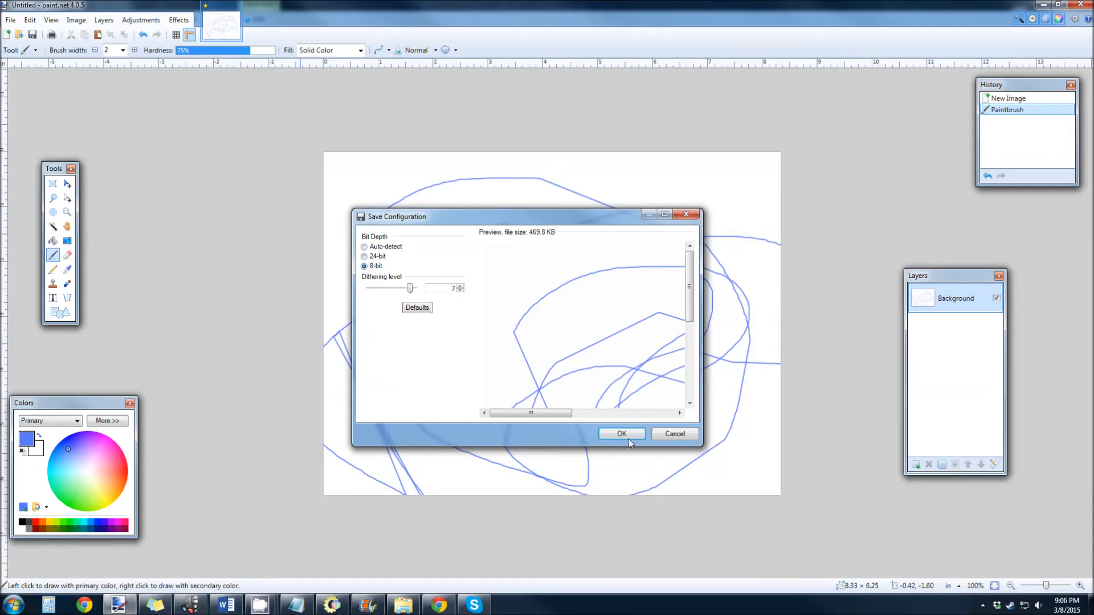
pyautogui.click(621, 434)
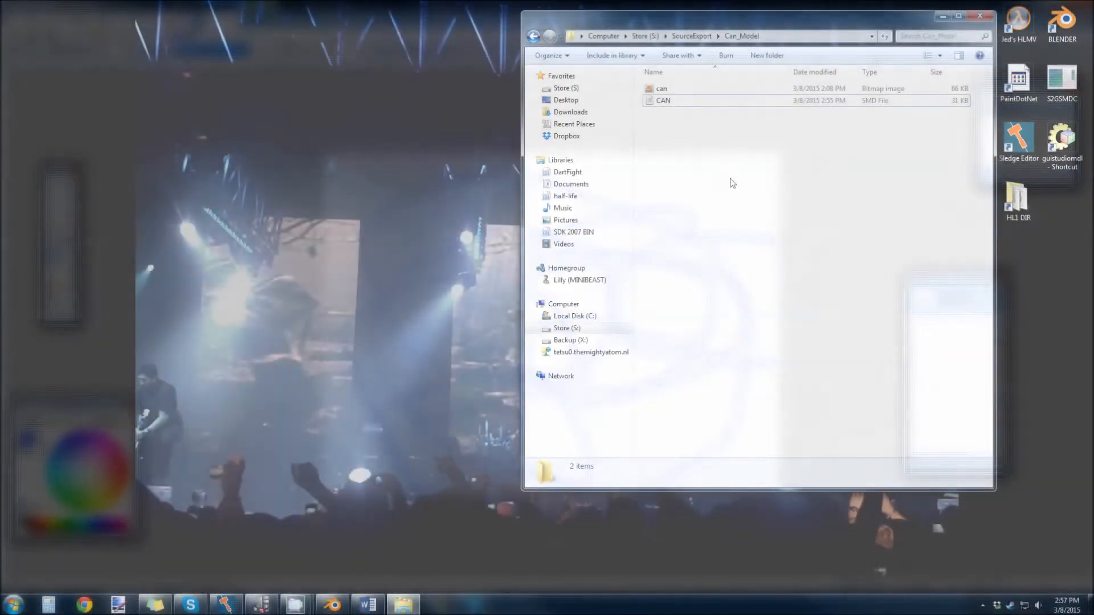
# Bring up the Open with choices for the can_qc file in the Can_Model folder.
pyautogui.click(12, 604)
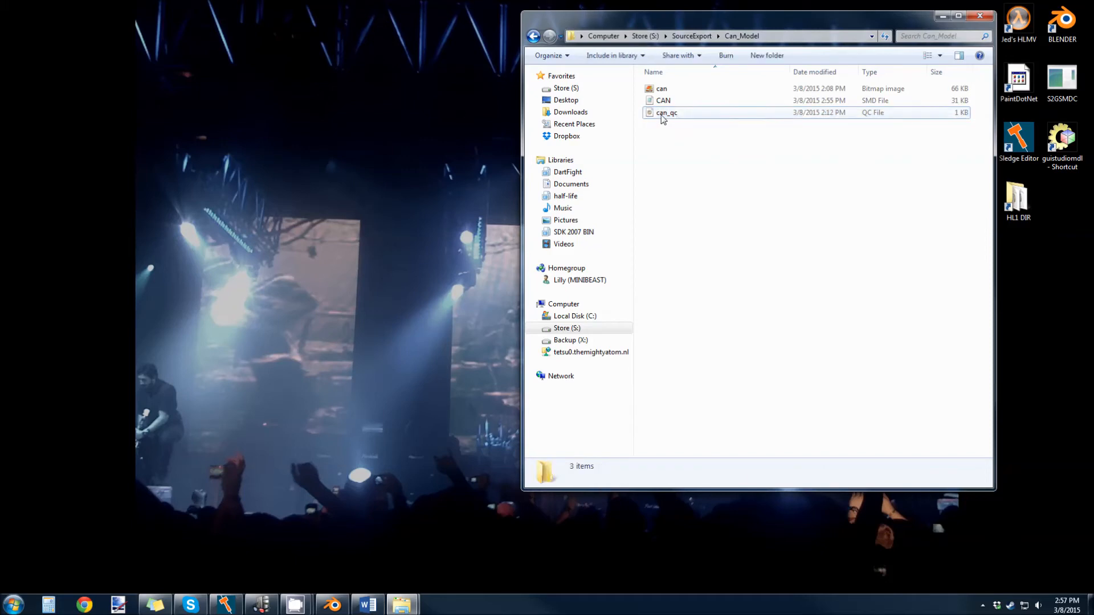
pyautogui.click(666, 113)
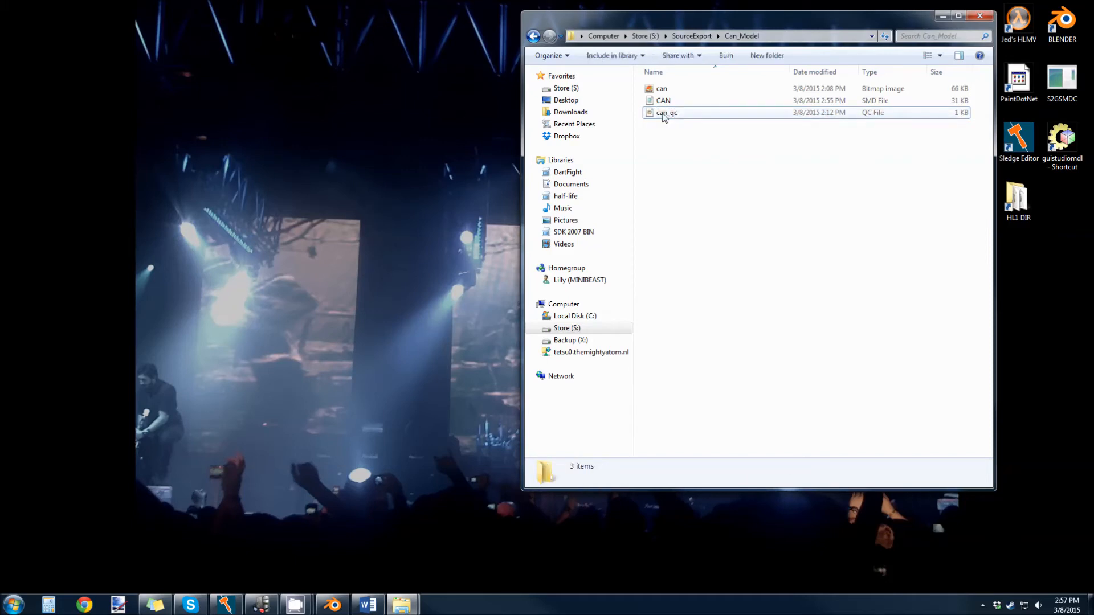
pyautogui.moveTo(665, 113)
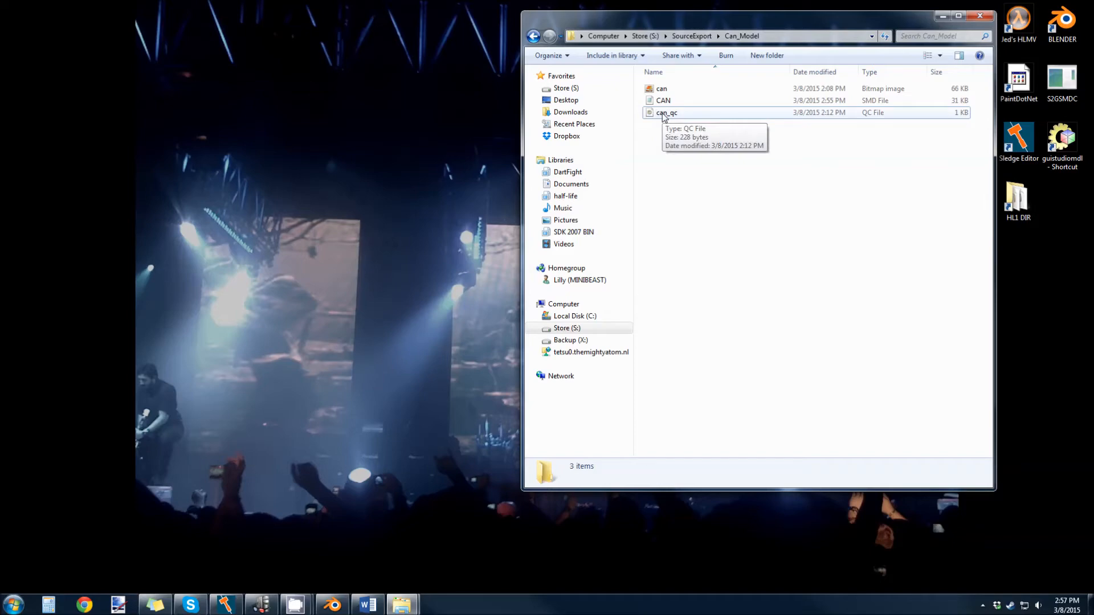
pyautogui.rightClick(666, 113)
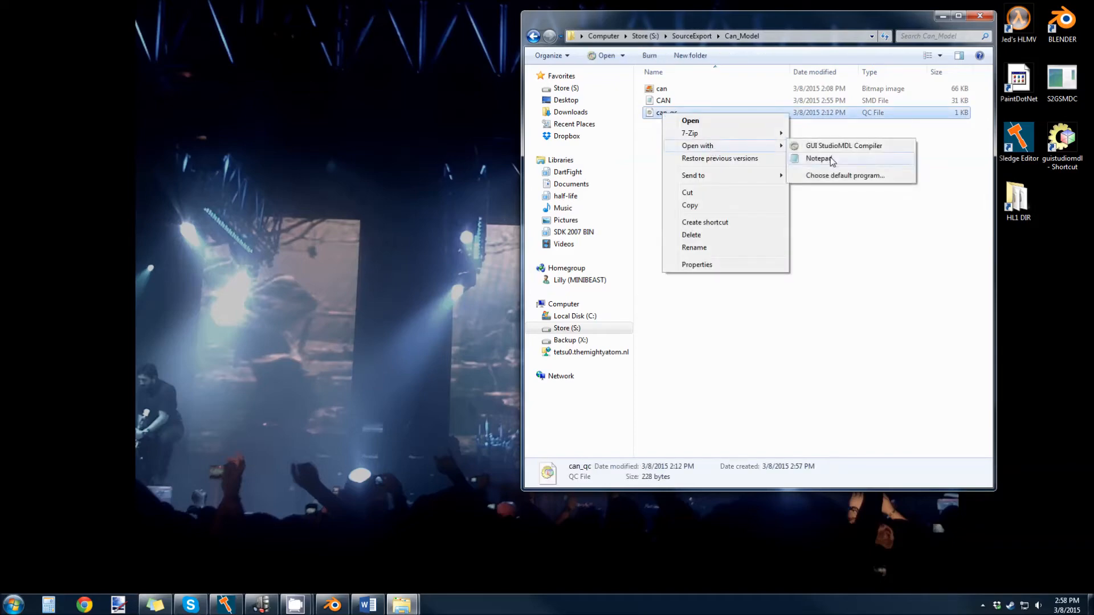
# Open can_qc in Notepad, dismiss the extra compiler window, and enlarge the text font.
pyautogui.click(818, 159)
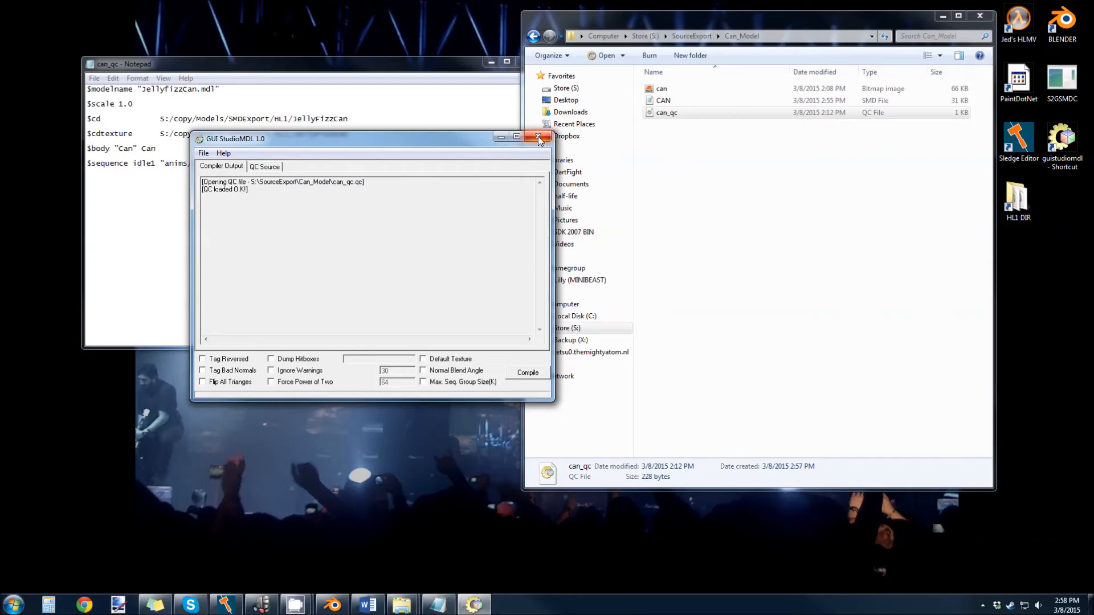
pyautogui.click(538, 137)
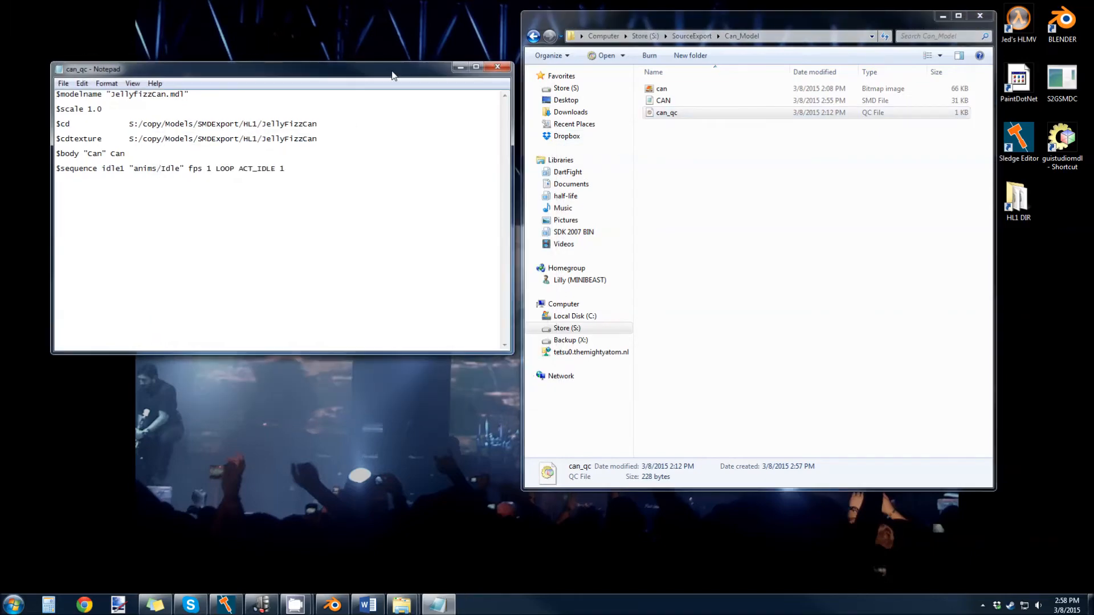
pyautogui.moveTo(394, 75); pyautogui.dragTo(181, 85)
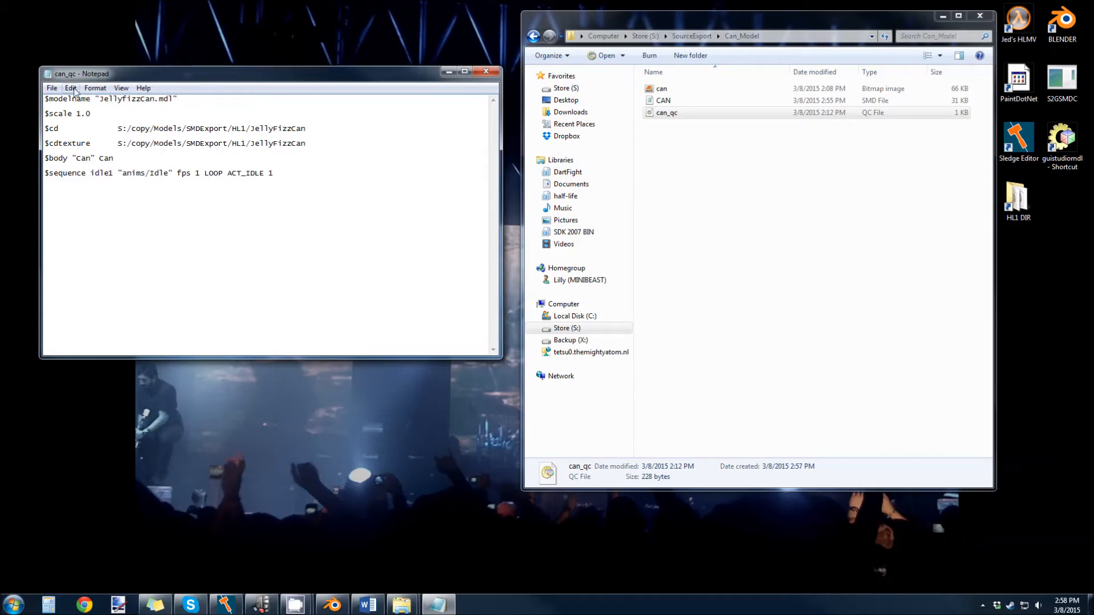
pyautogui.click(94, 88)
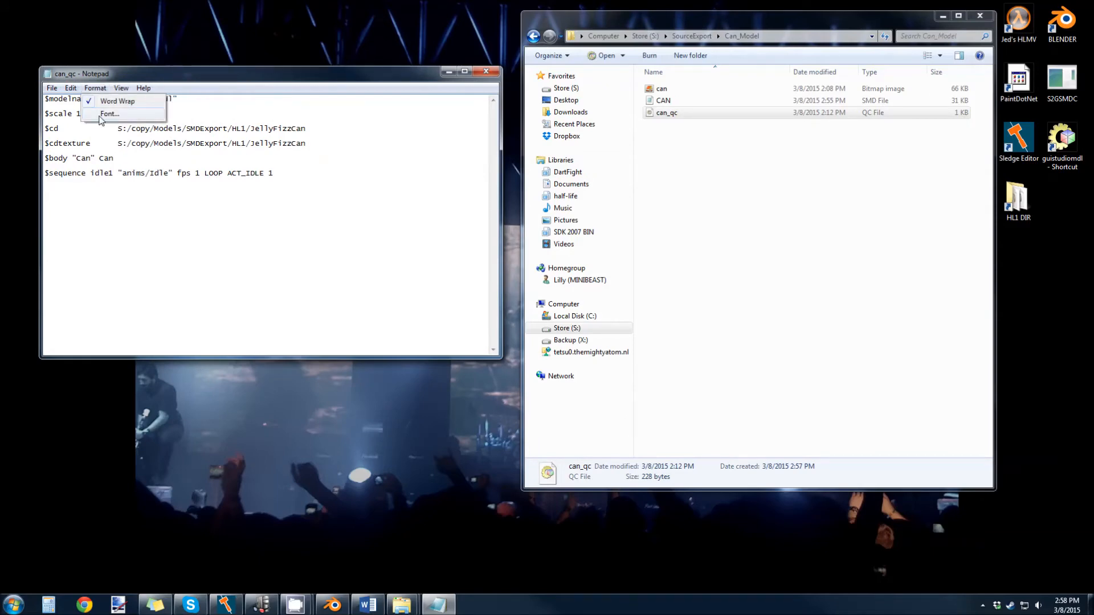
pyautogui.click(110, 113)
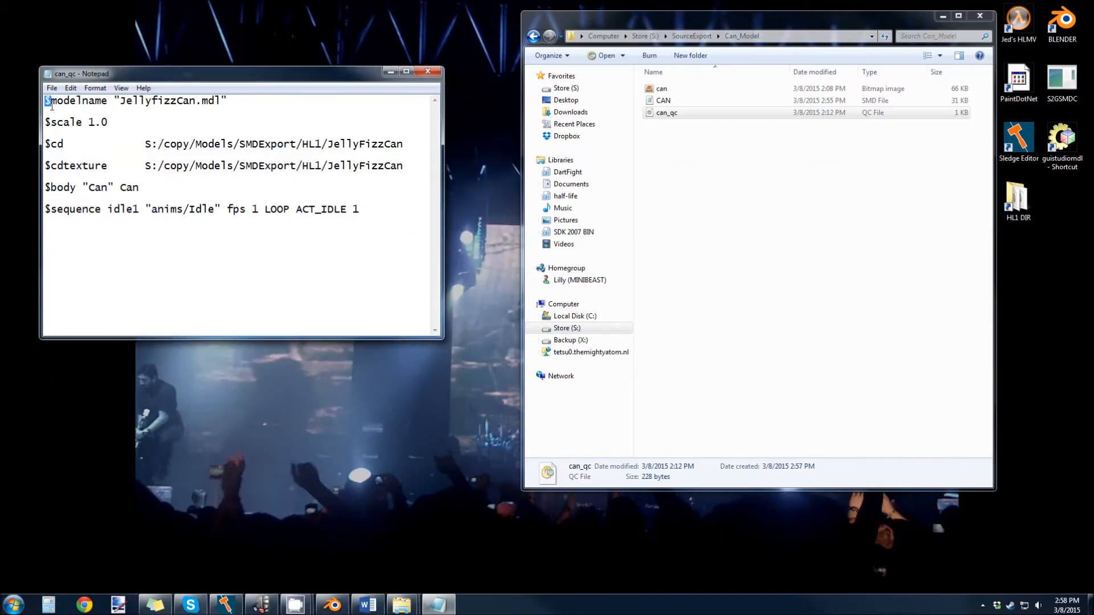
# Rename the model from JellyfizzCan to SodaCan01.mdl and grab the Can_Model folder path.
pyautogui.doubleClick(136, 100)
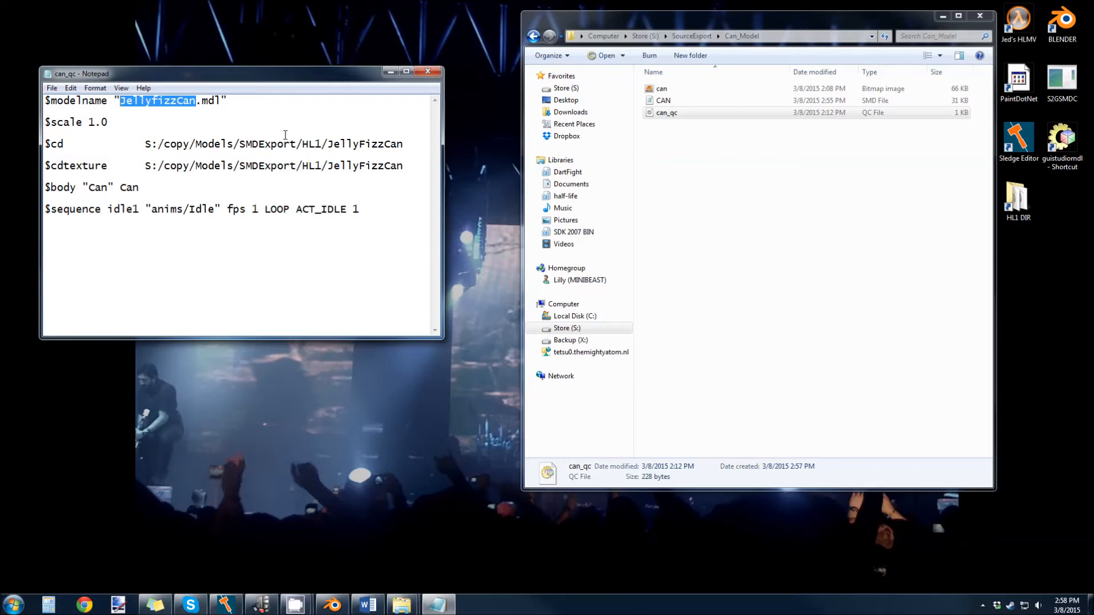
pyautogui.write('SodaCan')
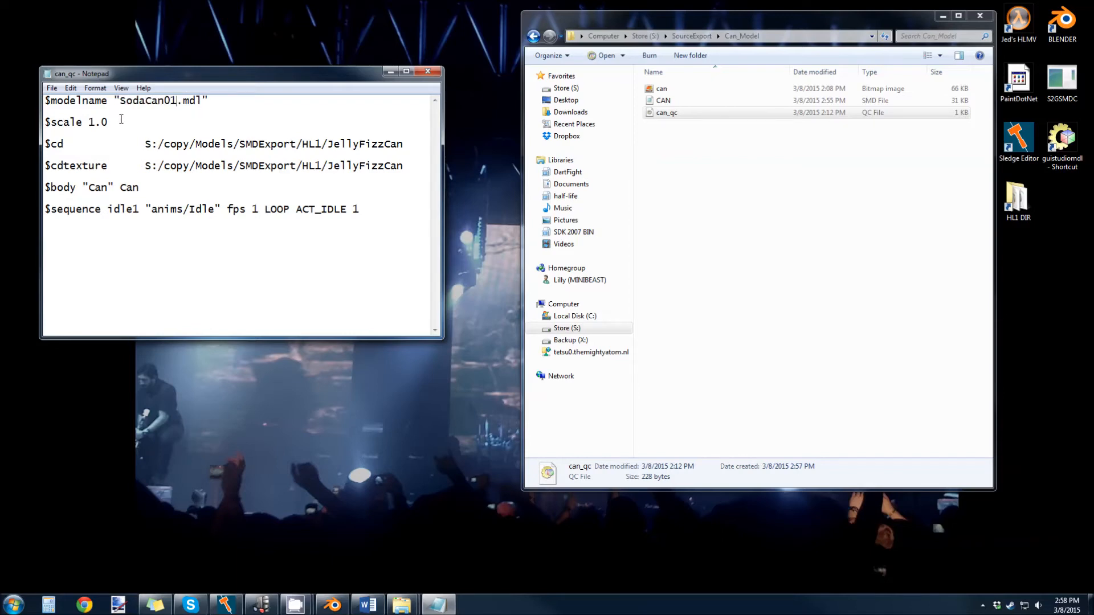
pyautogui.tripleClick(75, 122)
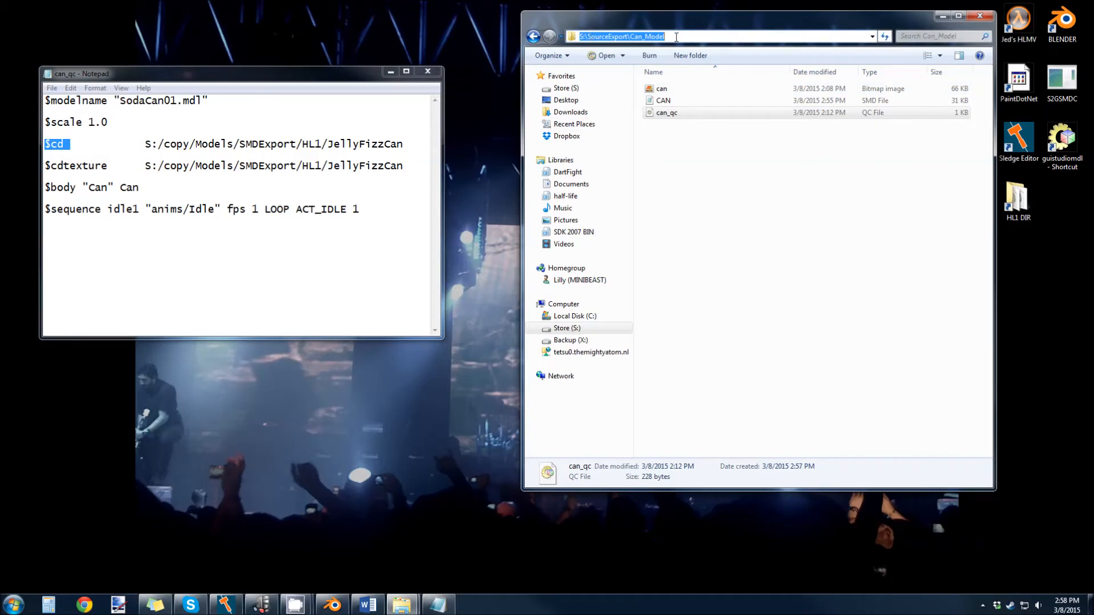
# Point both $cd and $cdtexture to S:\SourceExport\Can_Model.
pyautogui.doubleClick(363, 143)
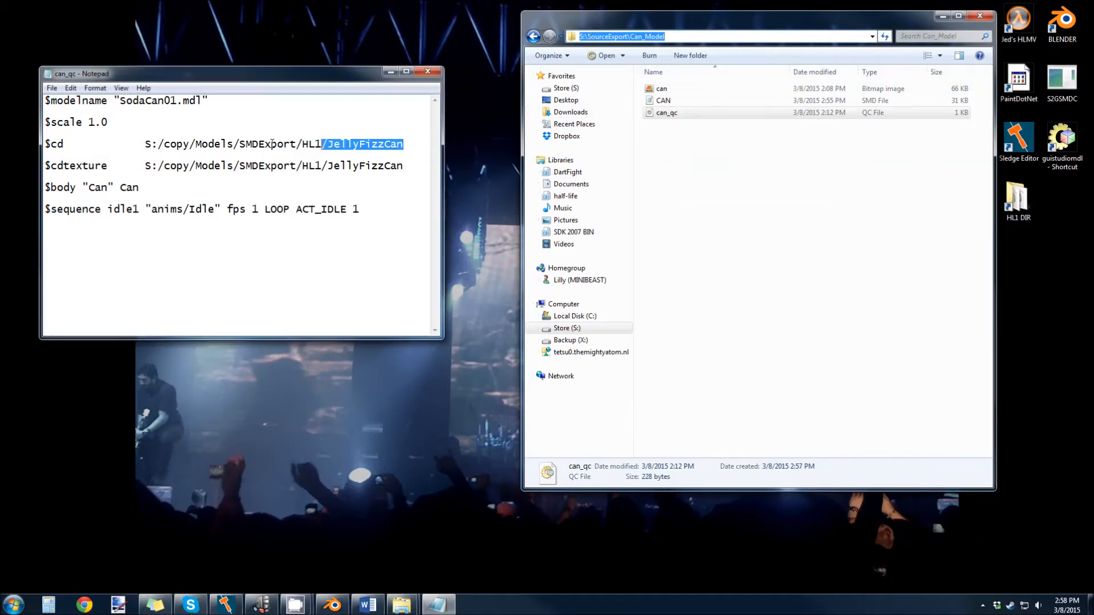
pyautogui.write('S:\\SourceExport\\Can_Model')
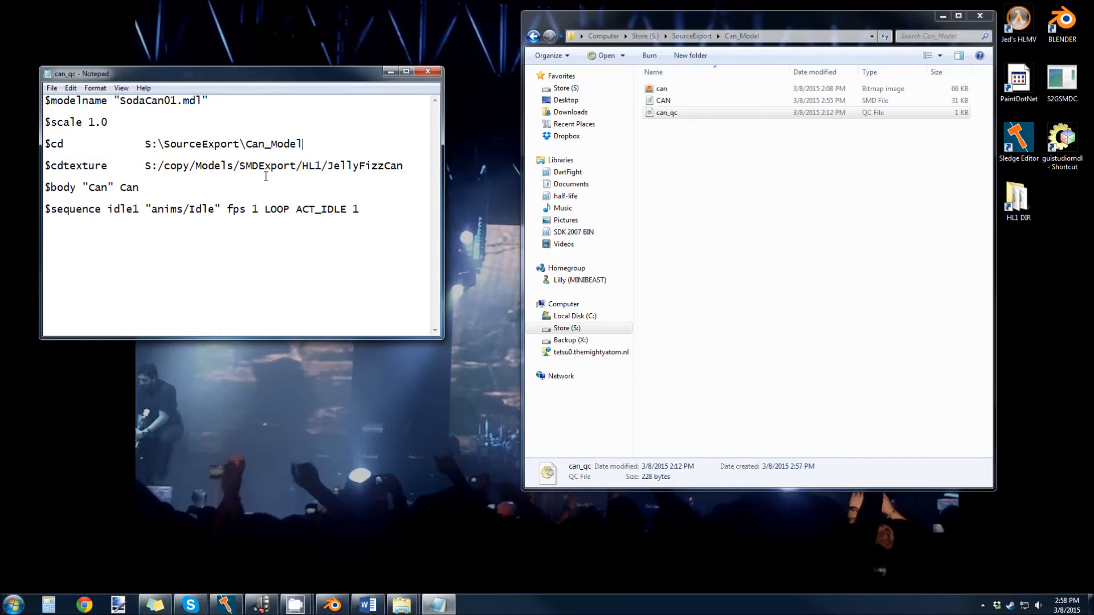
pyautogui.doubleClick(75, 165)
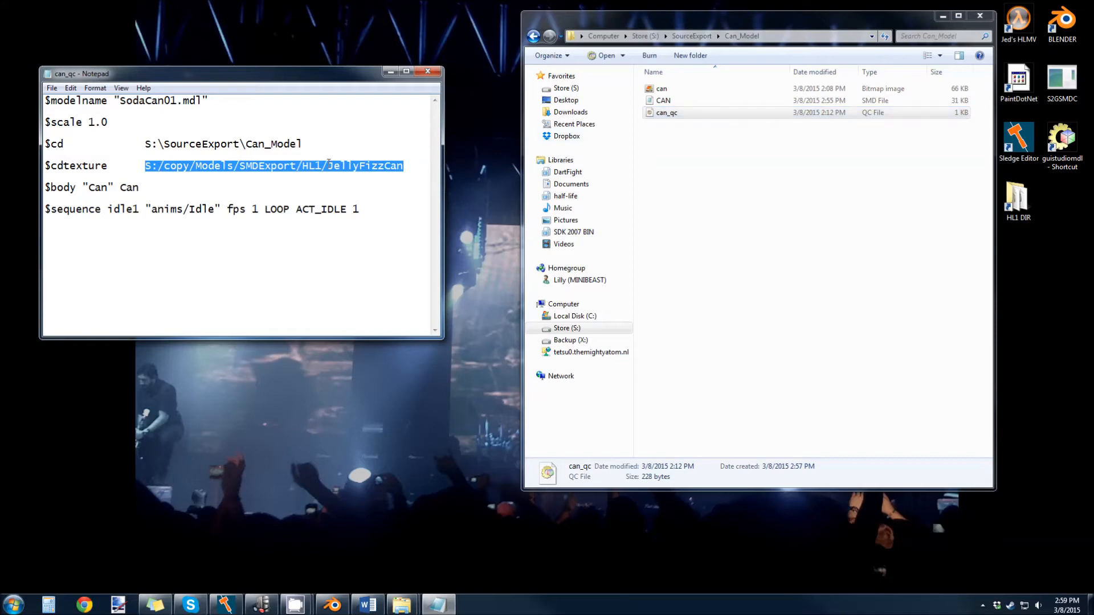
pyautogui.write('S:\\SourceExport\\Can_Model')
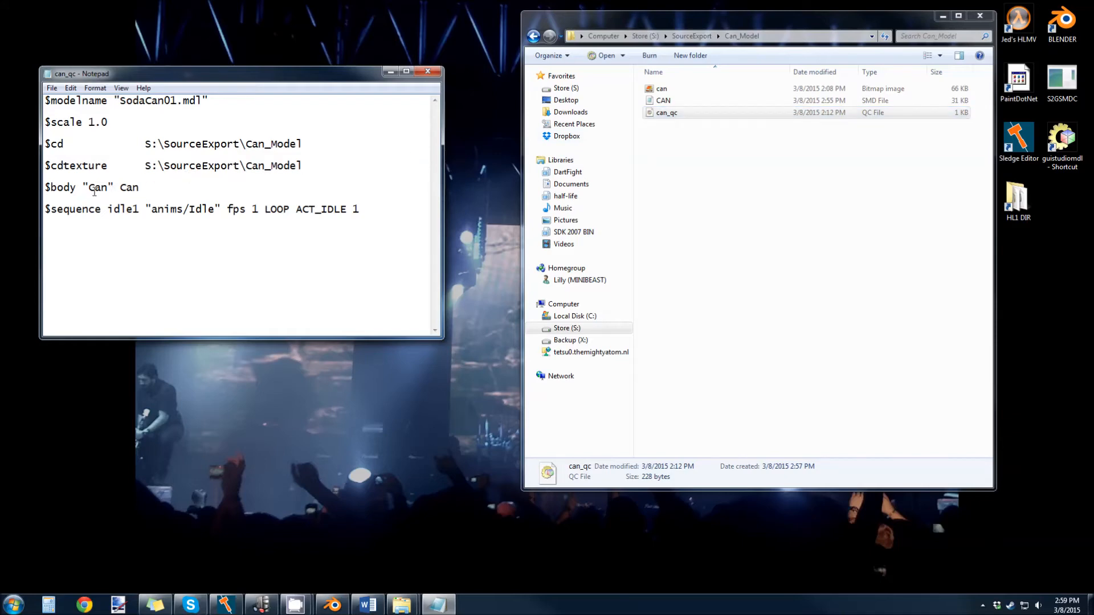
# Check the body line's mesh name Can without changing it.
pyautogui.doubleClick(130, 187)
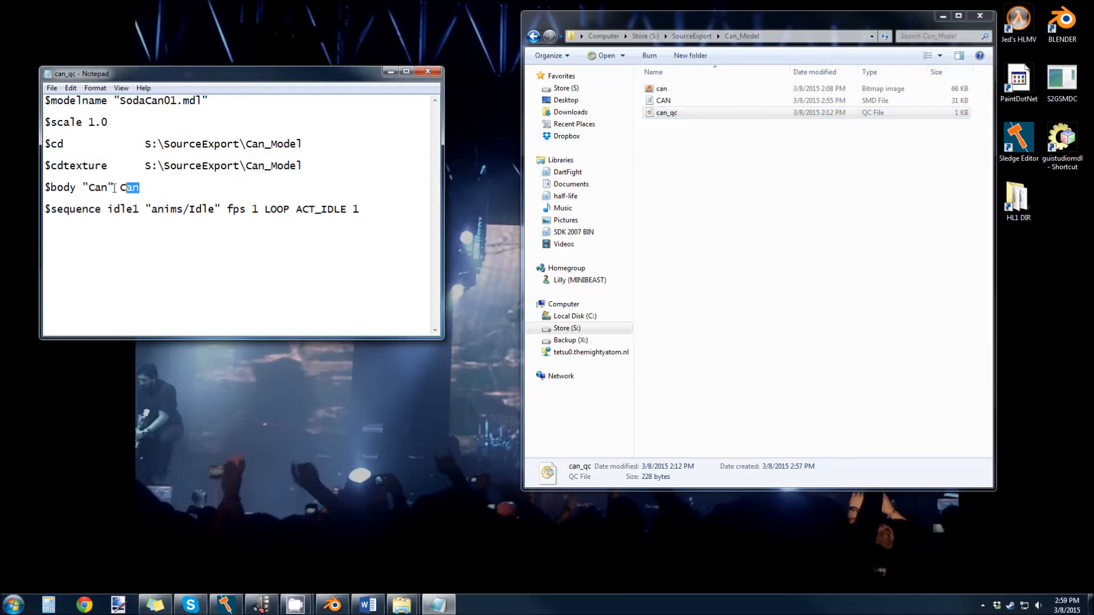
pyautogui.tripleClick(92, 187)
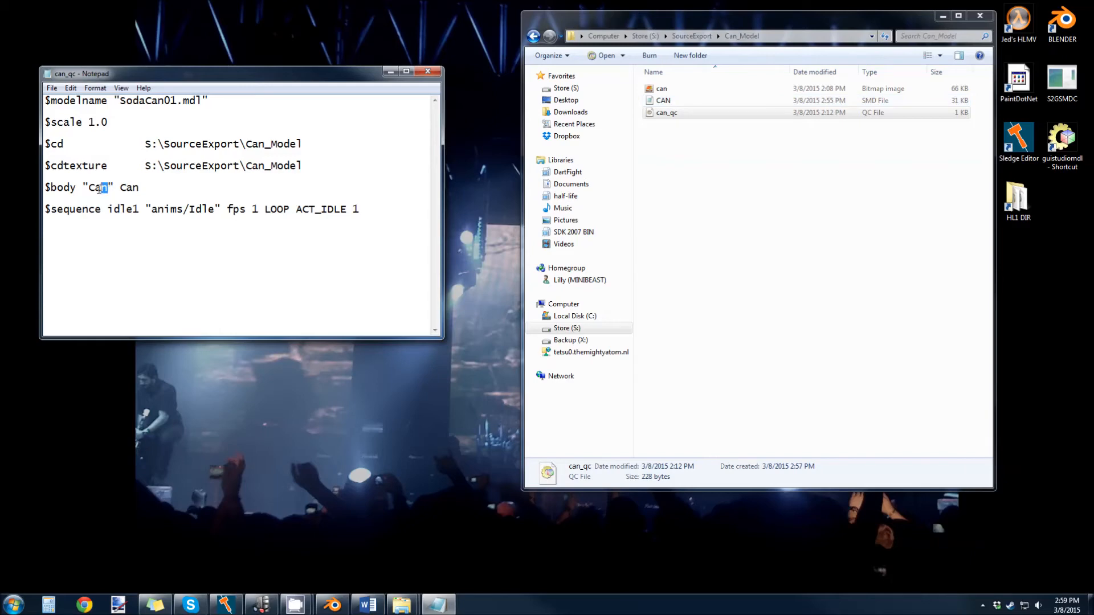
pyautogui.doubleClick(97, 187)
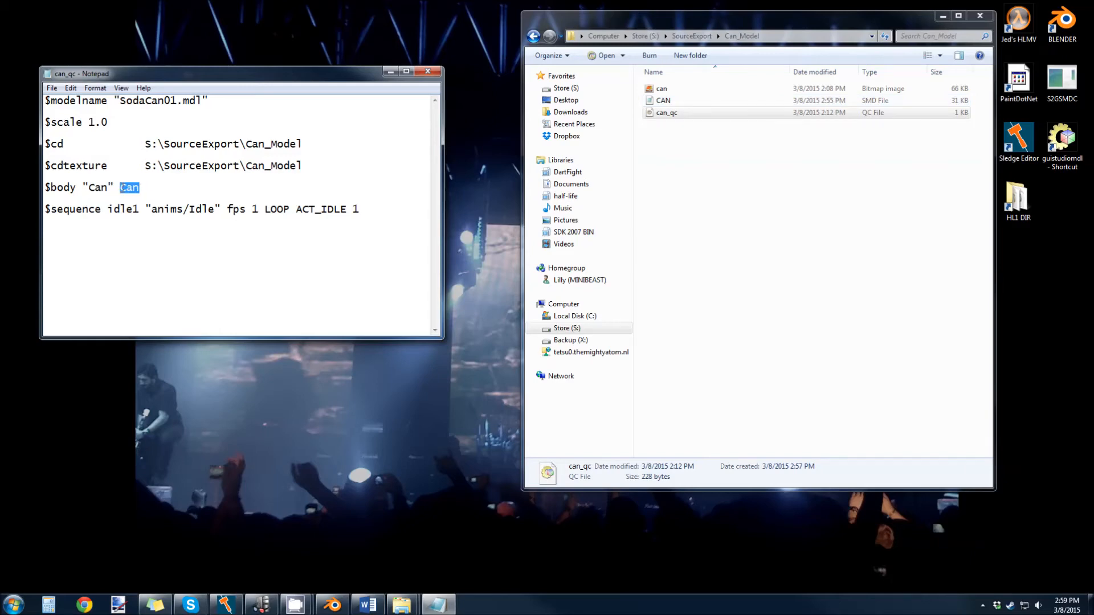
pyautogui.click(359, 209)
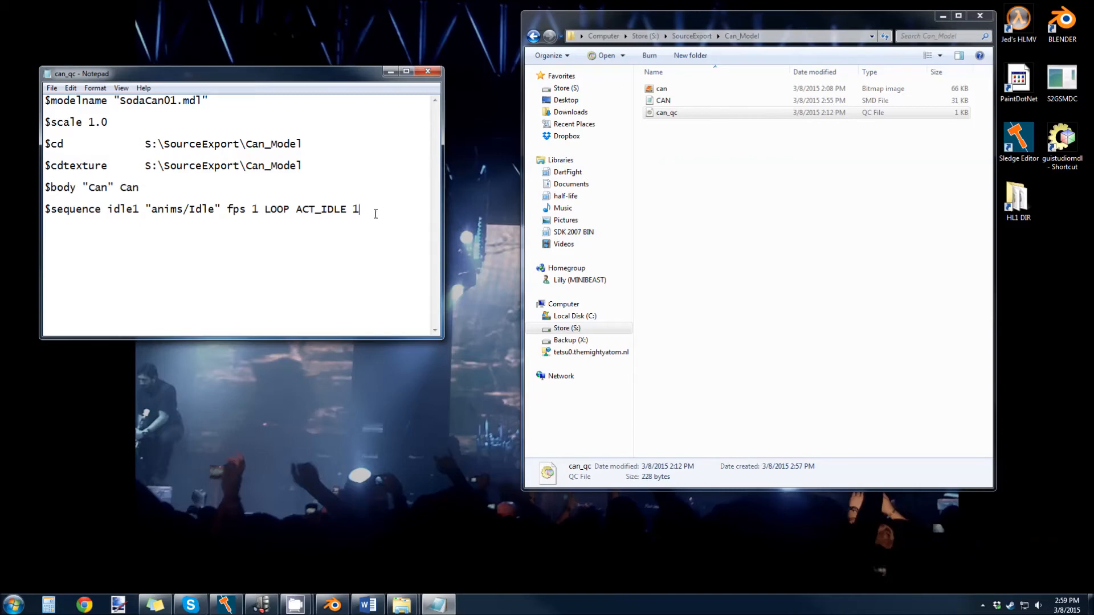
# Inspect the $sequence line and move the anims folder holding Idle.001 into Can_Model.
pyautogui.tripleClick(203, 208)
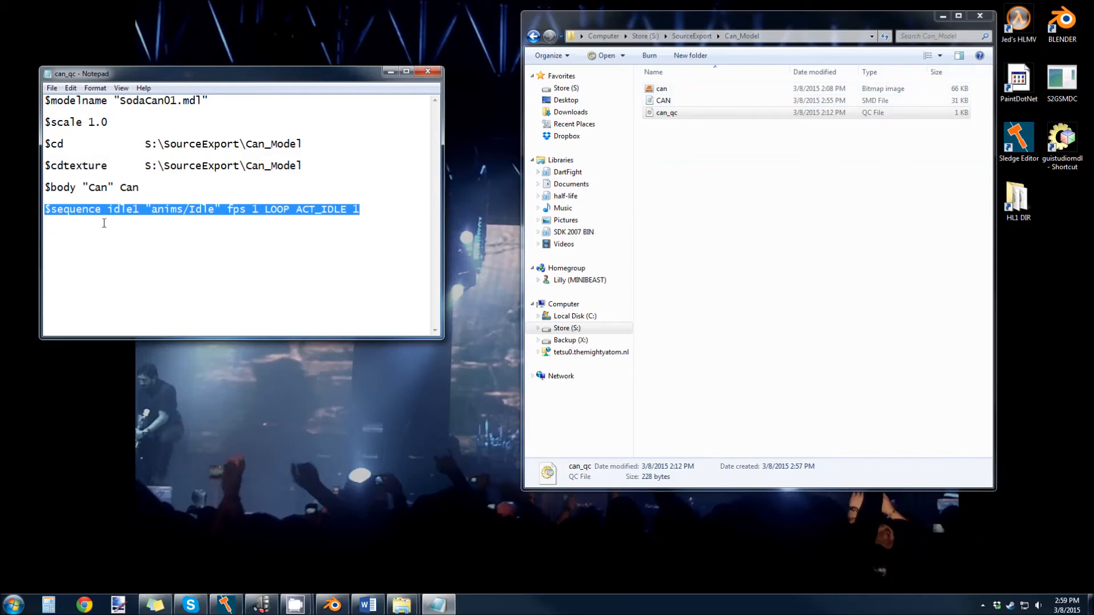
pyautogui.click(150, 208)
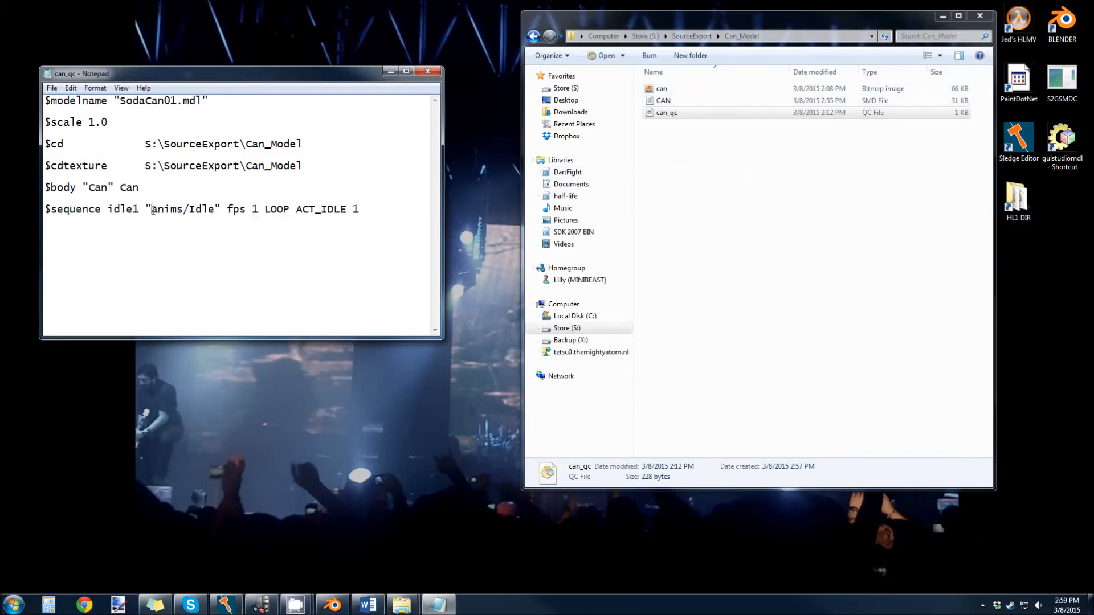
pyautogui.doubleClick(166, 209)
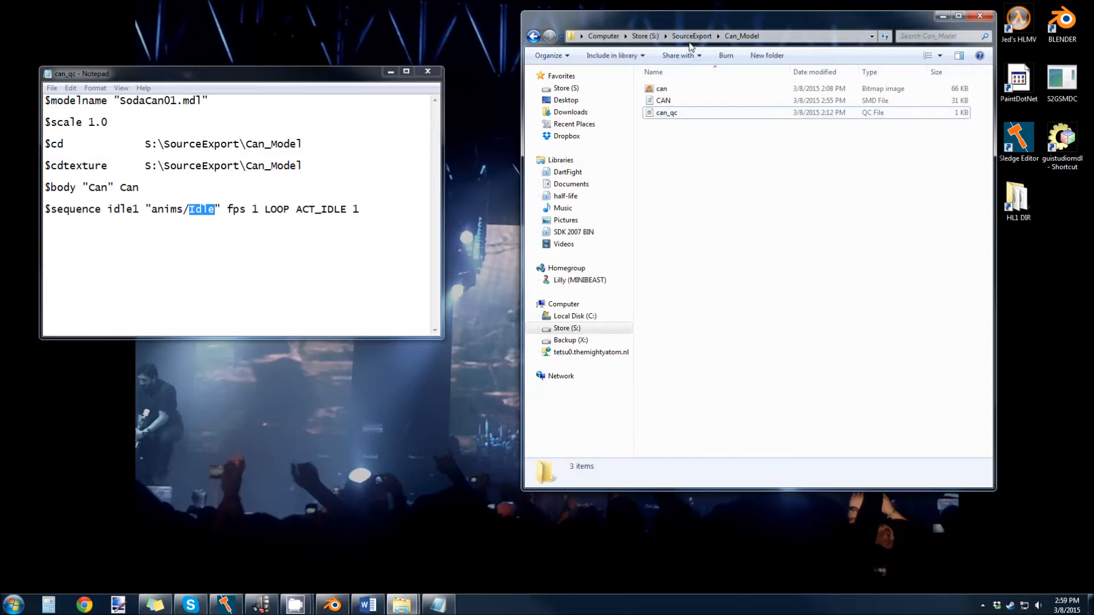
pyautogui.click(691, 36)
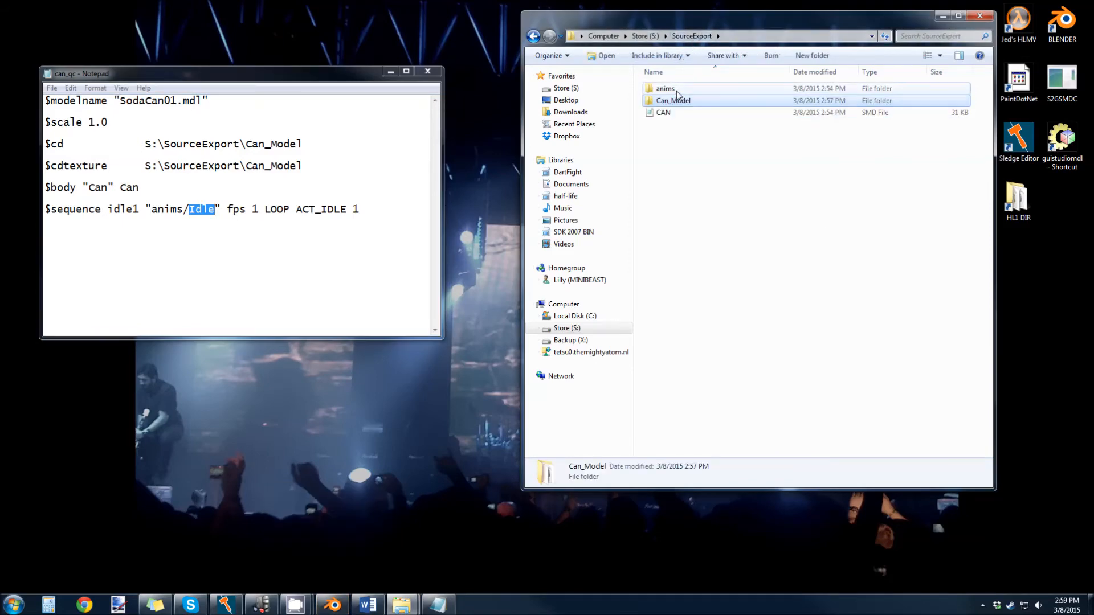
pyautogui.doubleClick(664, 88)
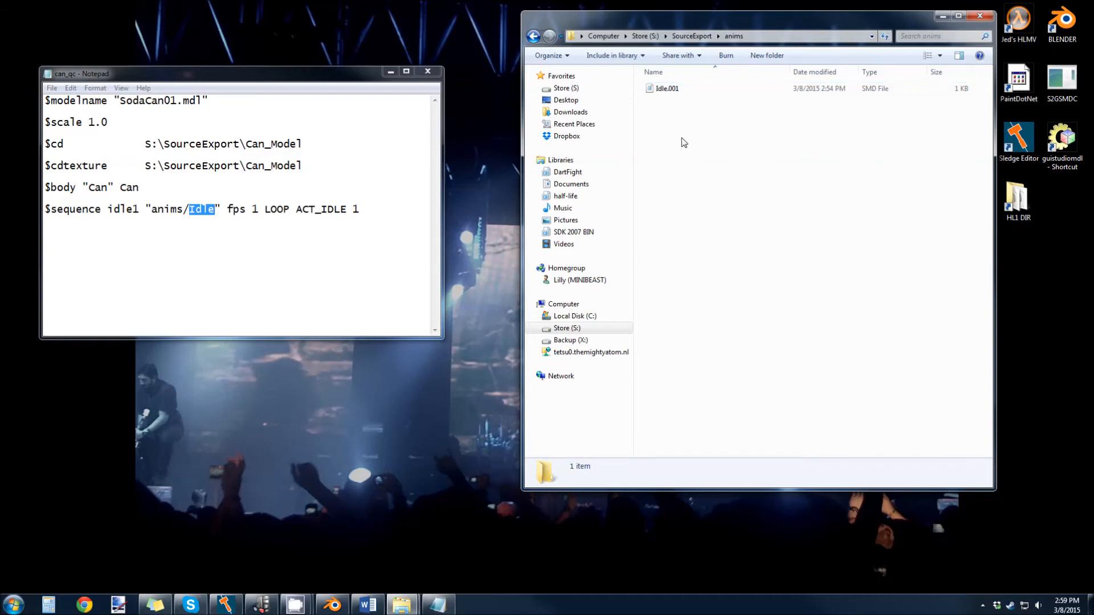
pyautogui.rightClick(663, 89)
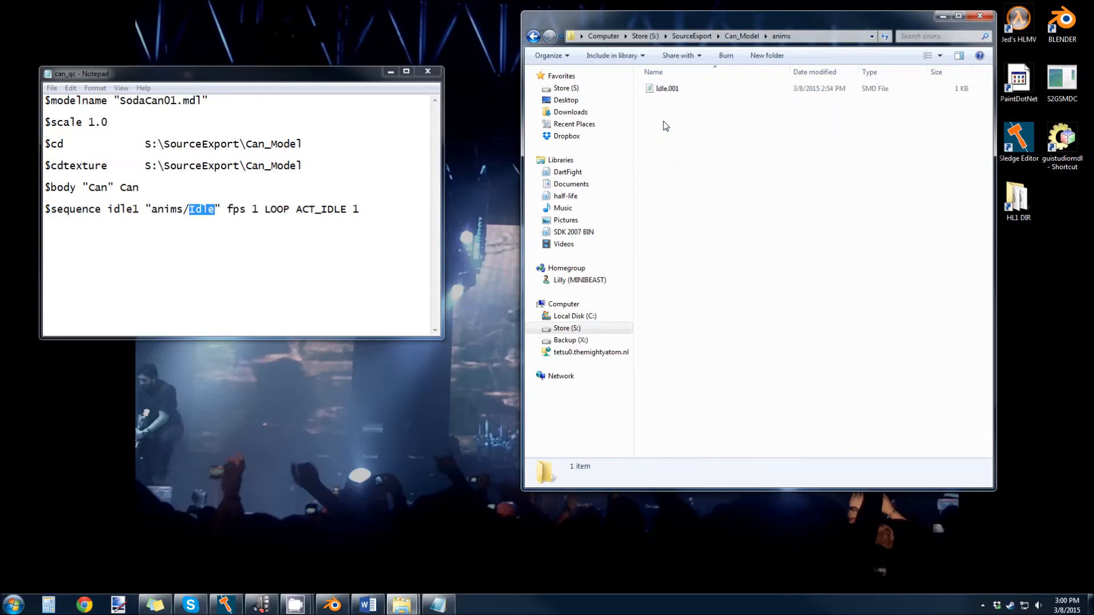
pyautogui.moveTo(695, 156)
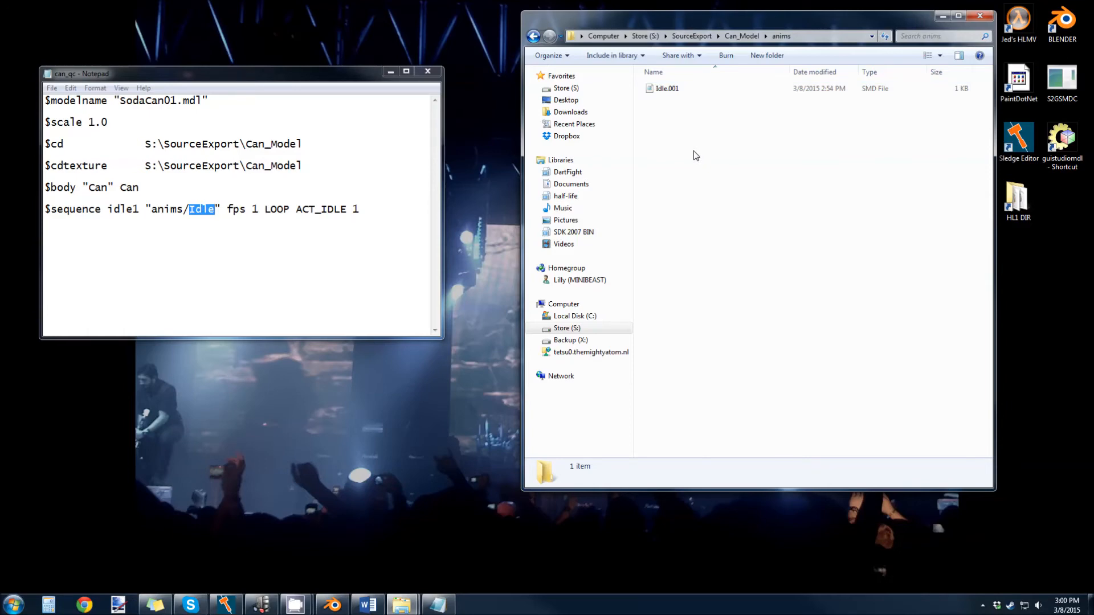
# Change the sequence path to anims/Idle.001, keeping ACT_IDLE 1.
pyautogui.click(666, 88)
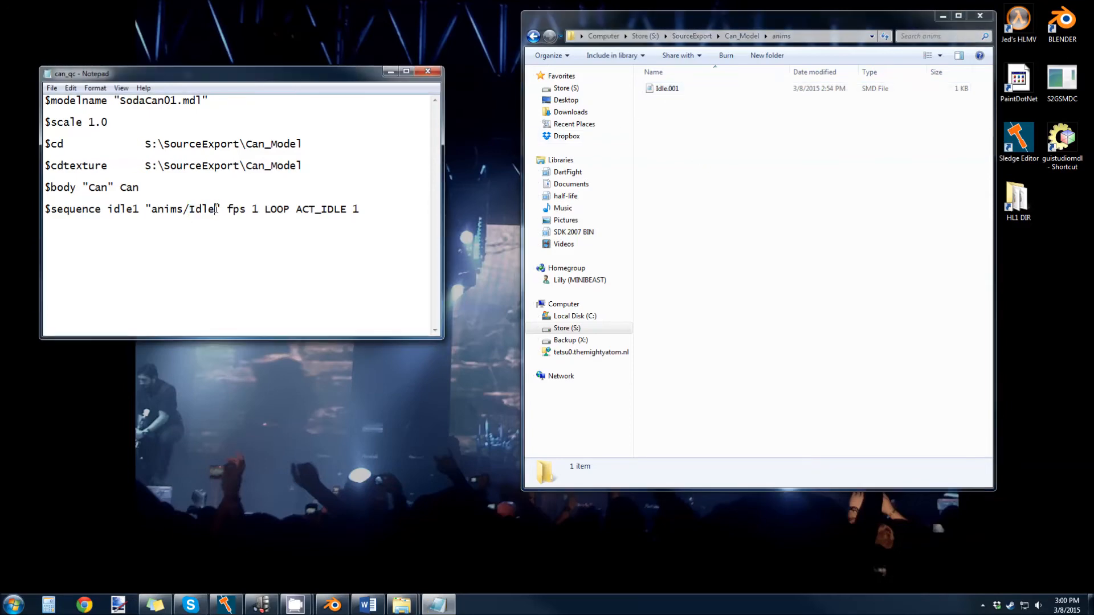
pyautogui.write('.001')
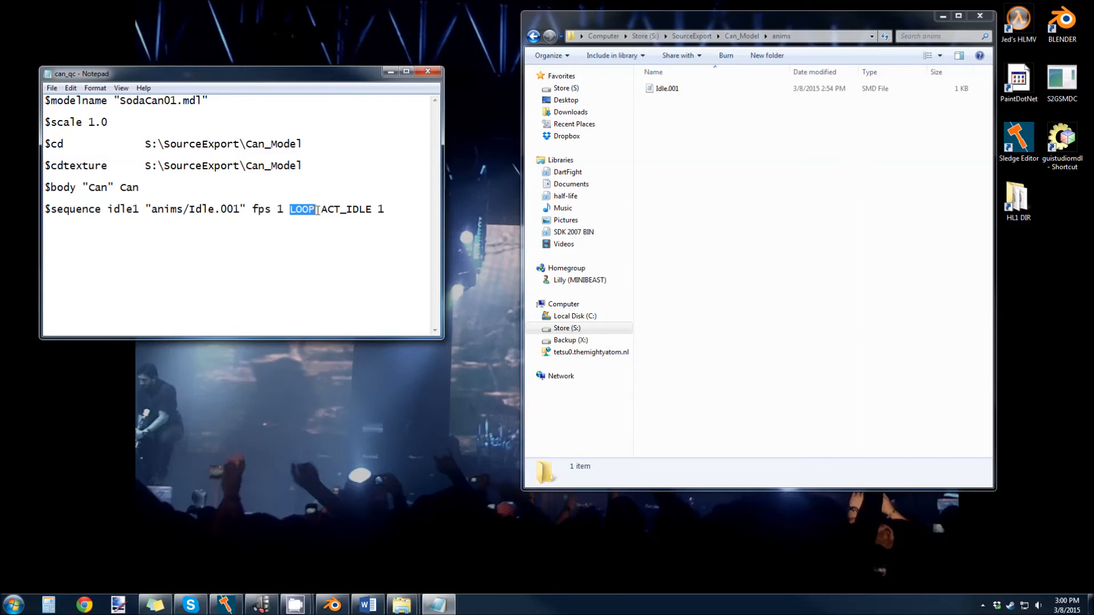
pyautogui.moveTo(322, 209); pyautogui.dragTo(383, 208)
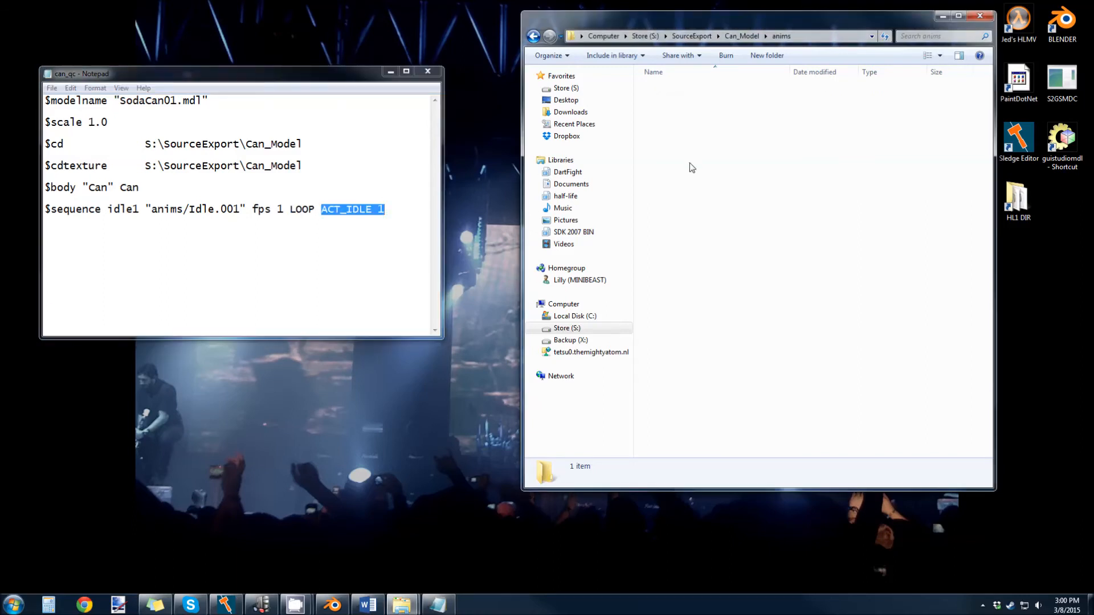
pyautogui.click(51, 88)
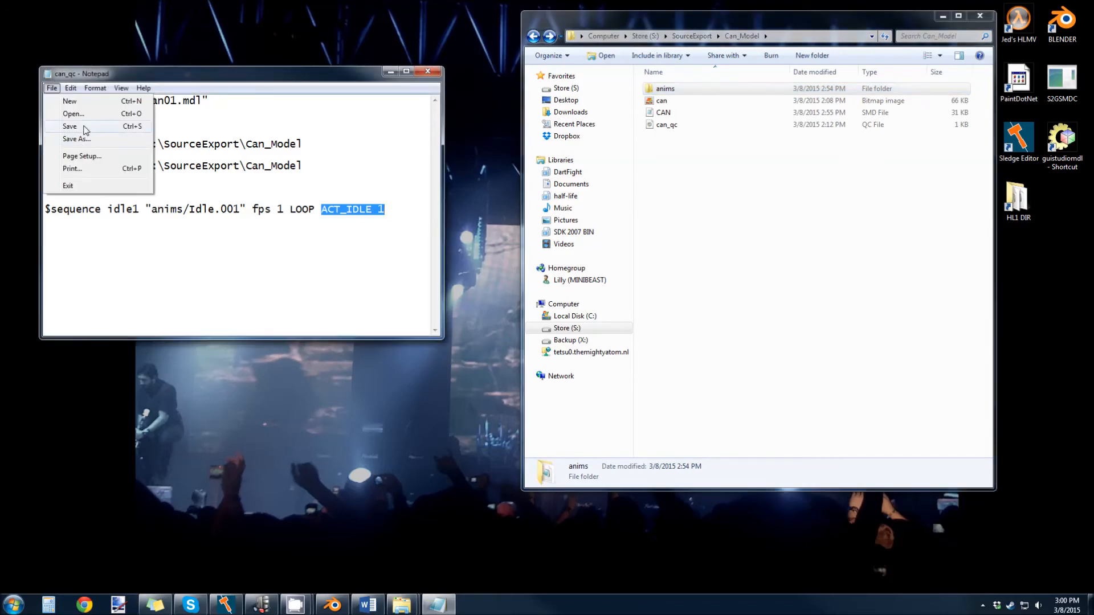
# Save can_qc, load it into GUI StudioMDL and compile SodaCan01.mdl.
pyautogui.click(70, 127)
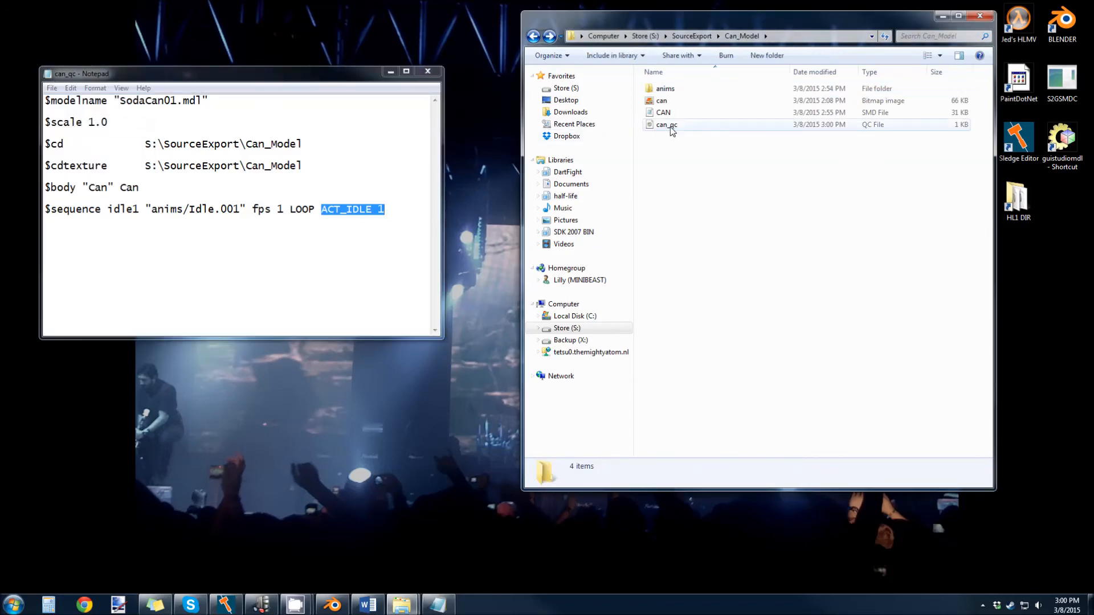
pyautogui.moveTo(667, 124)
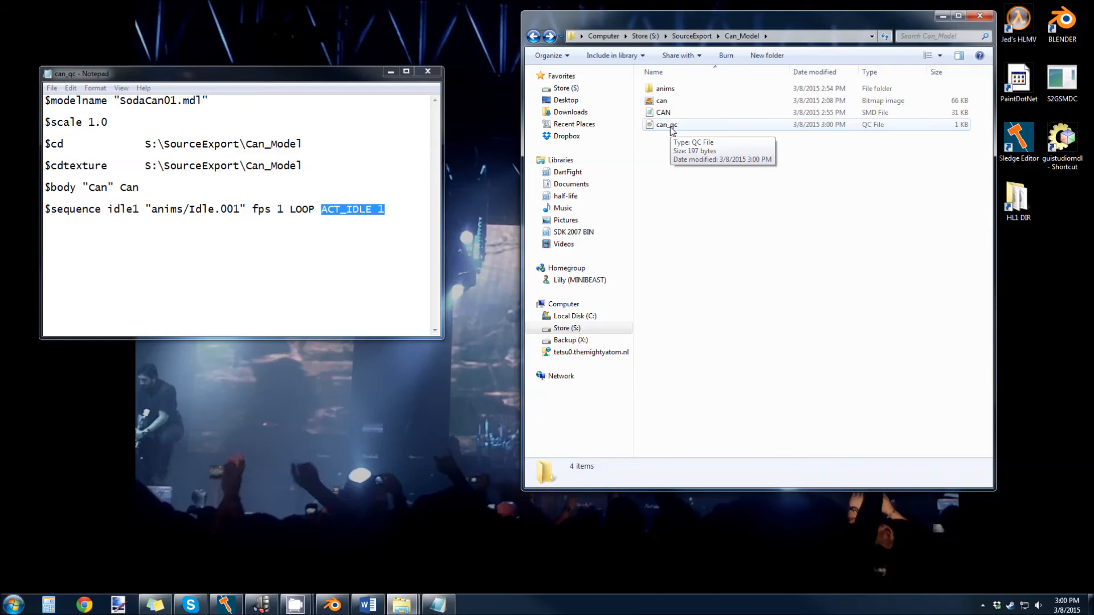
pyautogui.doubleClick(666, 124)
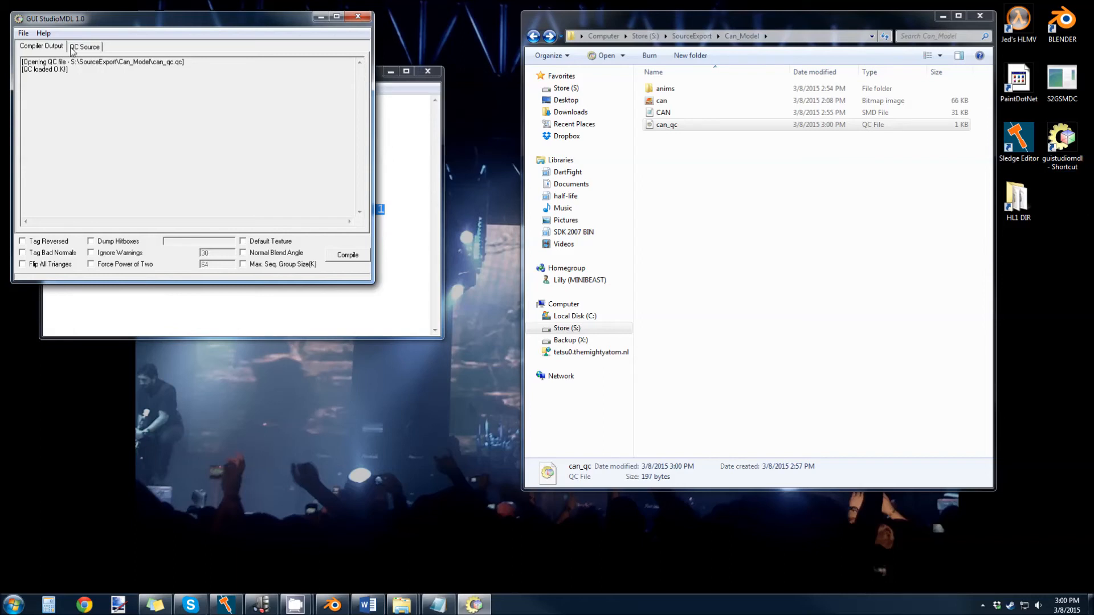
pyautogui.moveTo(26, 62); pyautogui.dragTo(181, 62)
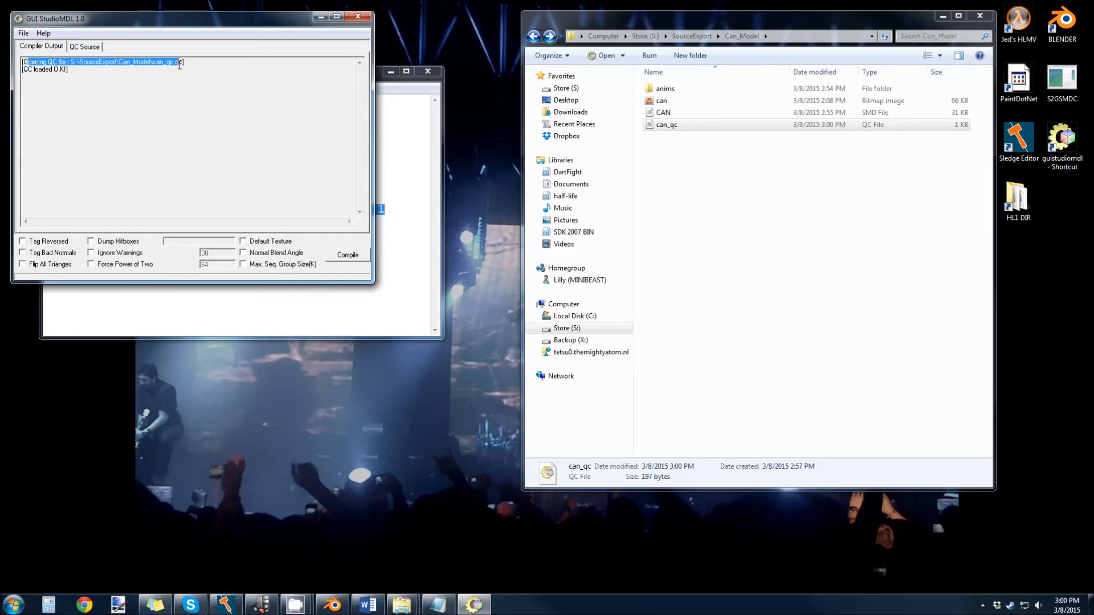
pyautogui.click(346, 255)
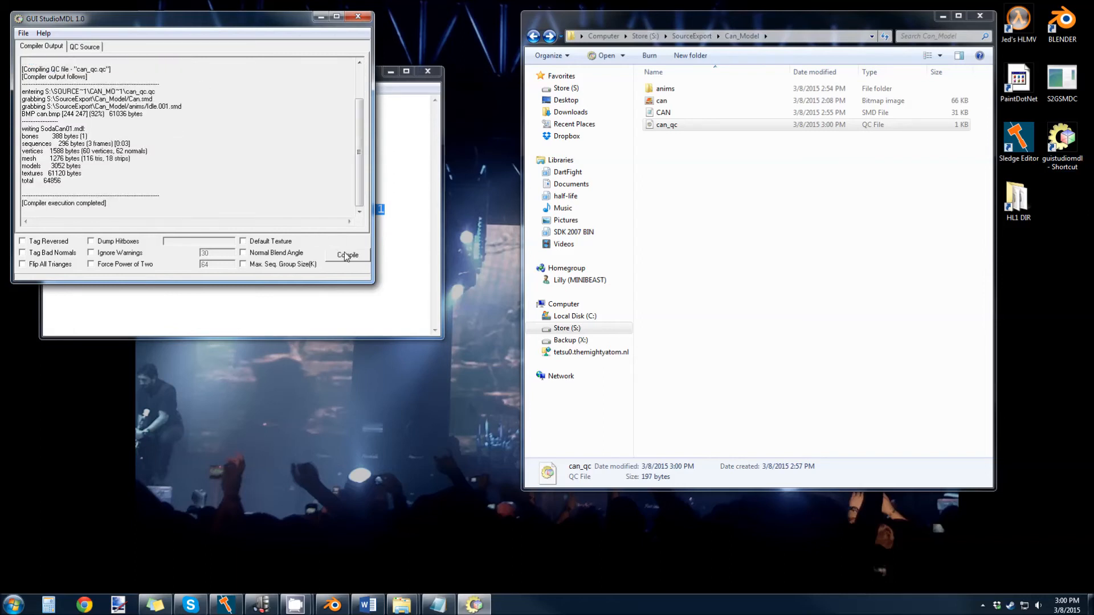
pyautogui.click(348, 254)
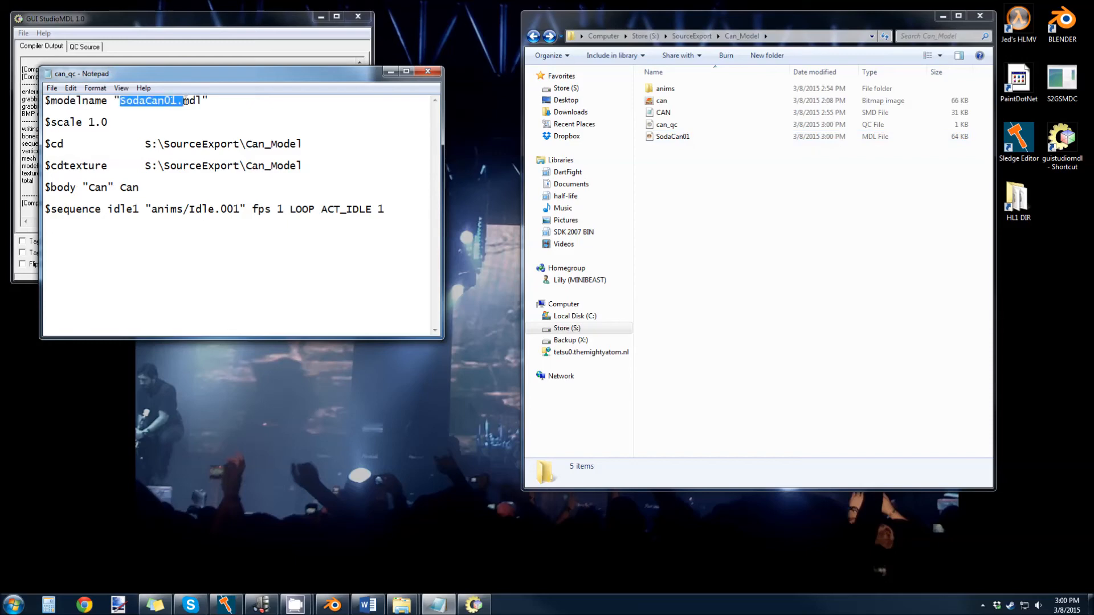
pyautogui.click(672, 136)
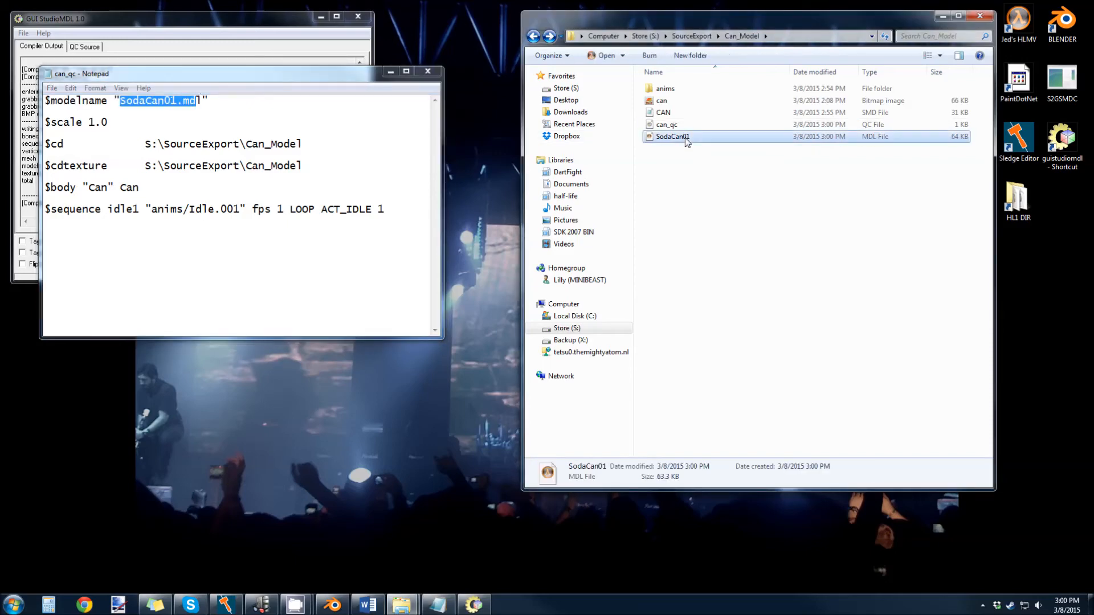
pyautogui.doubleClick(672, 136)
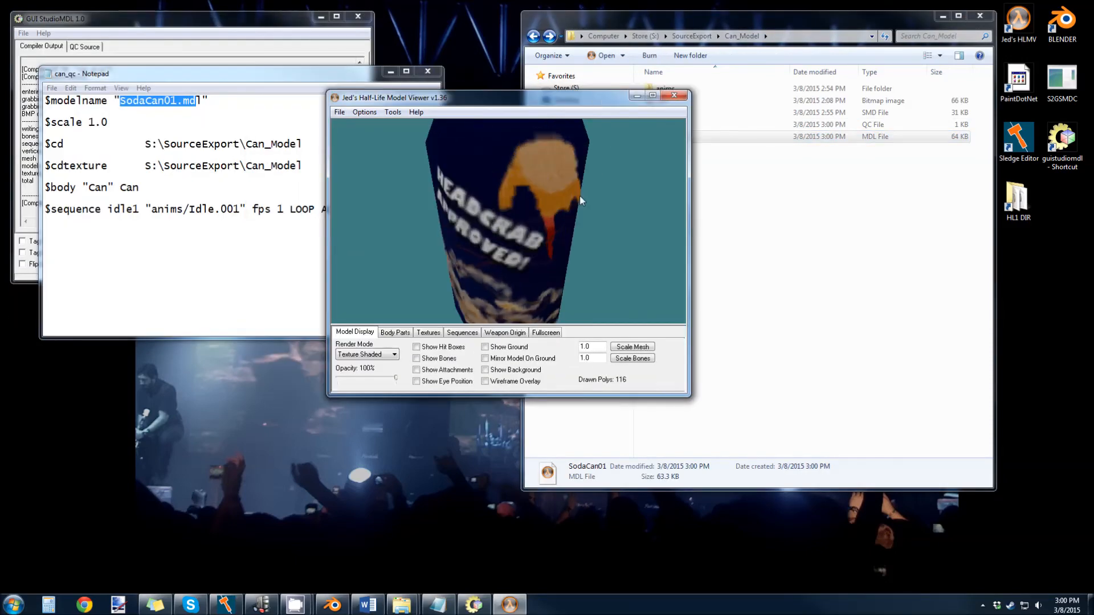
pyautogui.moveTo(579, 201); pyautogui.dragTo(552, 234)
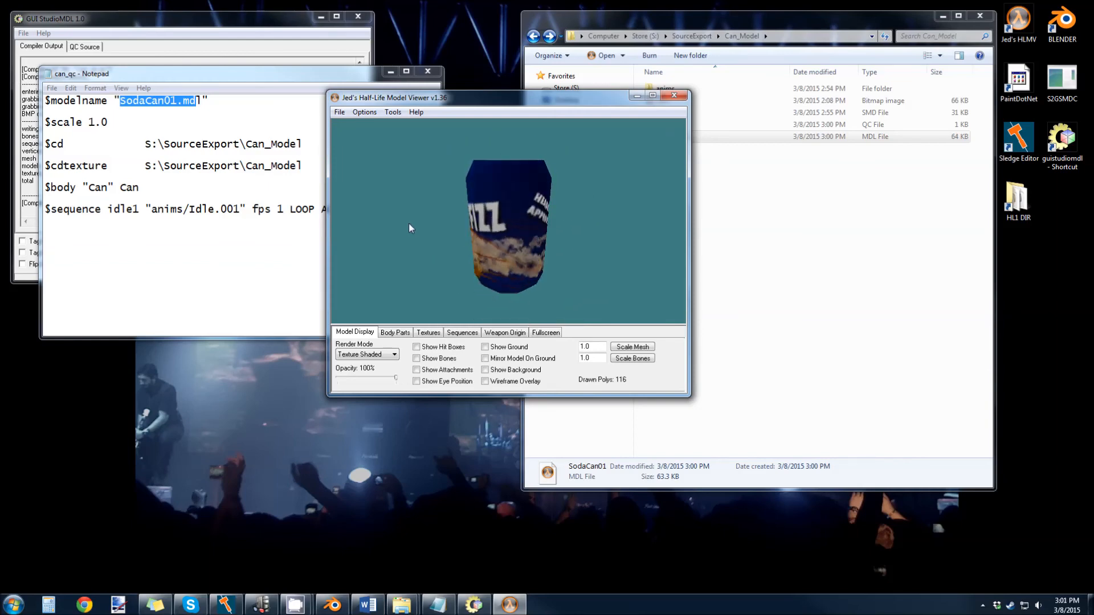
pyautogui.moveTo(410, 228); pyautogui.dragTo(451, 231)
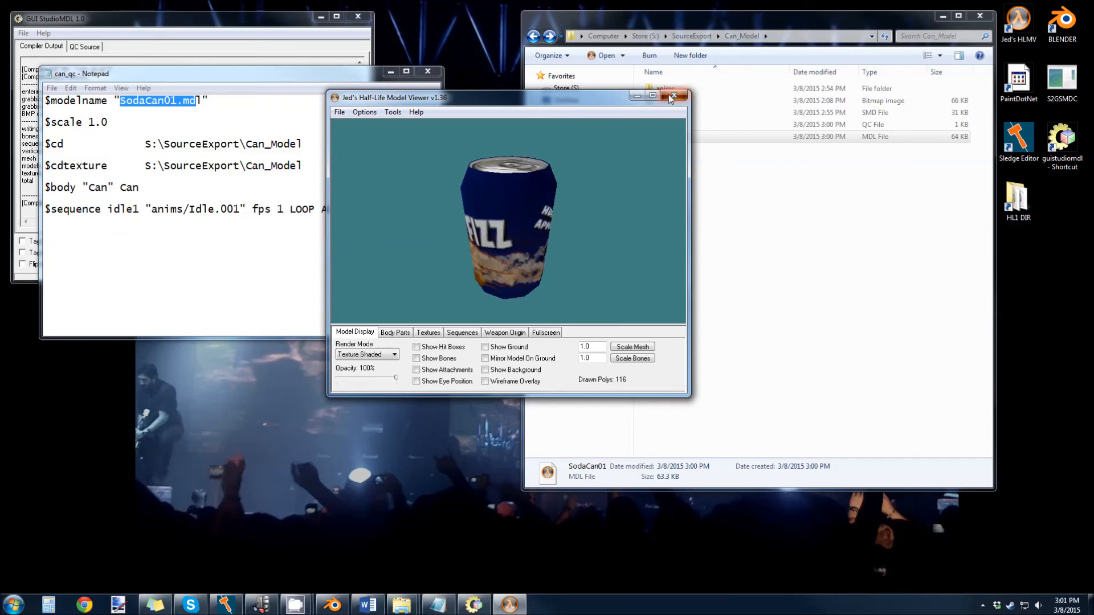
pyautogui.click(672, 95)
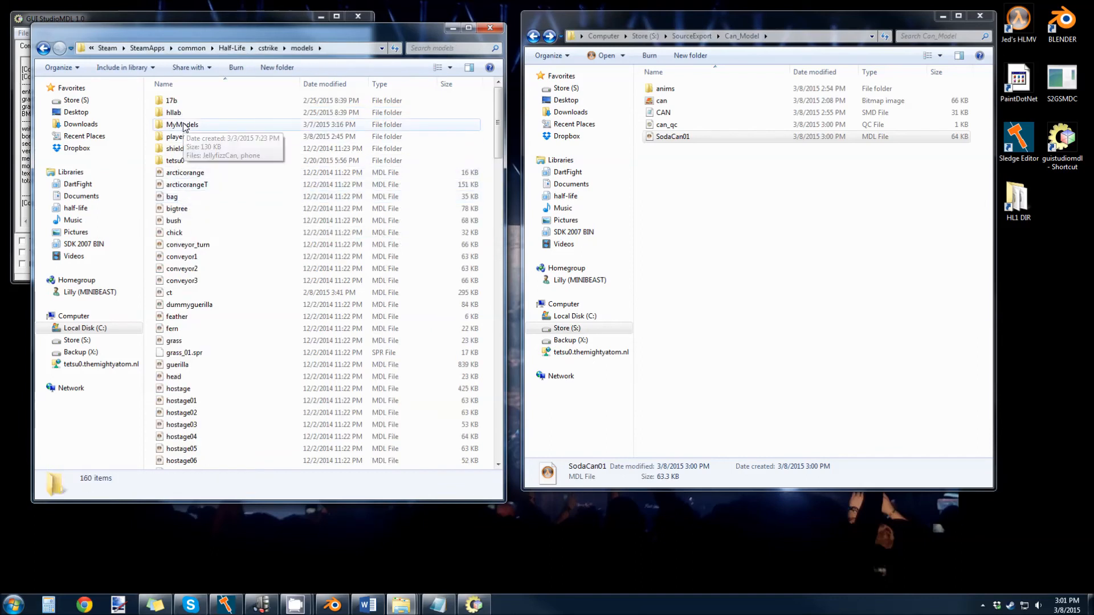
# Copy SodaCan01.mdl into cstrike\models\MyModels and launch Sledge Editor.
pyautogui.doubleClick(182, 124)
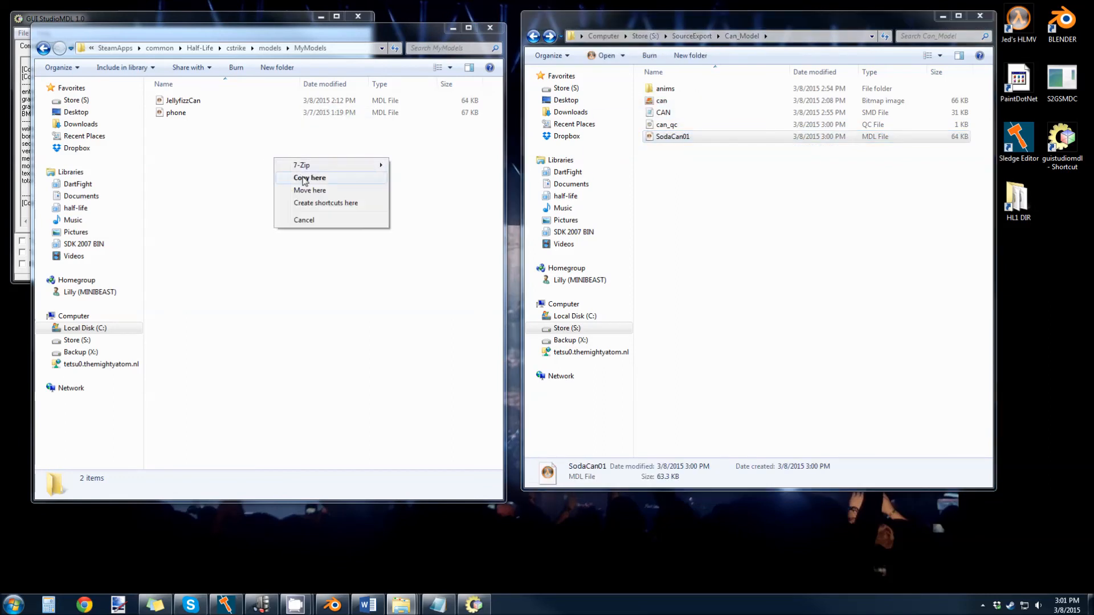
pyautogui.click(310, 178)
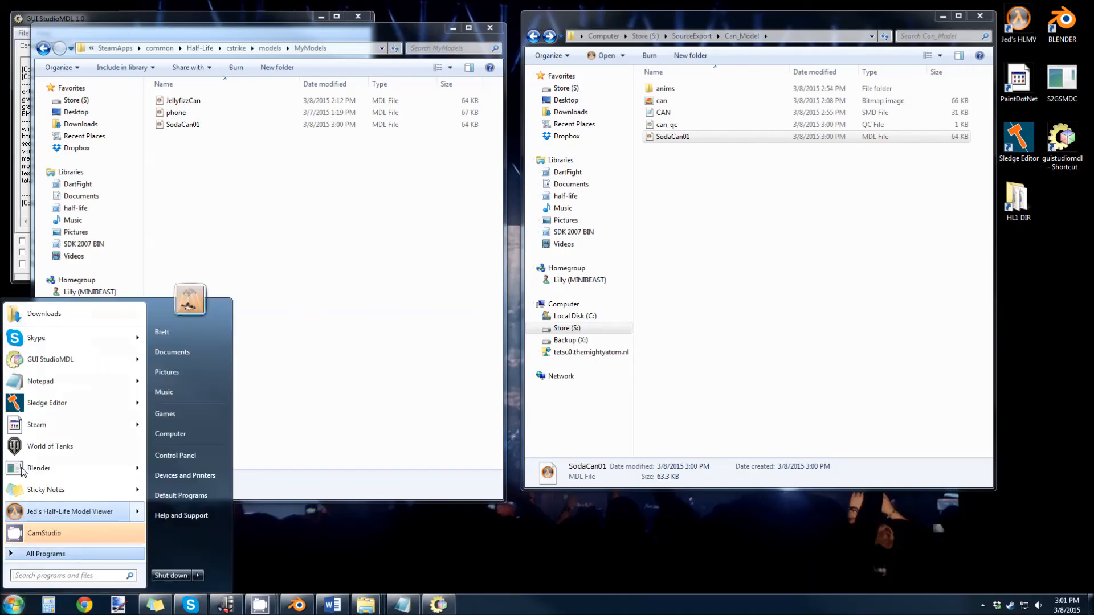
pyautogui.click(46, 402)
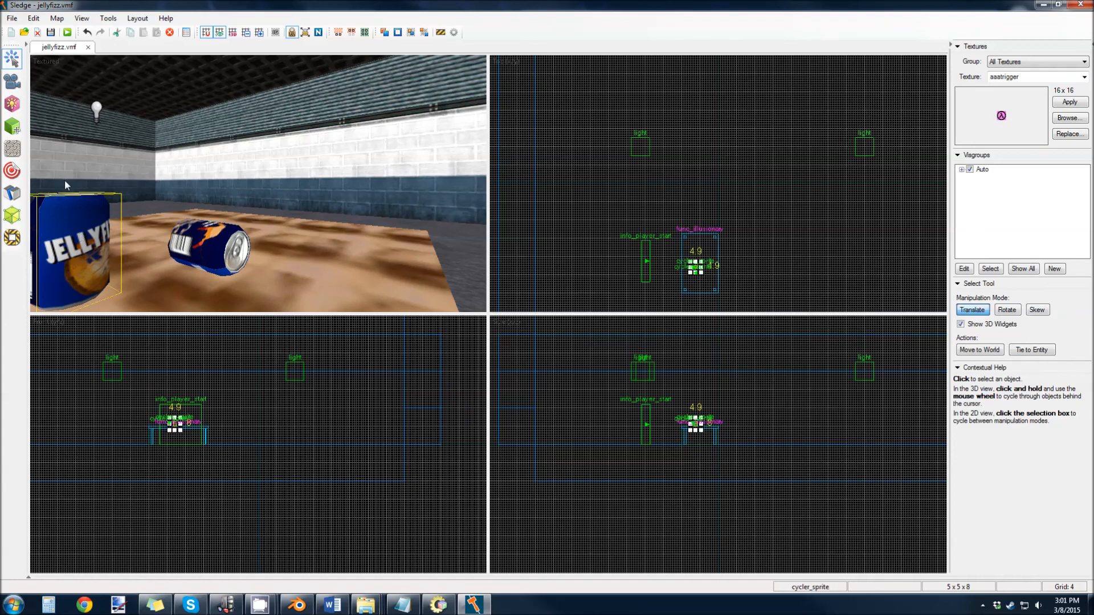
# Duplicate the can cycler_sprite entity to a spot beside the original in the top 2D view.
pyautogui.scroll(-3)
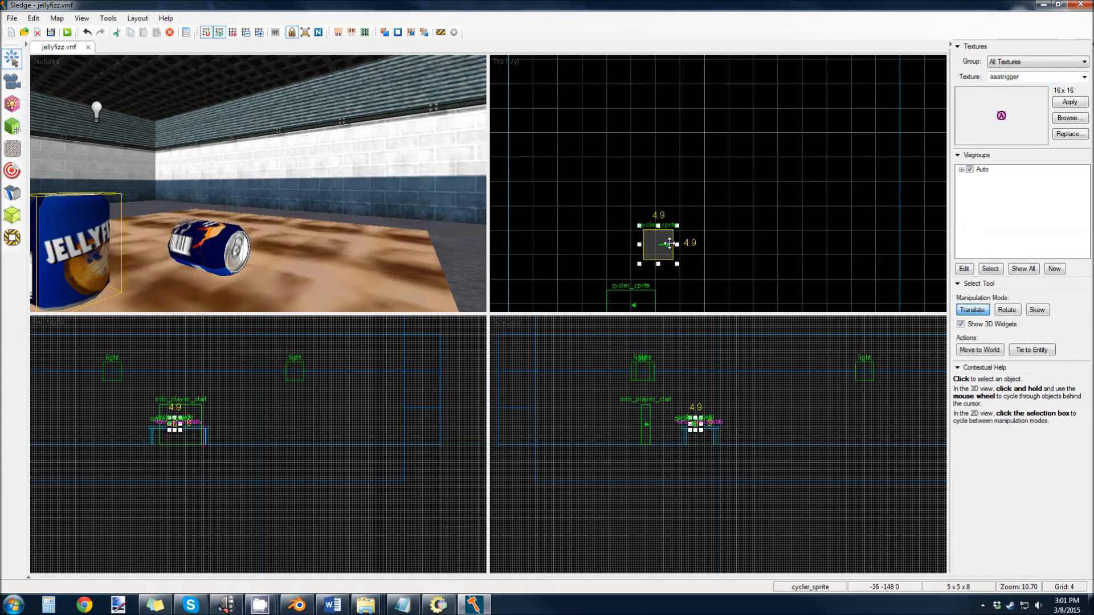
pyautogui.moveTo(658, 244); pyautogui.dragTo(753, 132)
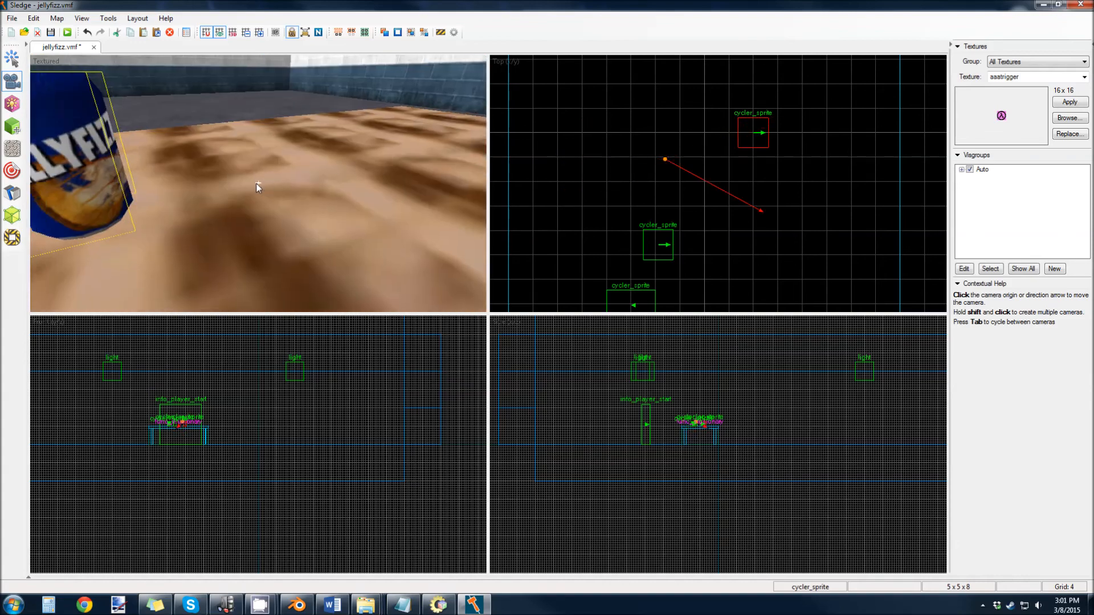
pyautogui.click(752, 132)
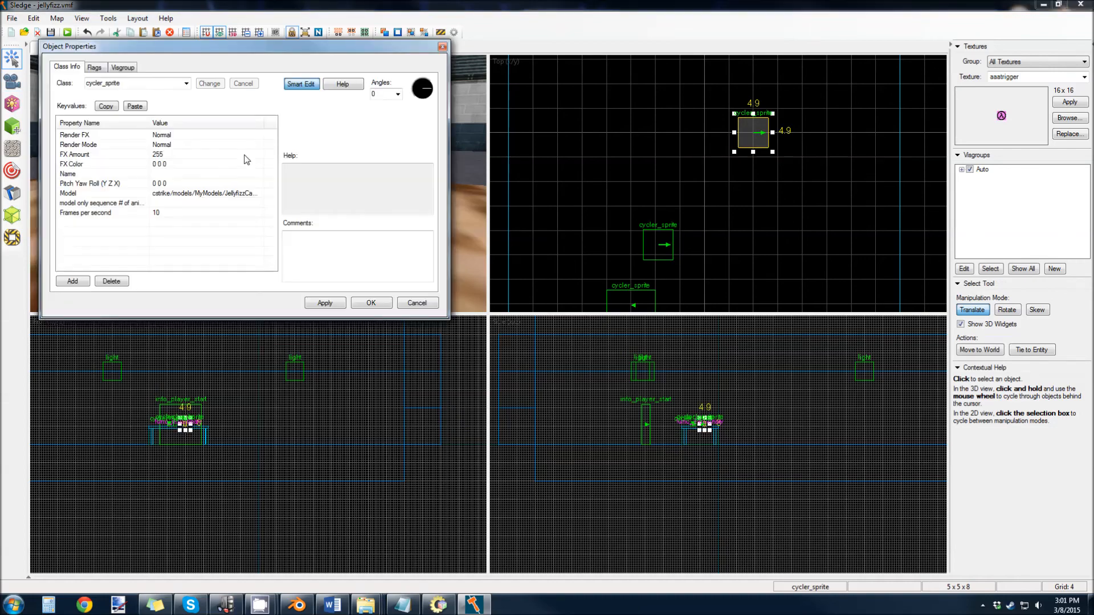
# Assign cstrike/models/MyModels/SodaCan01.mdl as the sprite's Model property and confirm.
pyautogui.click(68, 194)
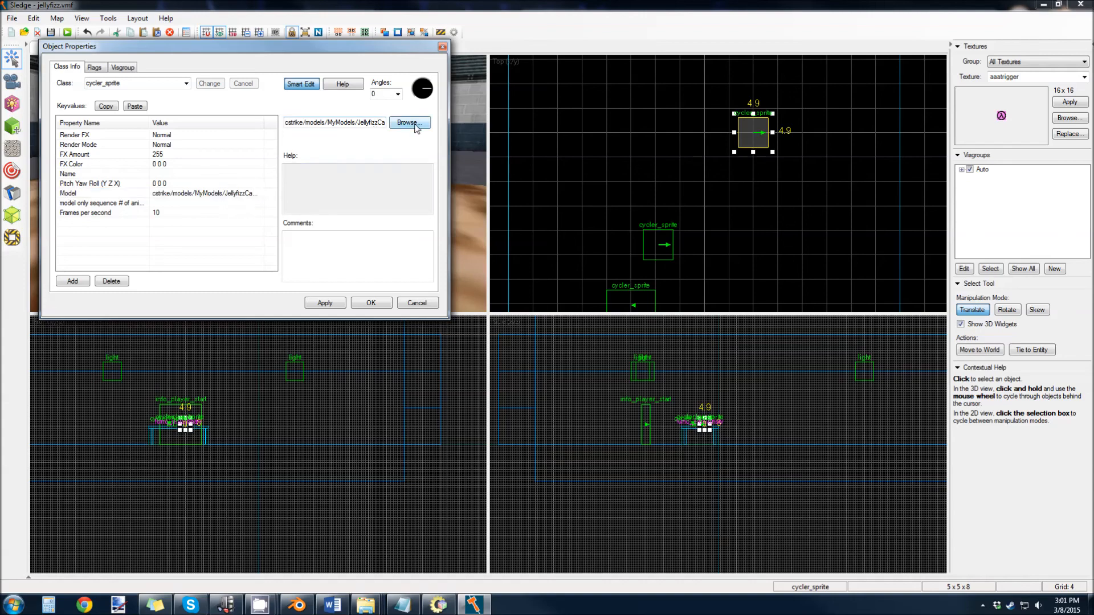
pyautogui.click(408, 122)
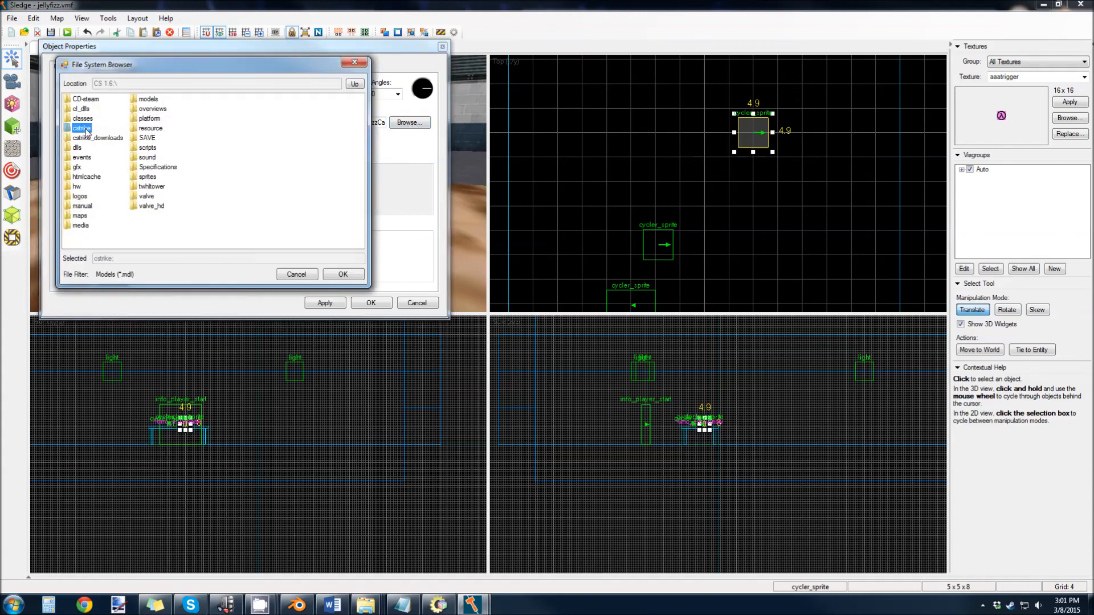
pyautogui.doubleClick(80, 127)
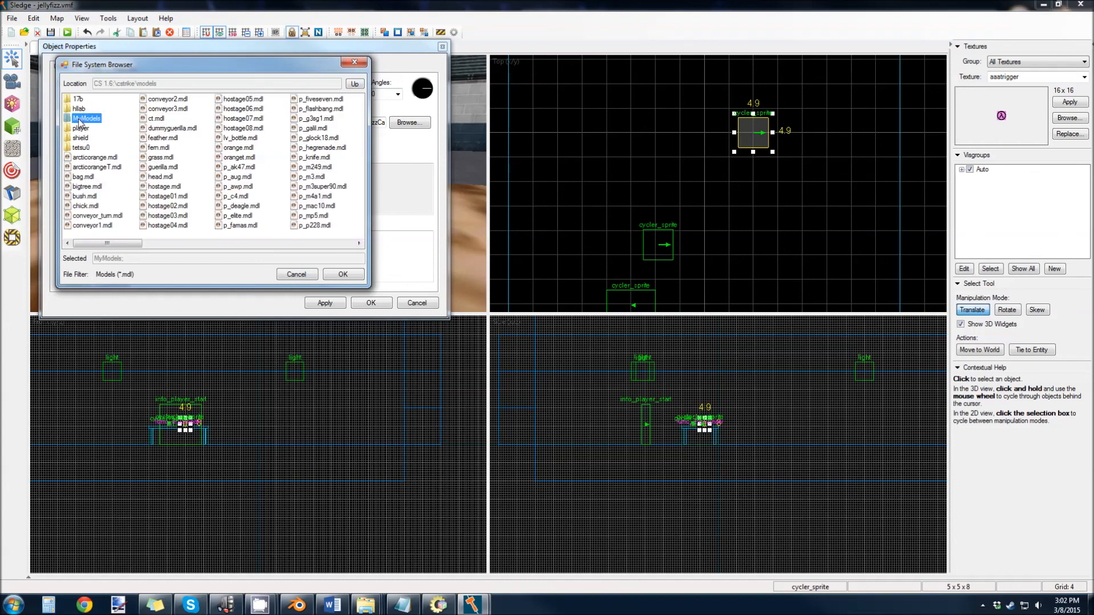
pyautogui.doubleClick(87, 117)
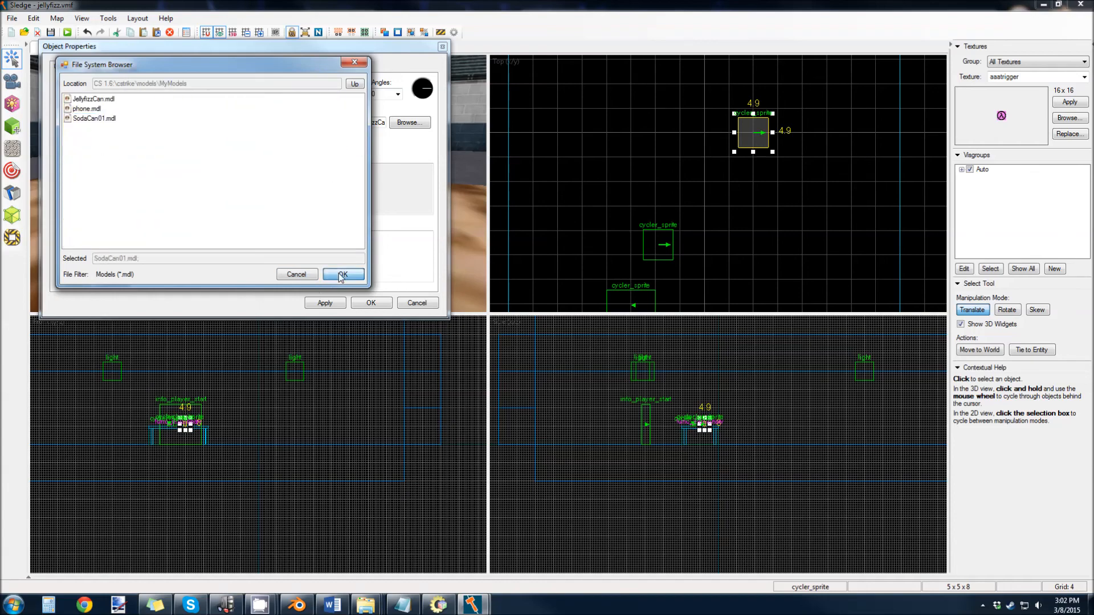
pyautogui.click(341, 275)
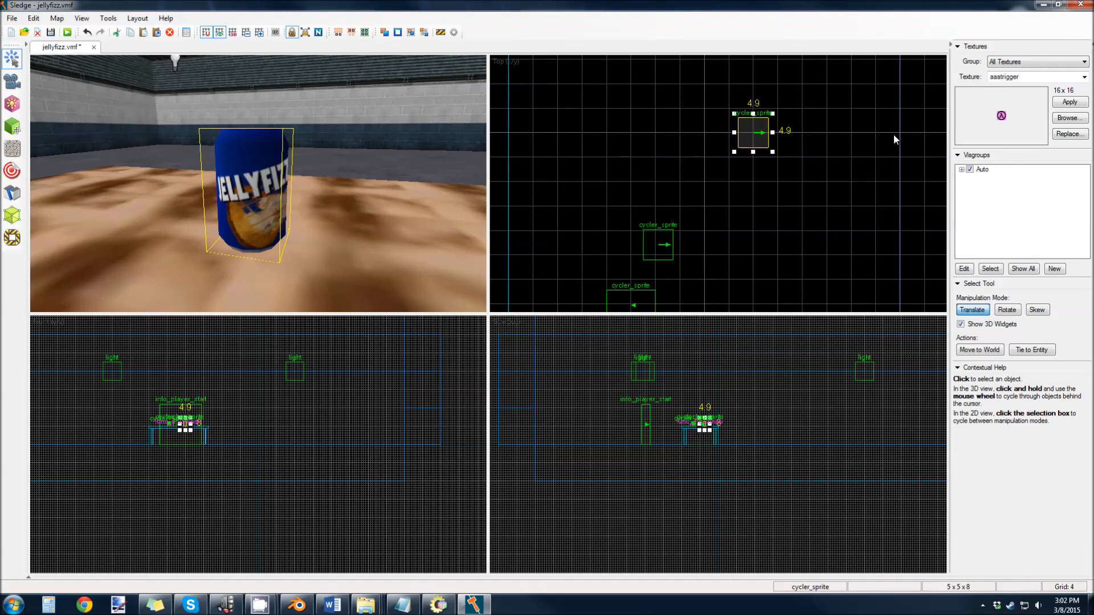
pyautogui.click(1069, 117)
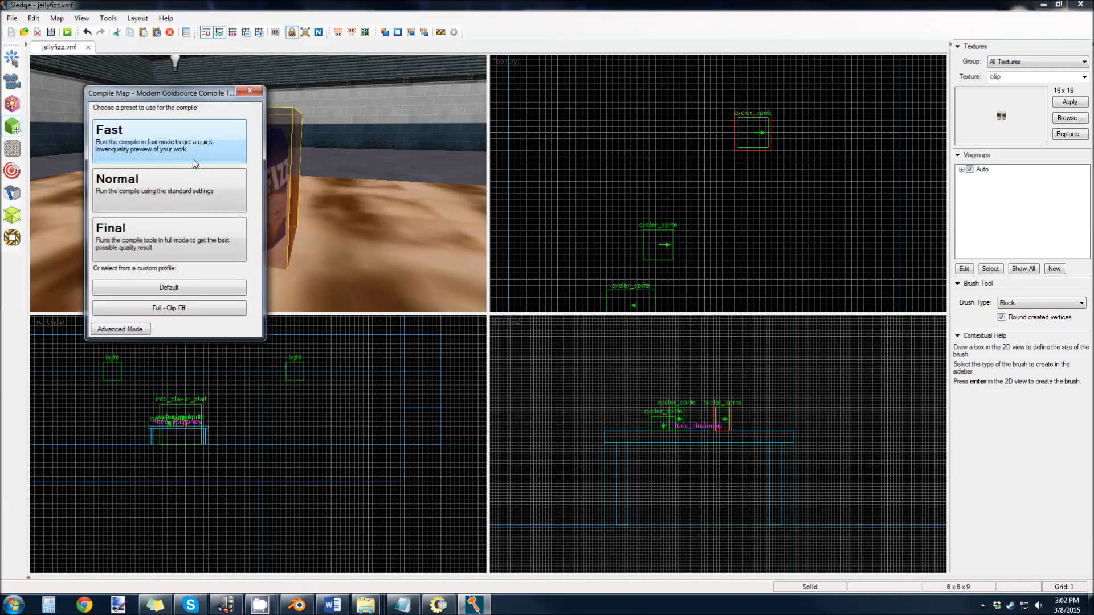
# Compile the jellyfizz map with the Fast preset and launch it in Counter-Strike.
pyautogui.click(169, 141)
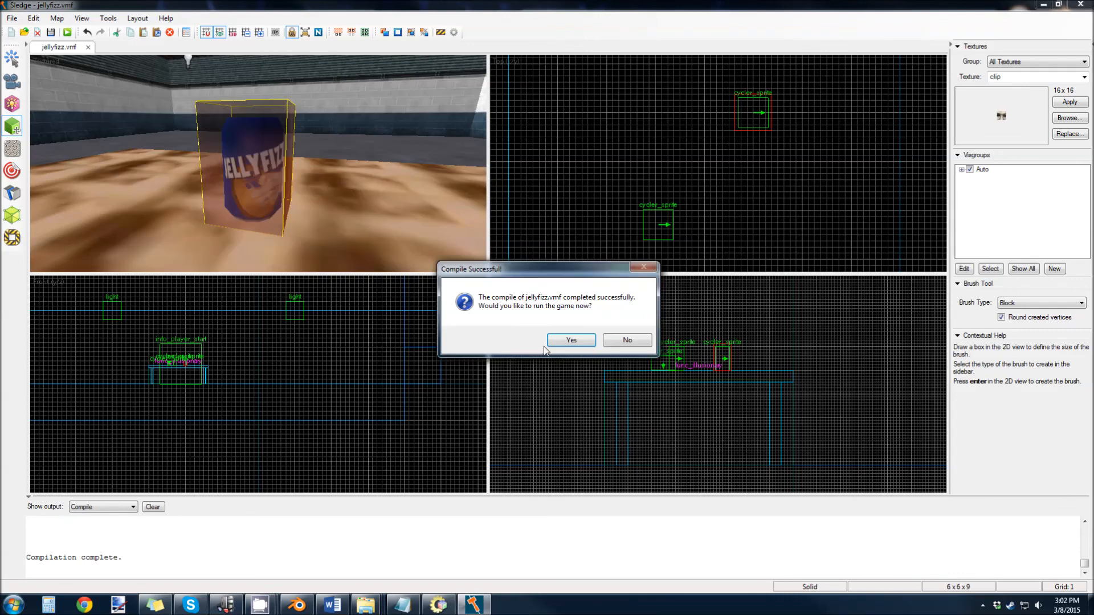
pyautogui.click(571, 339)
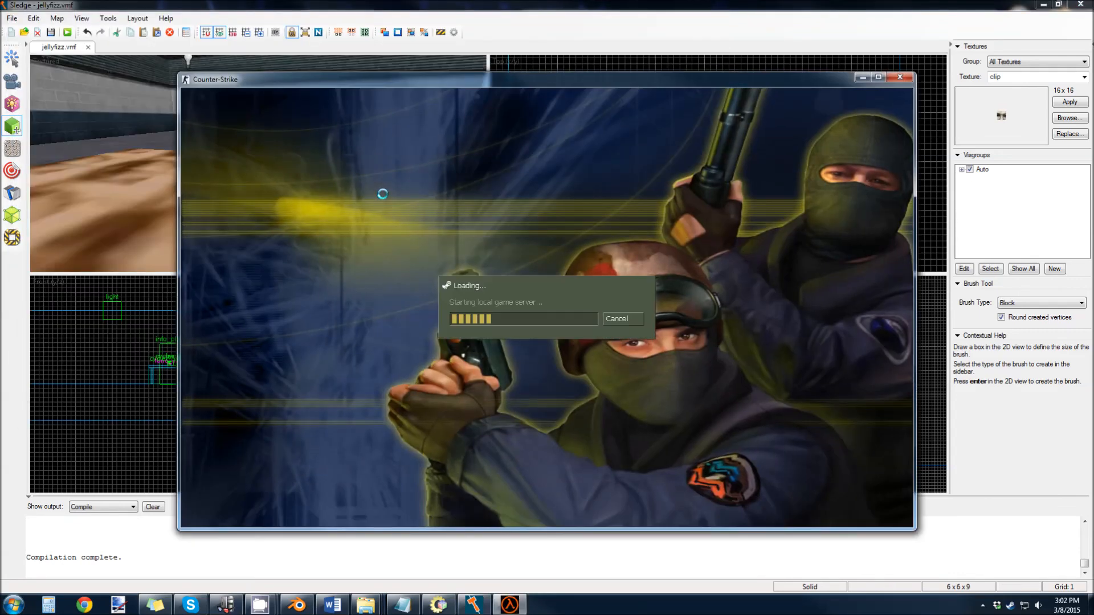